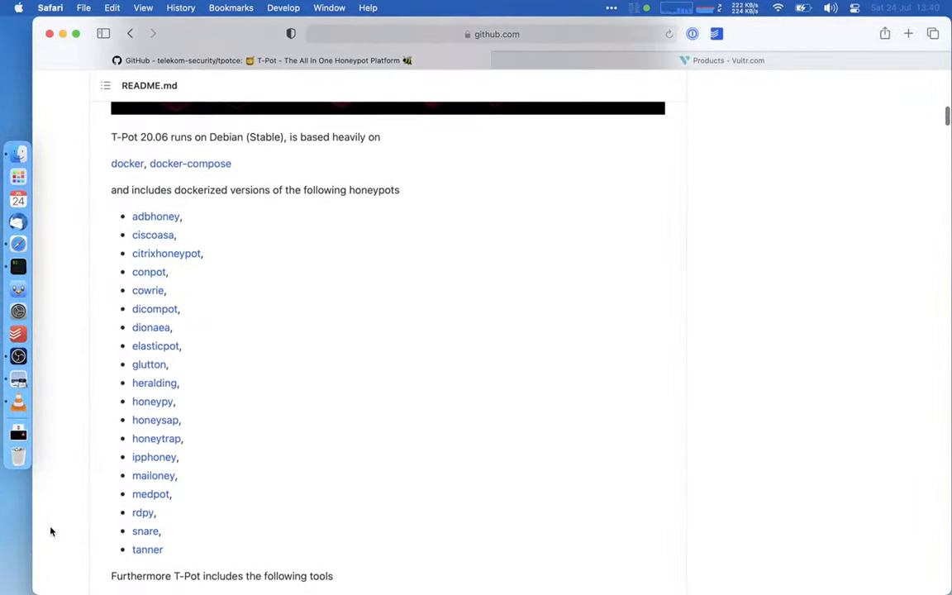
Step: Jump to the Prebuilt ISO Image section of the T-Pot README from its table of contents
scroll(down, 3)
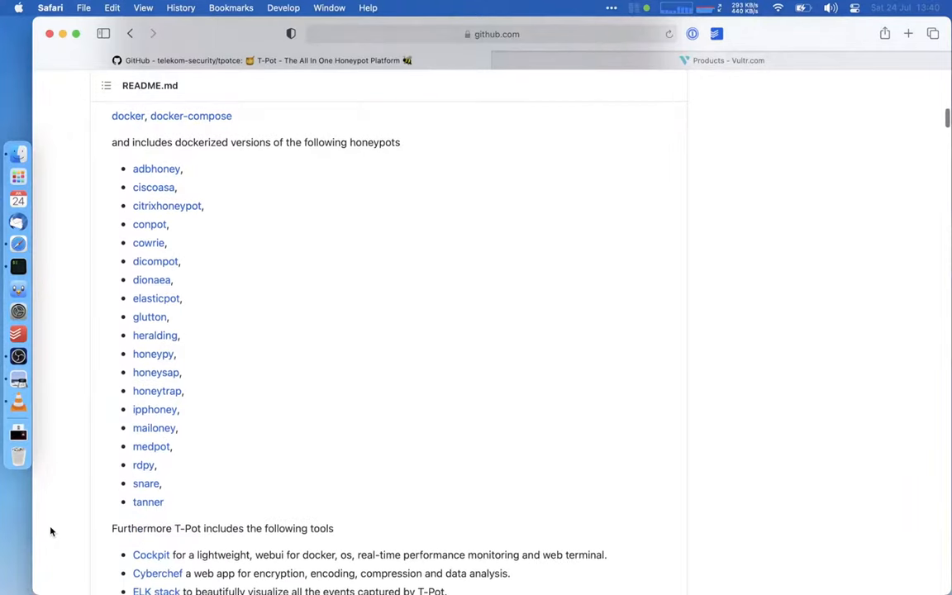
mouse_move(113, 254)
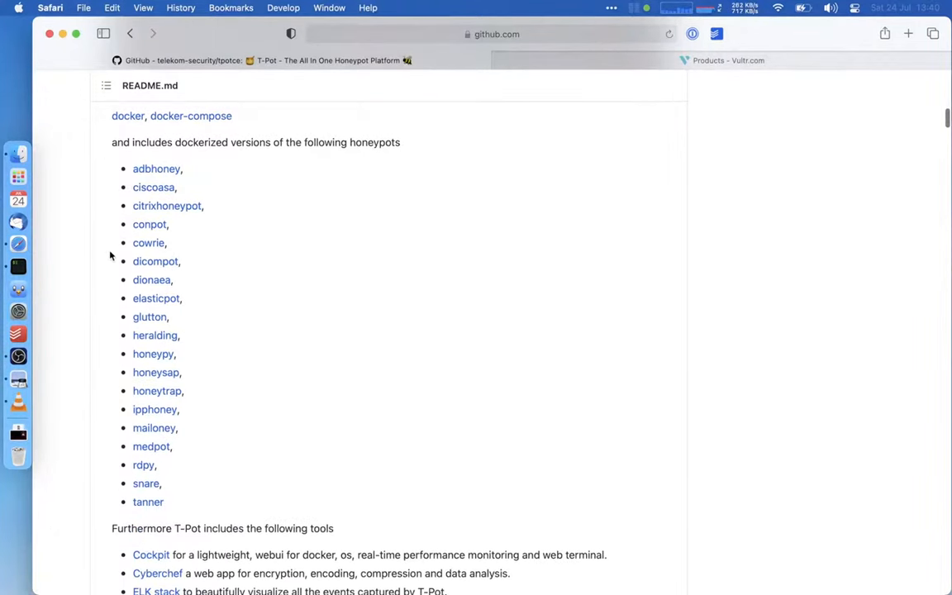
mouse_move(223, 524)
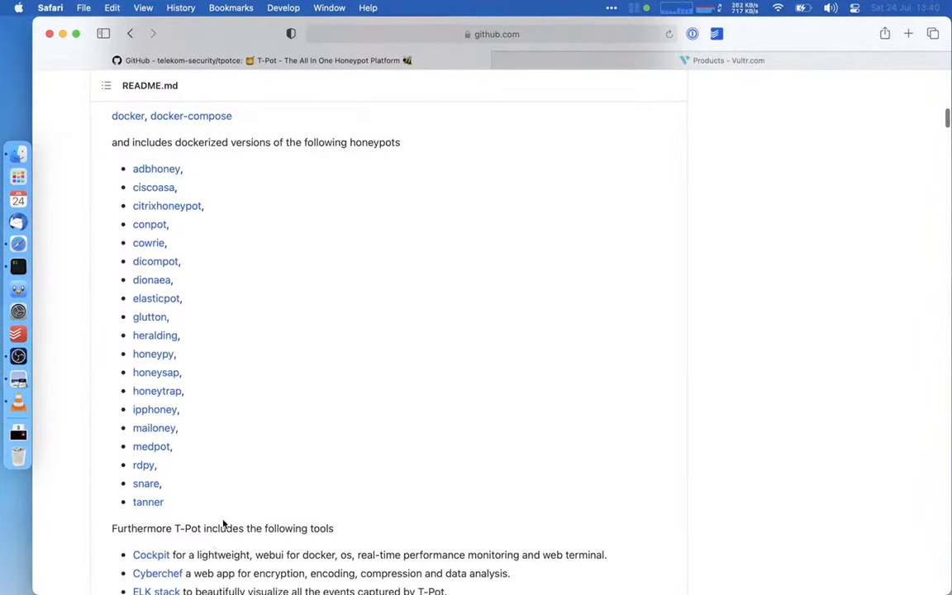
mouse_move(215, 279)
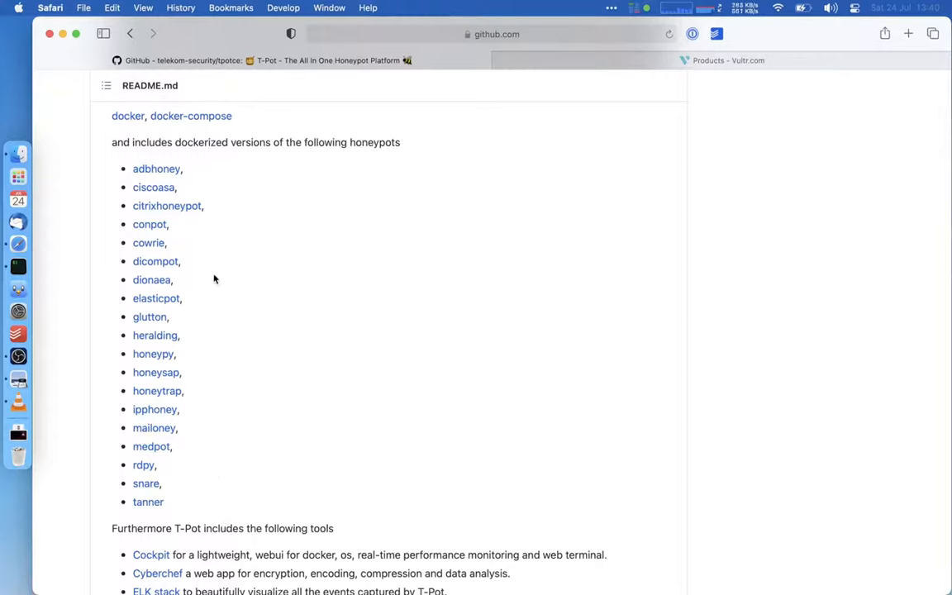
scroll(down, 3)
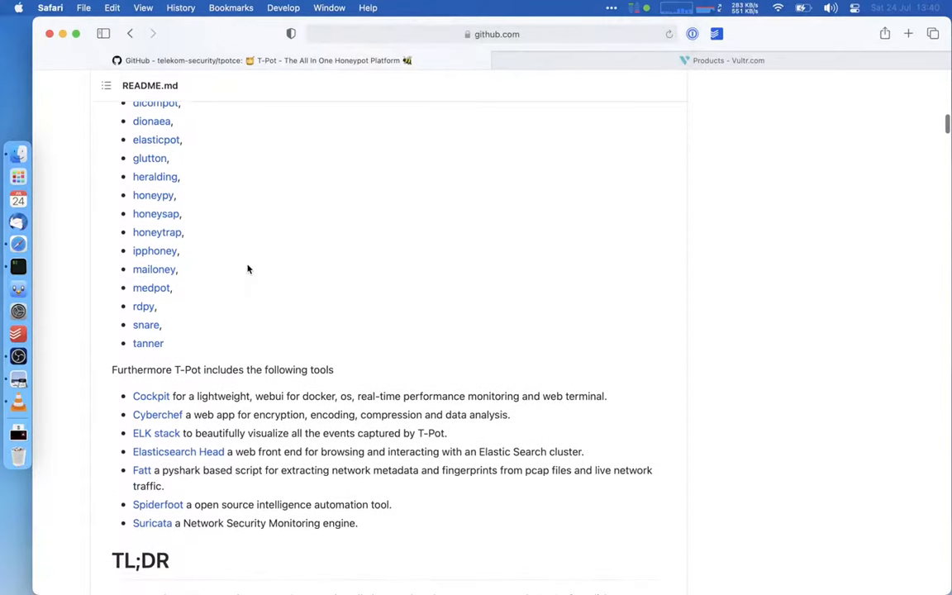
scroll(down, 3)
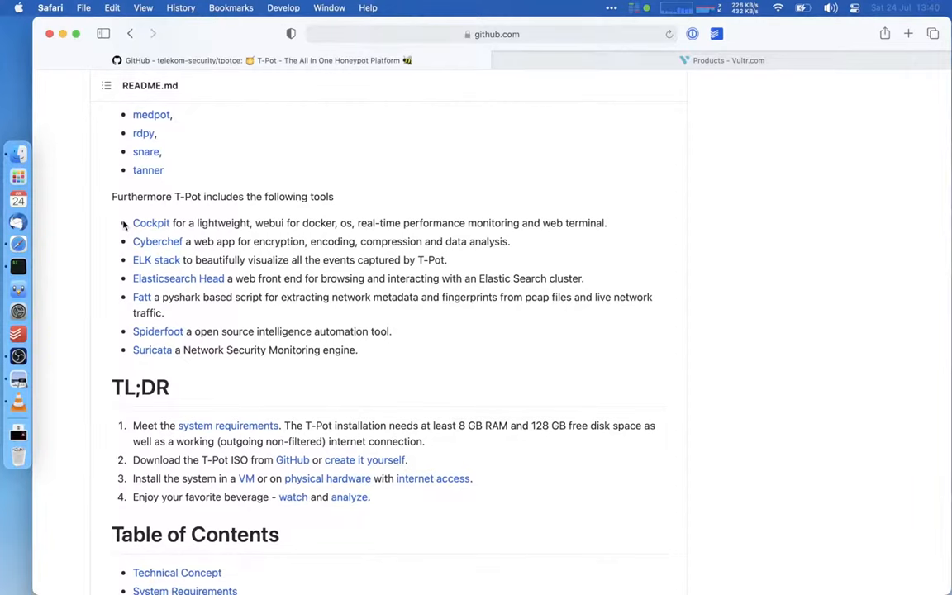
mouse_move(129, 386)
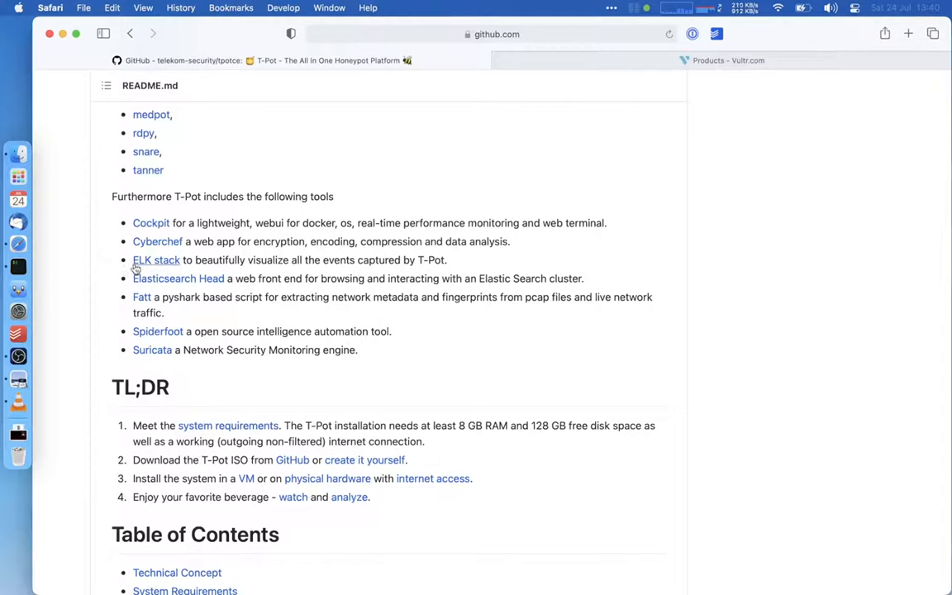
mouse_move(210, 274)
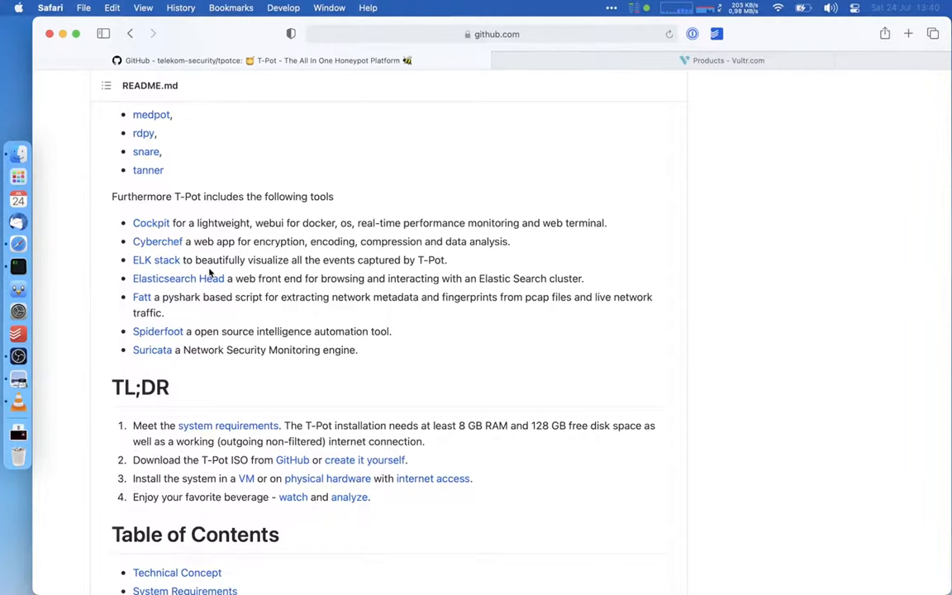
scroll(down, 3)
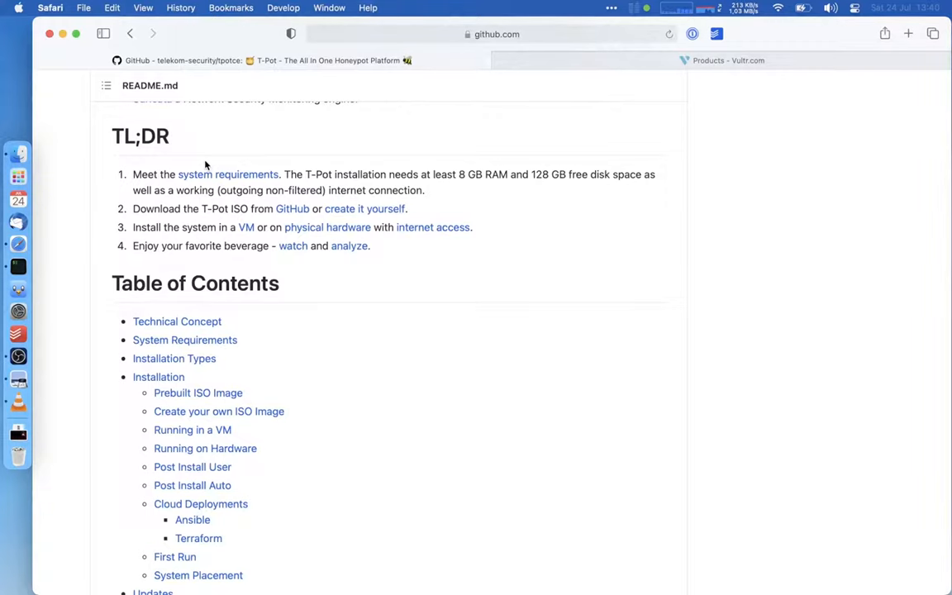
mouse_move(291, 175)
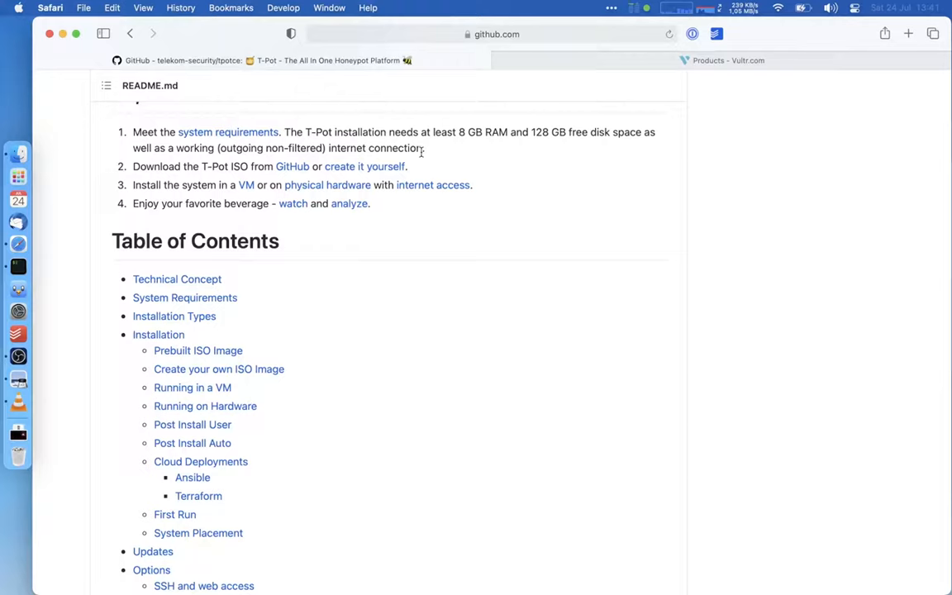
mouse_move(251, 235)
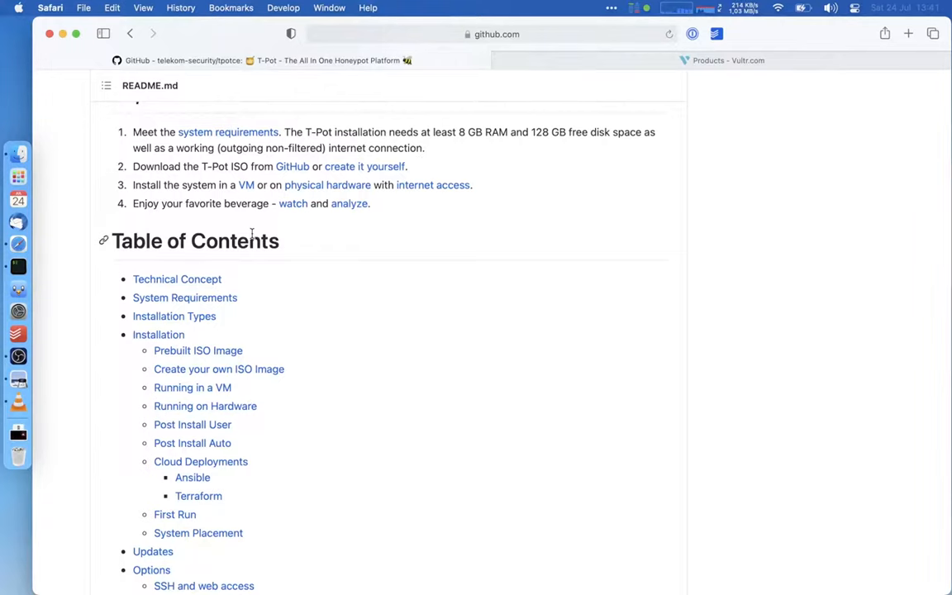
scroll(down, 3)
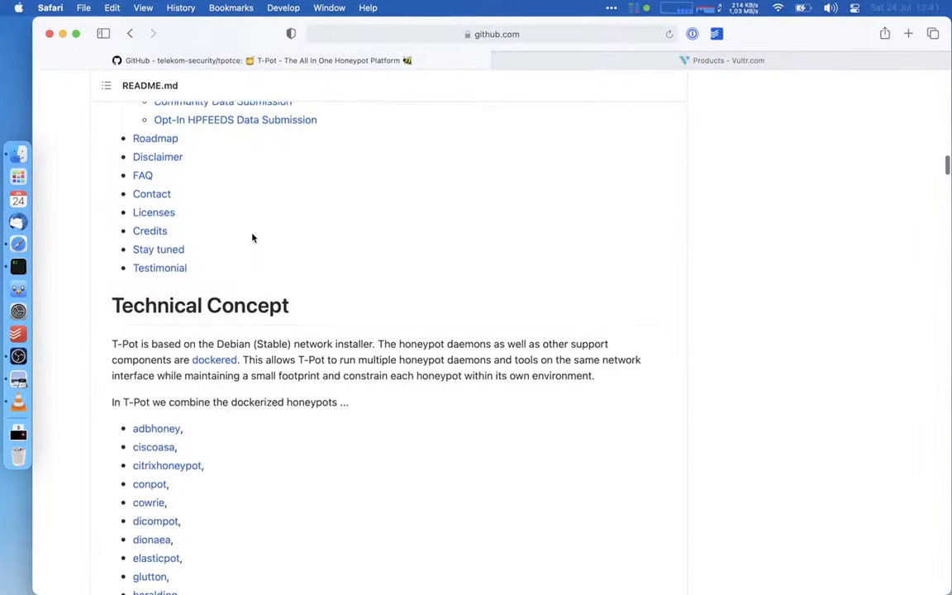
scroll(down, 3)
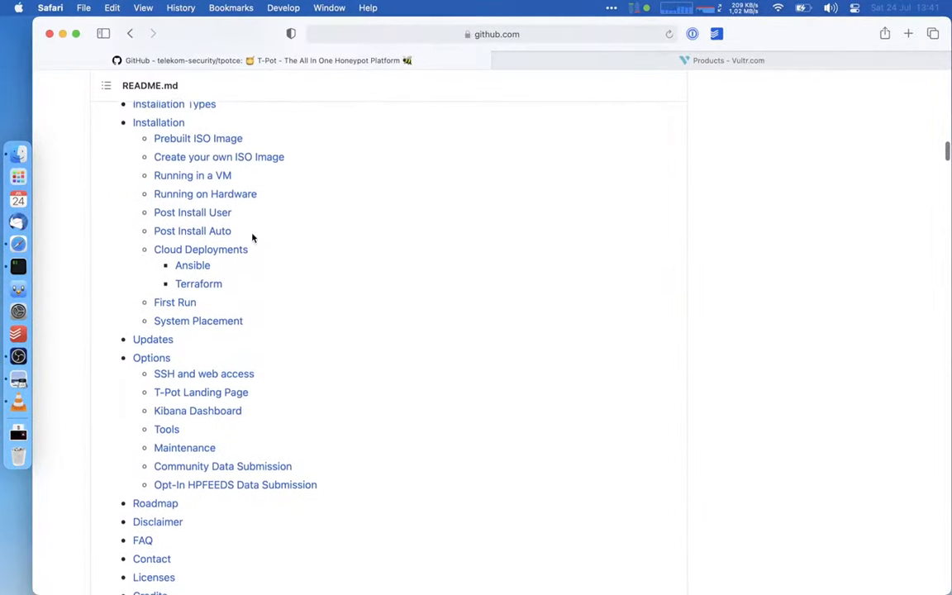
scroll(up, 3)
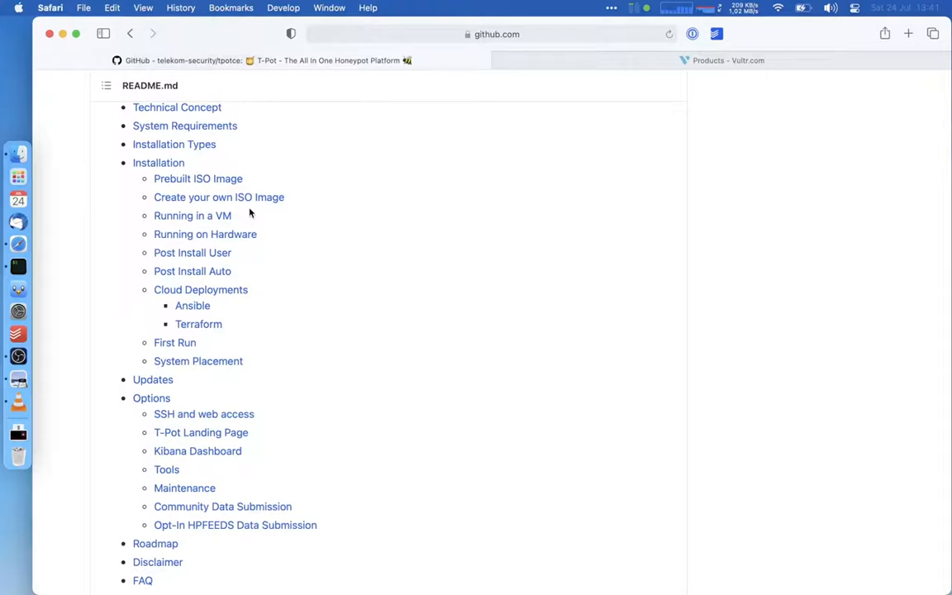
mouse_move(198, 178)
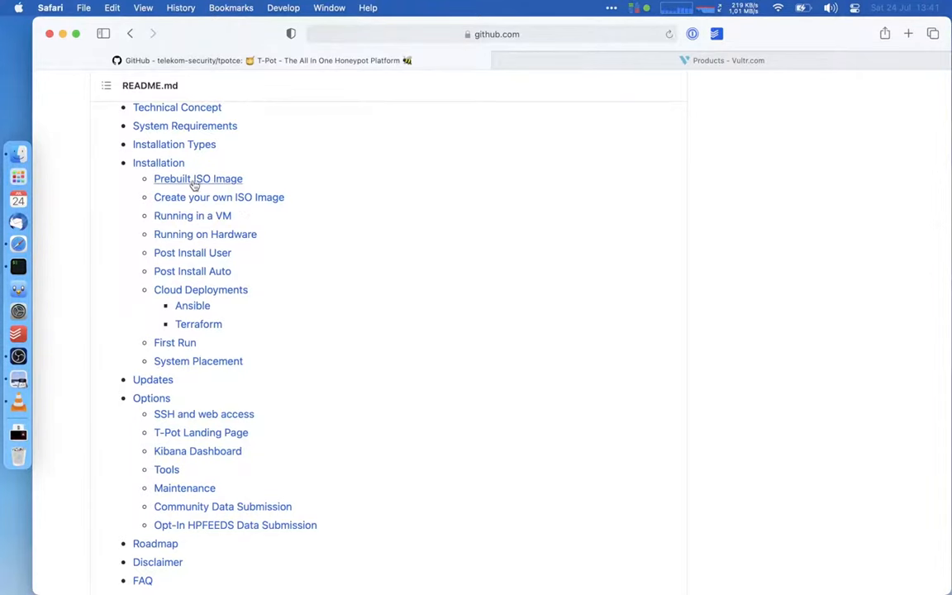
click(218, 196)
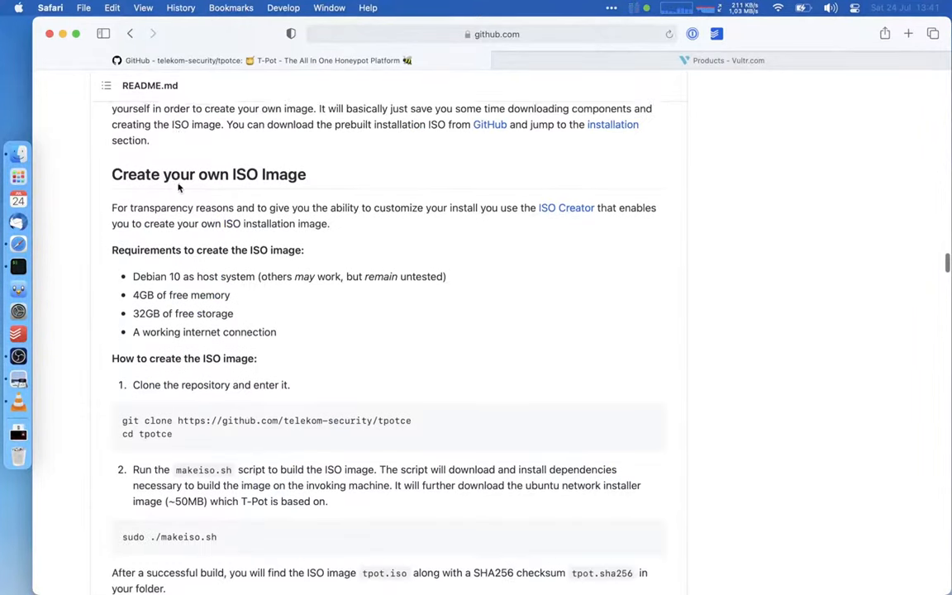
scroll(up, 3)
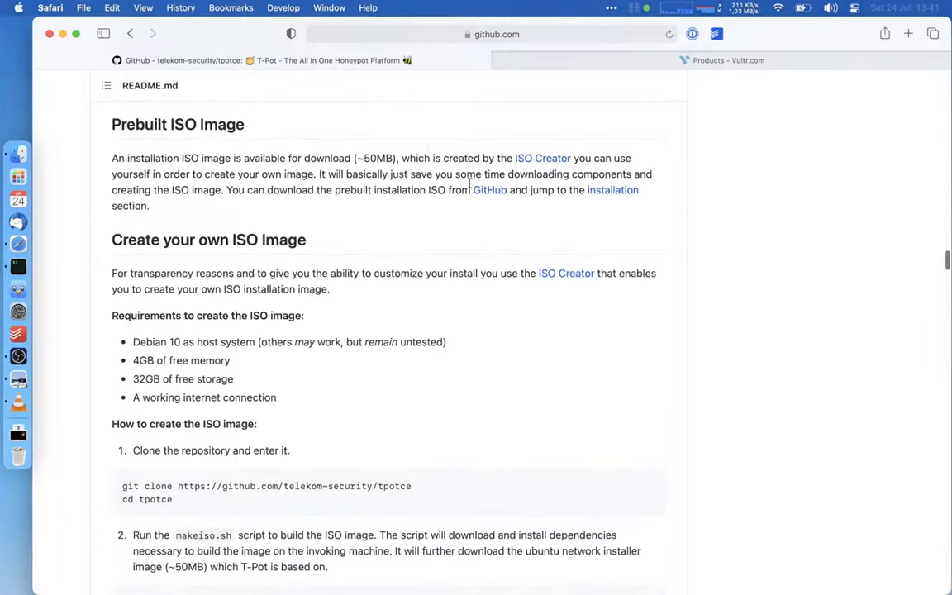
mouse_move(476, 195)
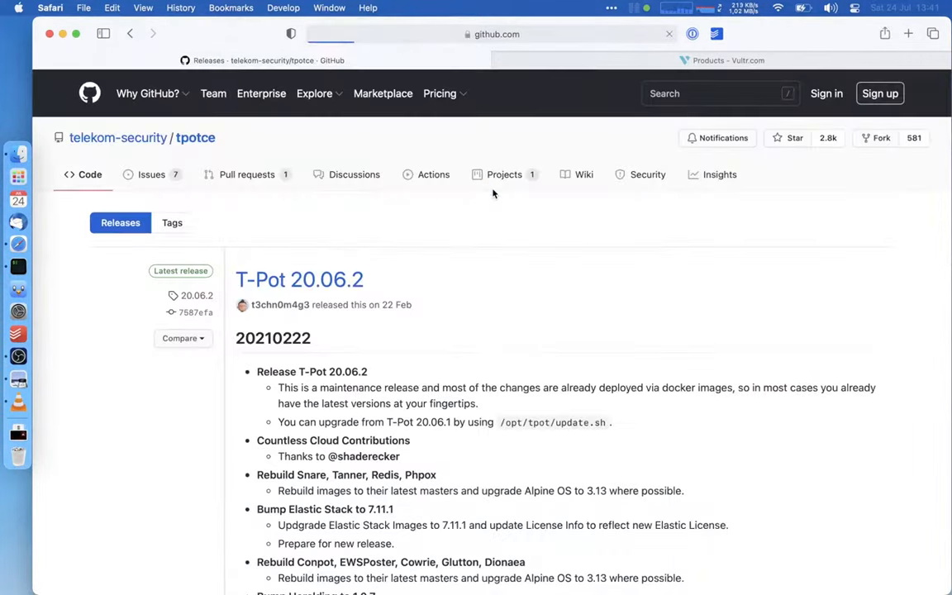
Step: Show Vultr's ISO list and copy the tpot.iso download link from the GitHub release assets
scroll(down, 3)
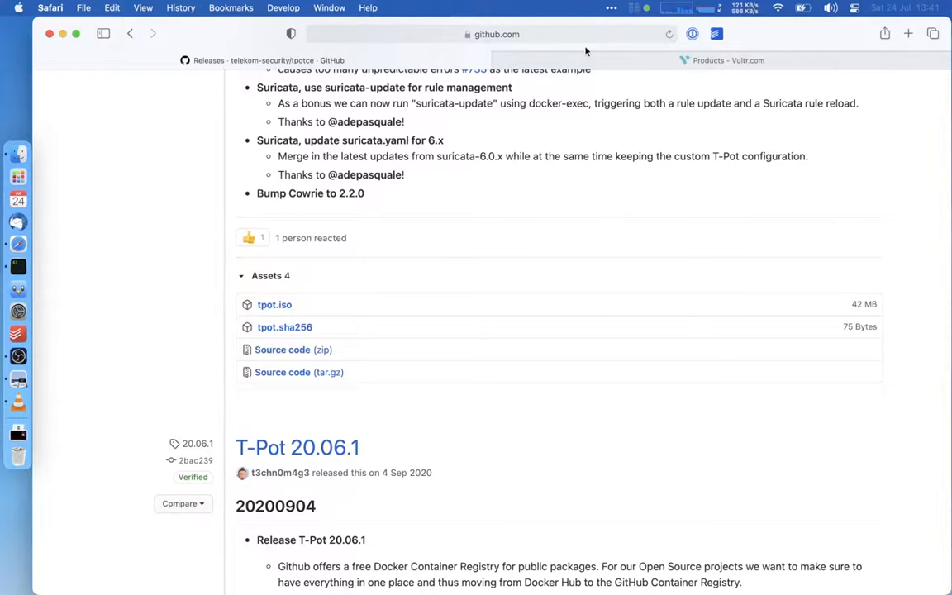
click(724, 59)
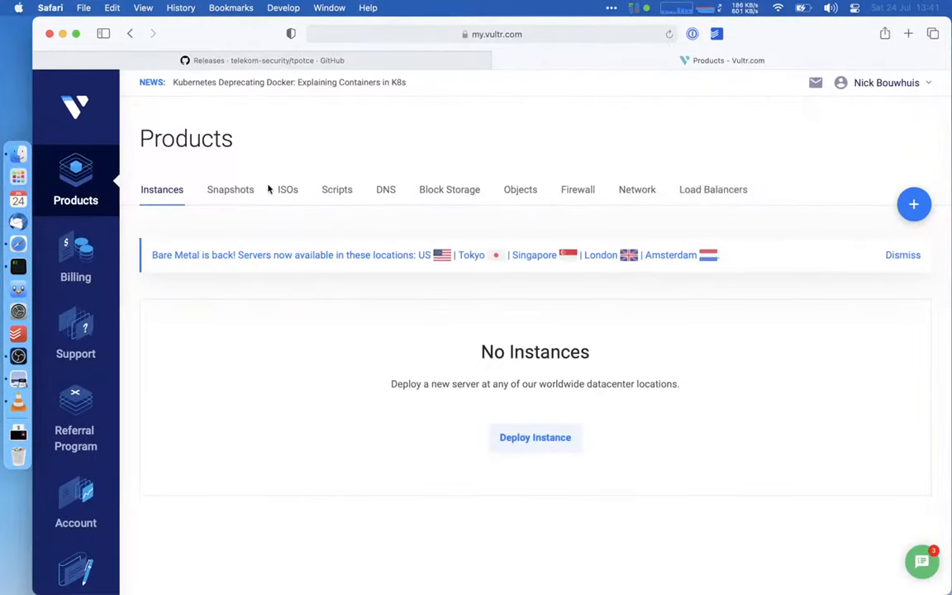
click(288, 188)
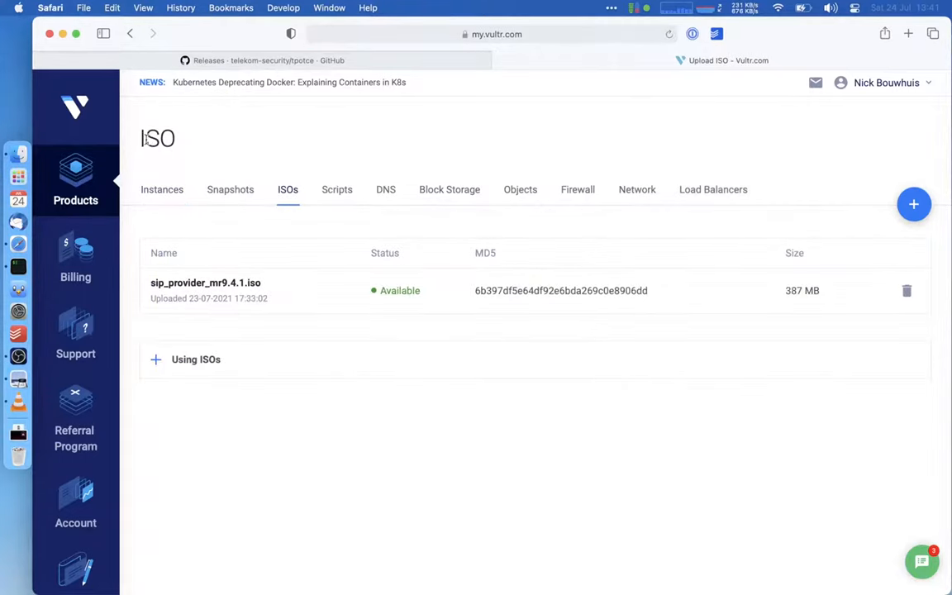
mouse_move(244, 152)
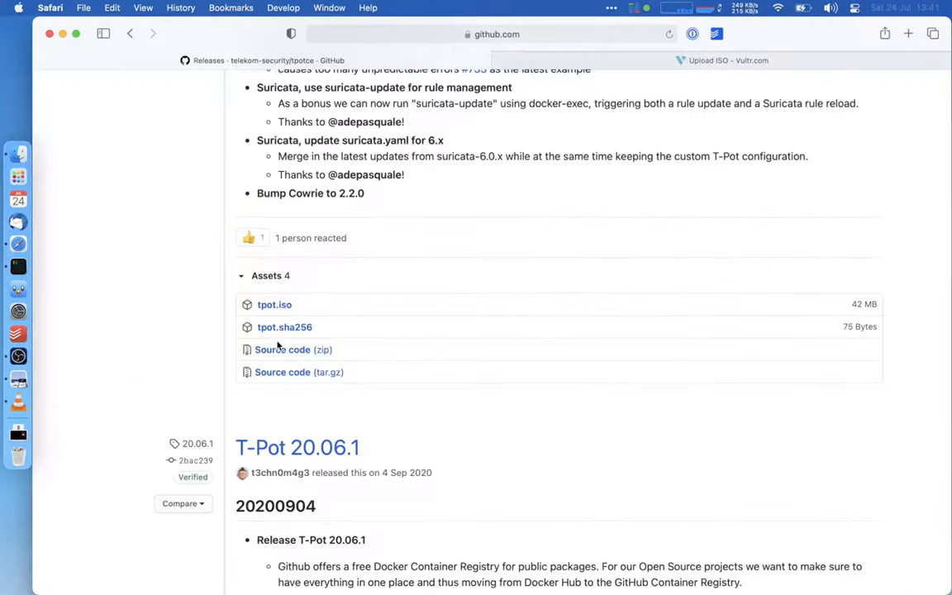
right_click(274, 304)
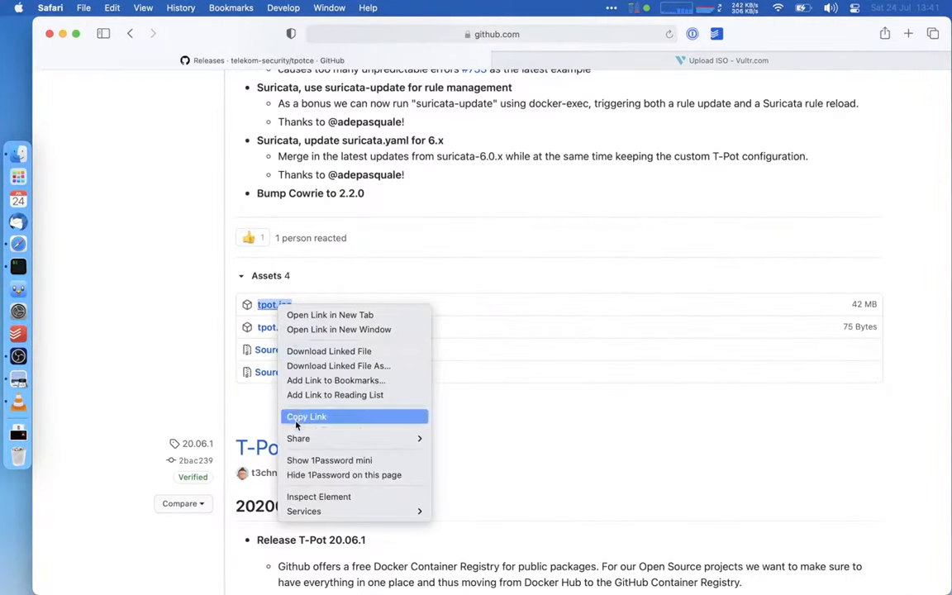
click(306, 416)
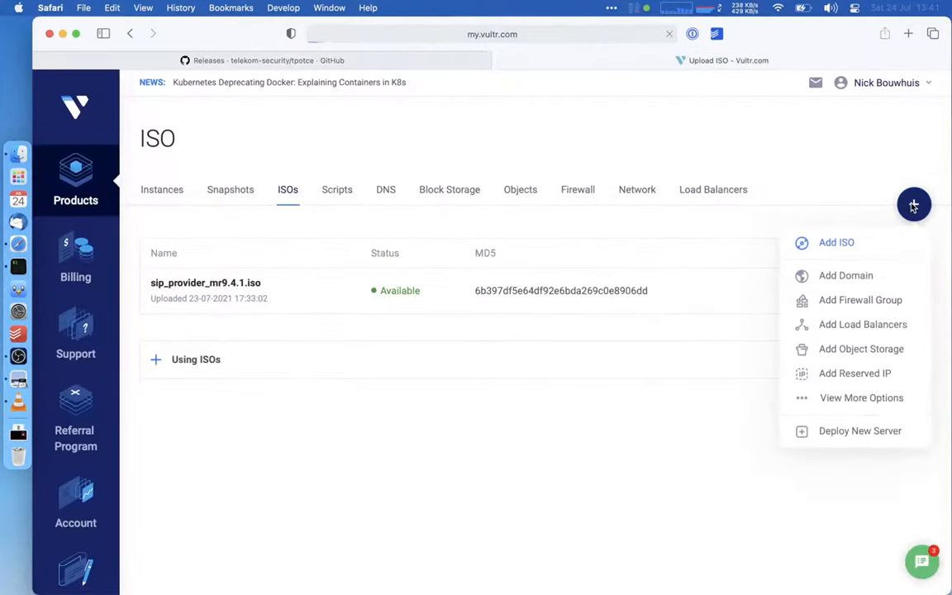
Step: Add tpot.iso to Vultr by uploading from the GitHub 20.06.2 release URL
click(836, 241)
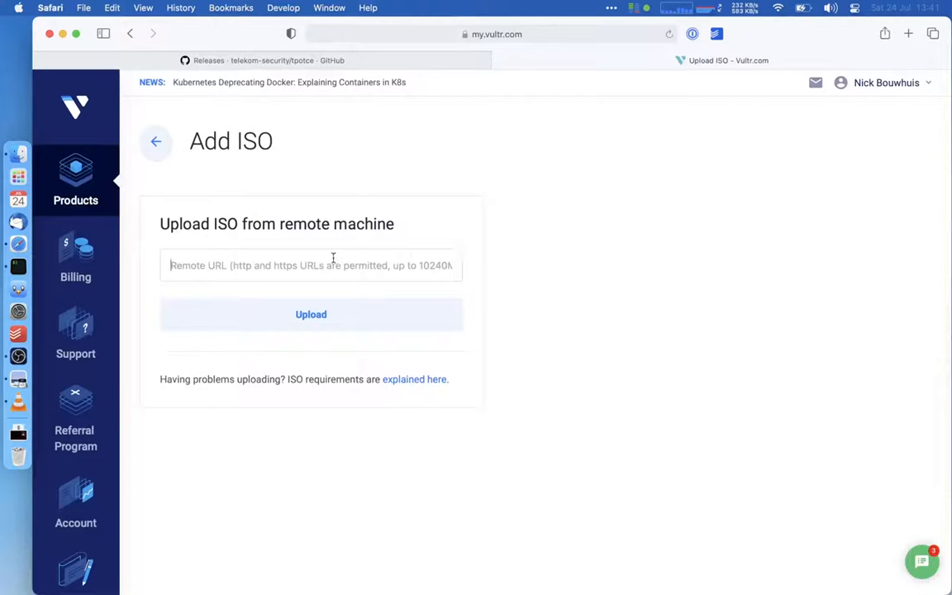
text(https://github.com/telekom-security/tpotce/releases/download/20.06.2/tpot.iso)
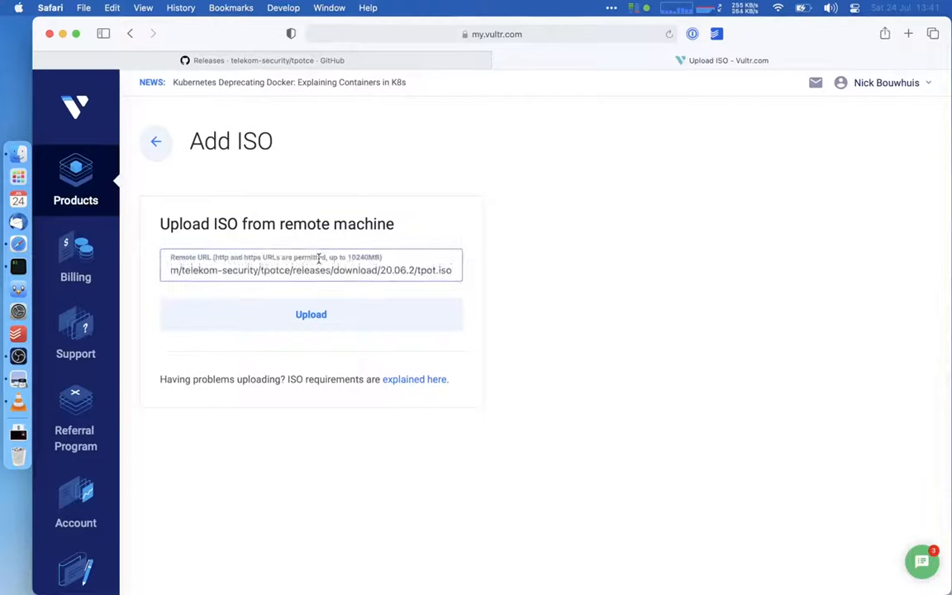
click(310, 314)
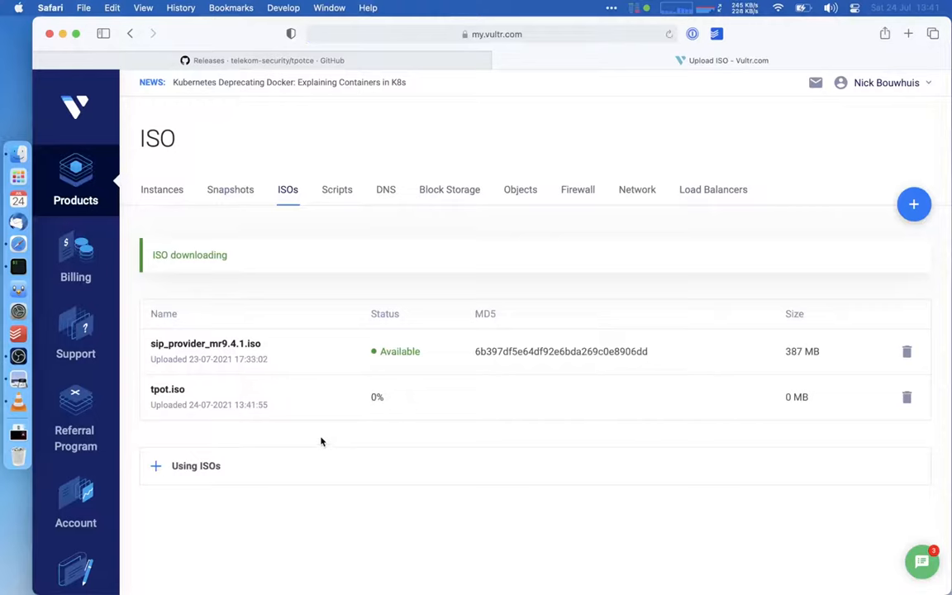
mouse_move(334, 527)
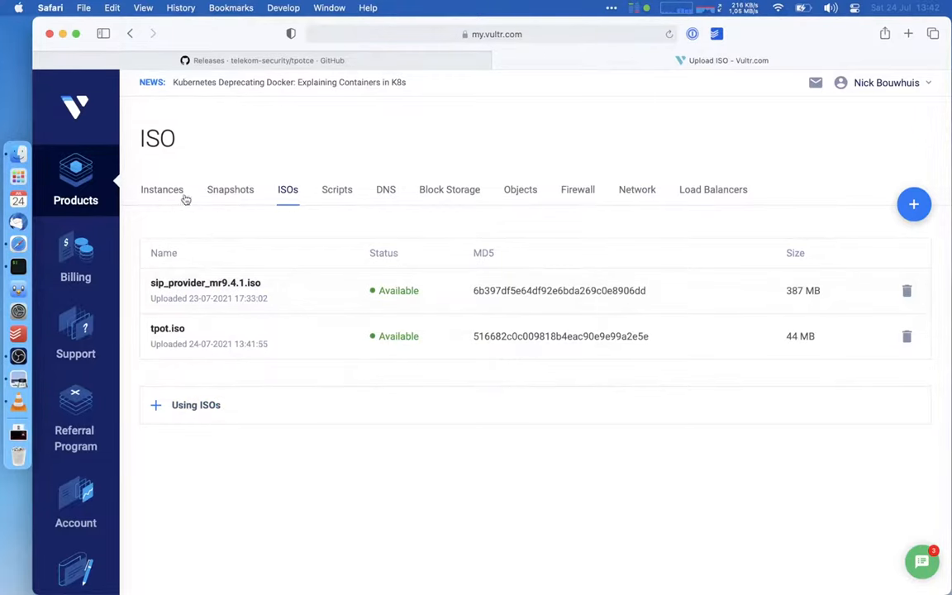
Step: Start deploying a new Vultr server with Amsterdam as its location
click(162, 188)
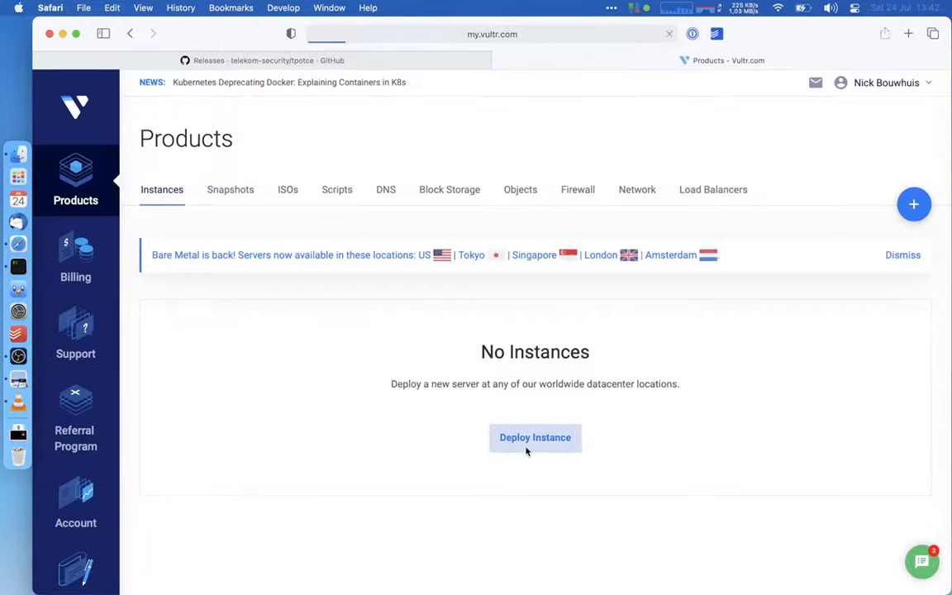
click(535, 436)
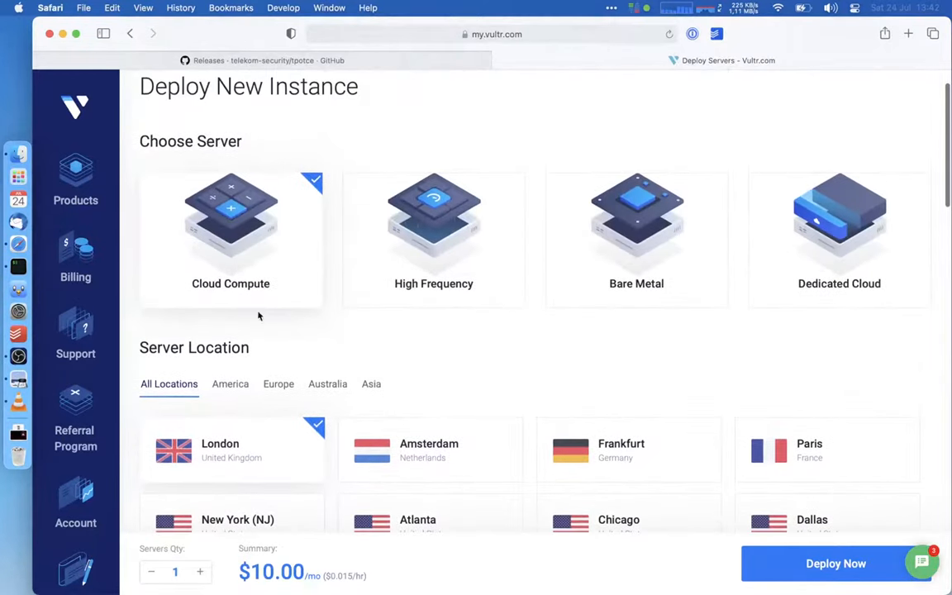
scroll(down, 3)
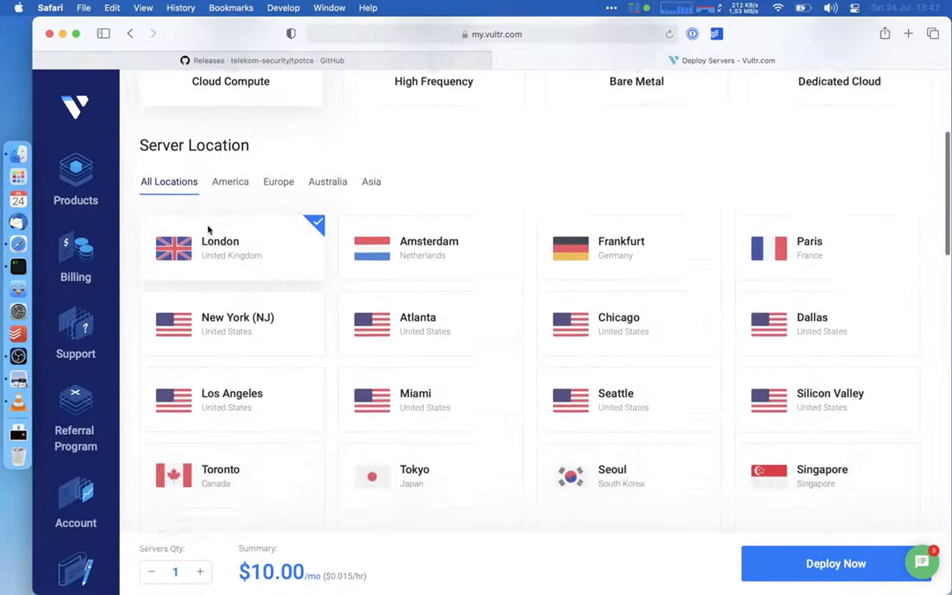
scroll(down, 3)
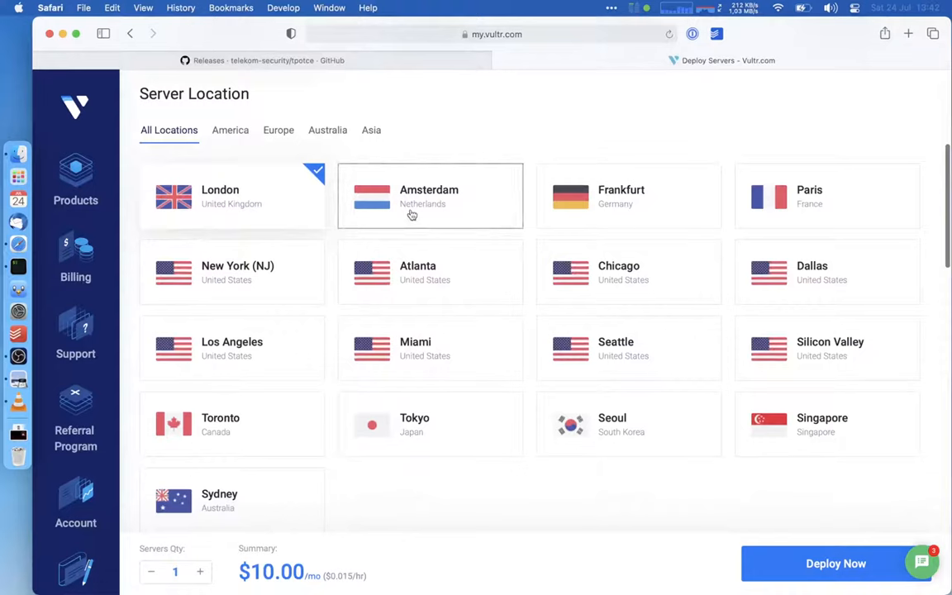
mouse_move(681, 132)
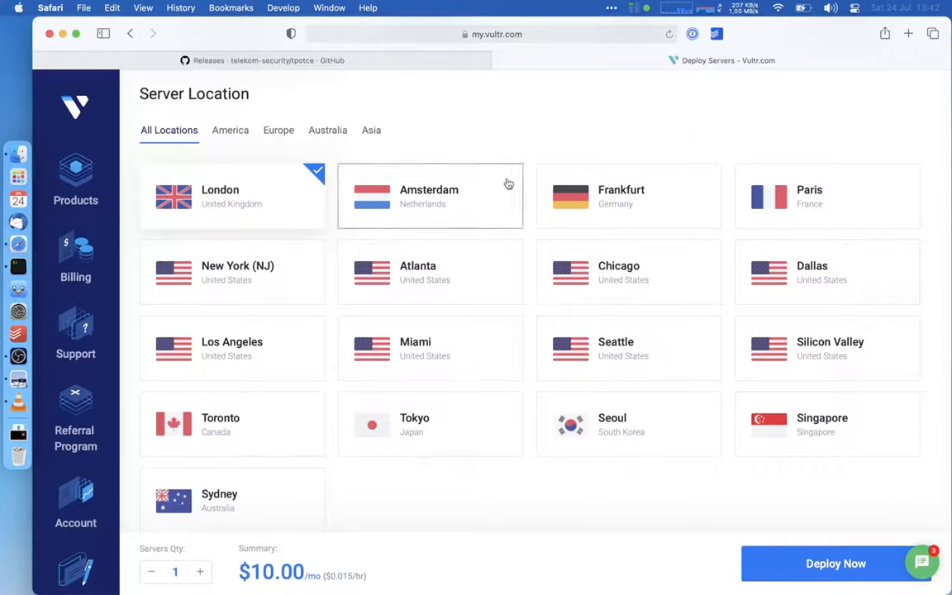
click(430, 195)
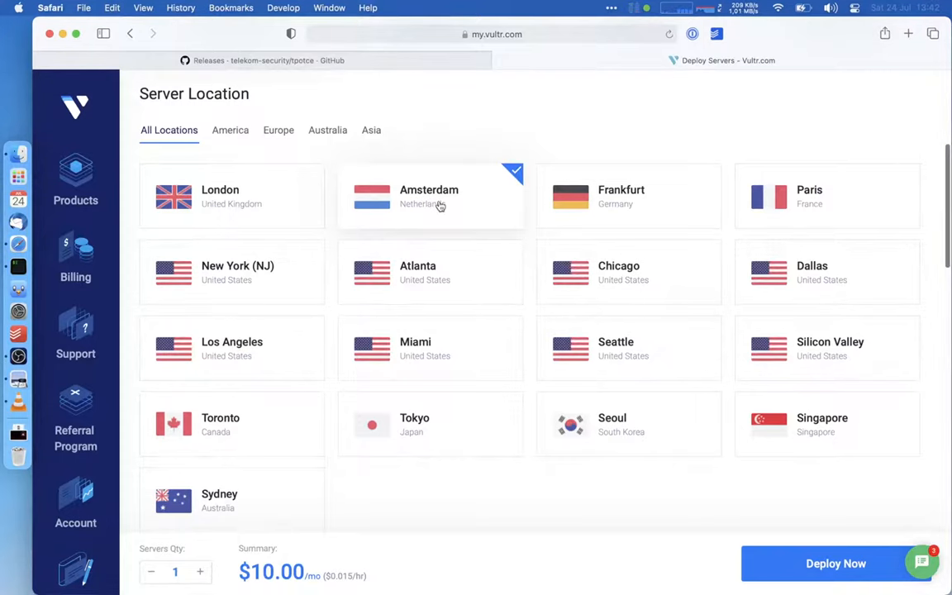
scroll(down, 3)
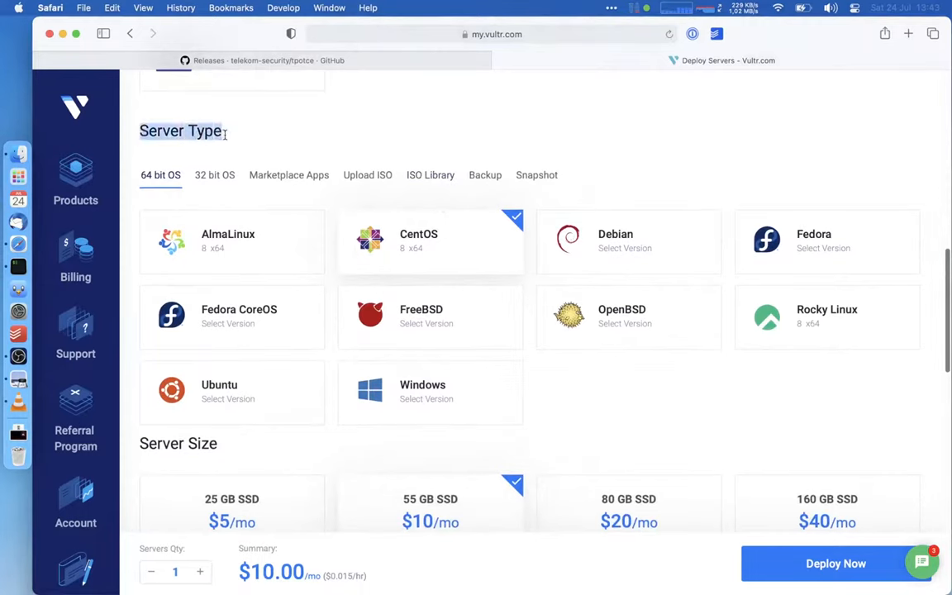
Step: Boot the new server from tpot.iso and choose the 160 GB SSD, 8192MB, $40/mo plan
click(367, 176)
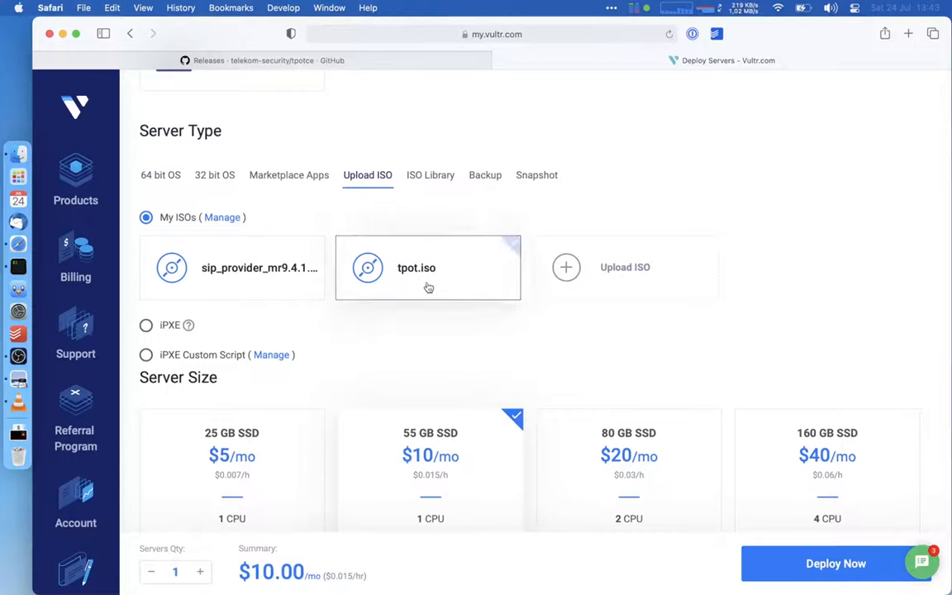
click(428, 268)
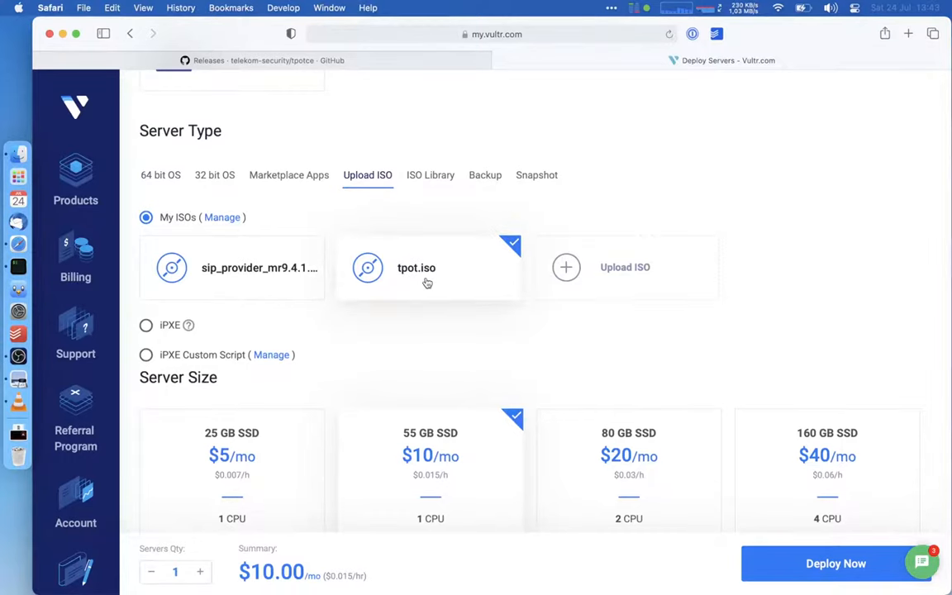
scroll(down, 3)
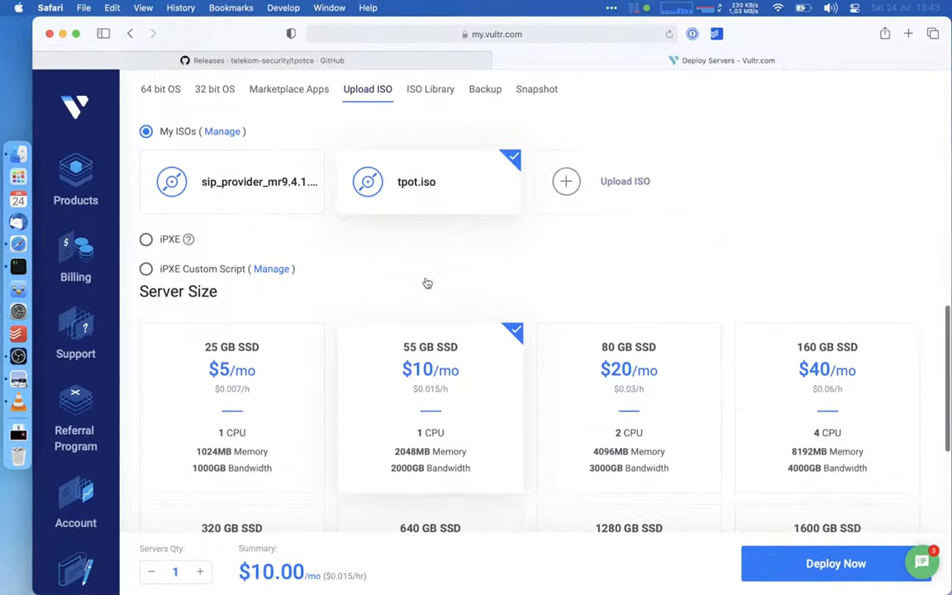
scroll(down, 3)
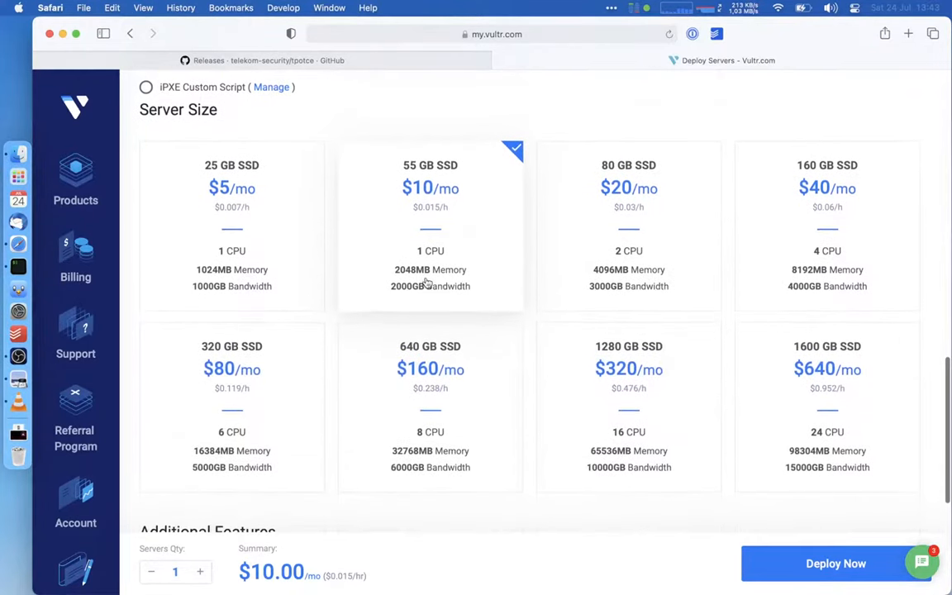
scroll(down, 3)
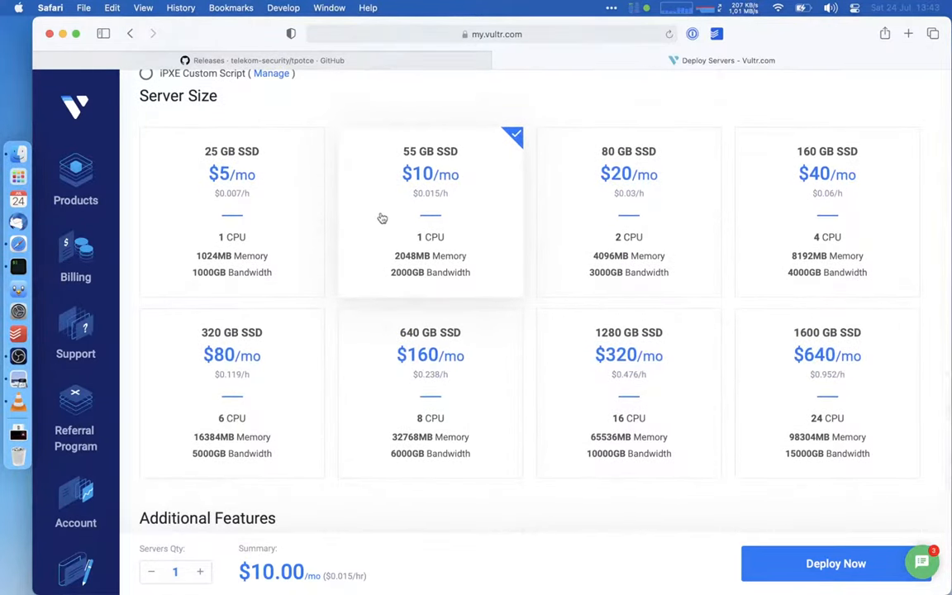
mouse_move(783, 211)
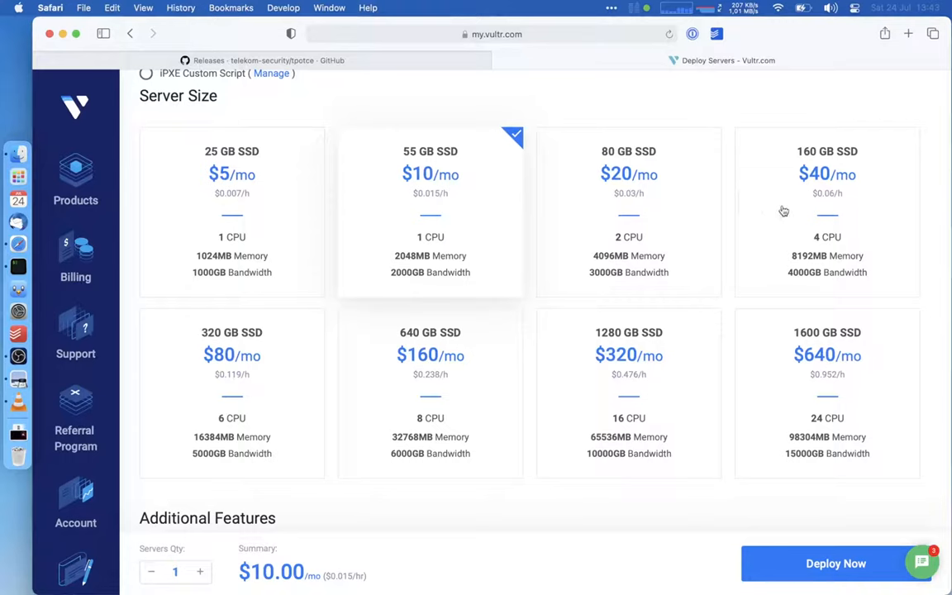
mouse_move(851, 197)
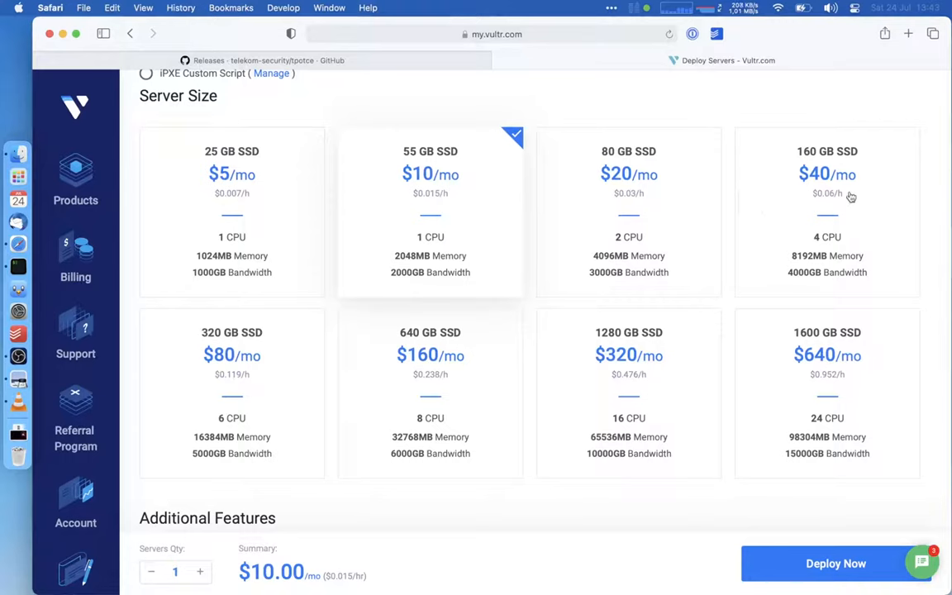
mouse_move(843, 243)
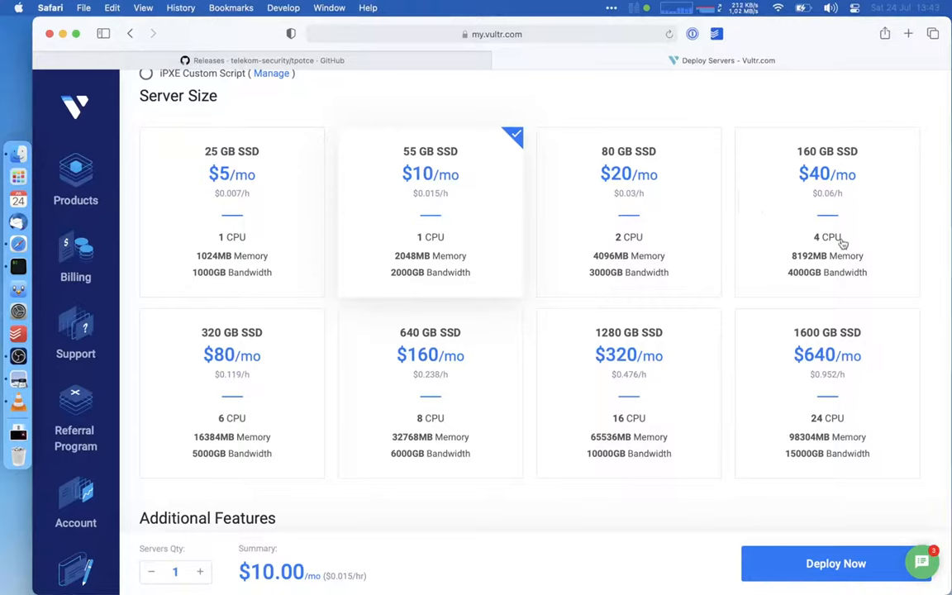
mouse_move(802, 274)
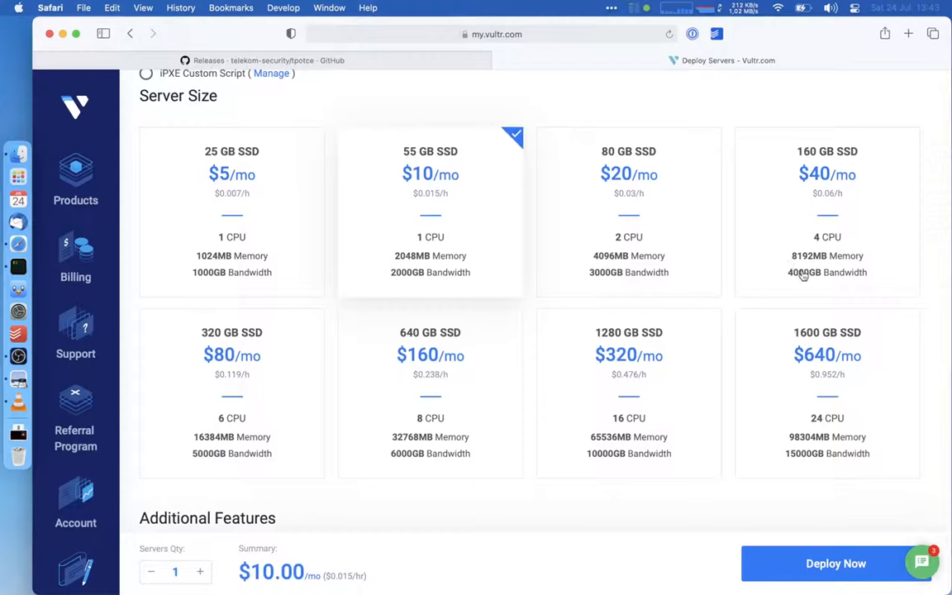
click(826, 211)
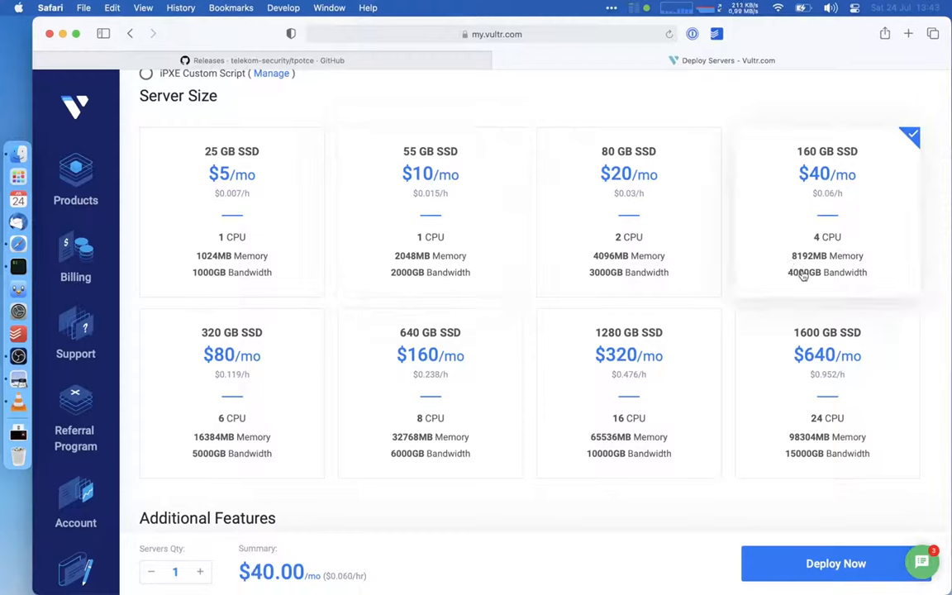
mouse_move(796, 93)
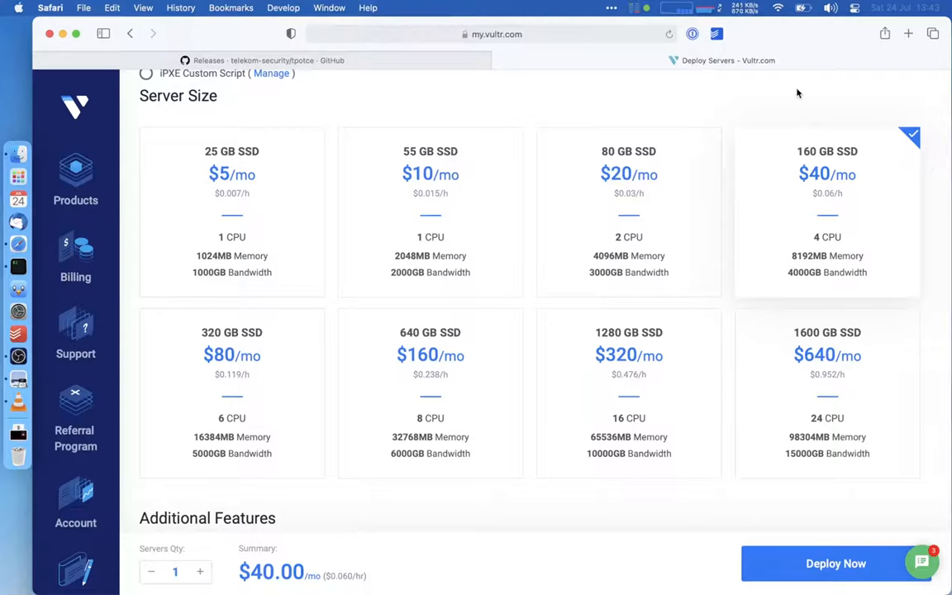
Step: Name the server tpot and deploy it
scroll(down, 3)
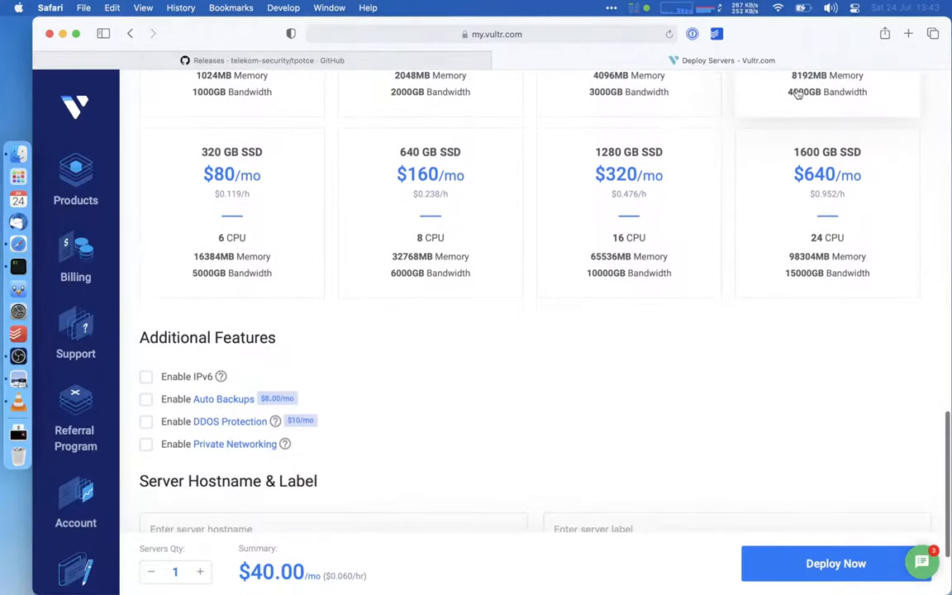
scroll(down, 3)
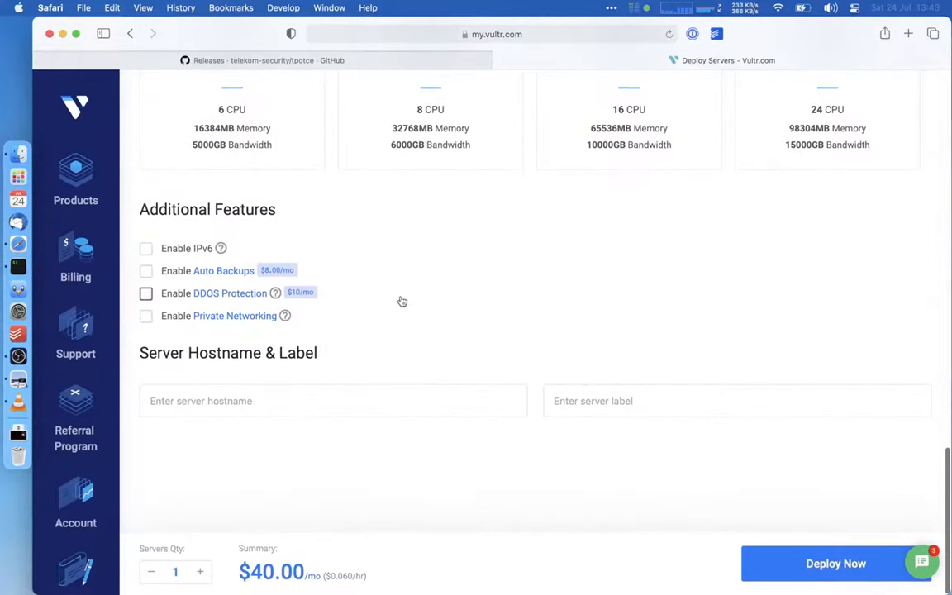
click(334, 402)
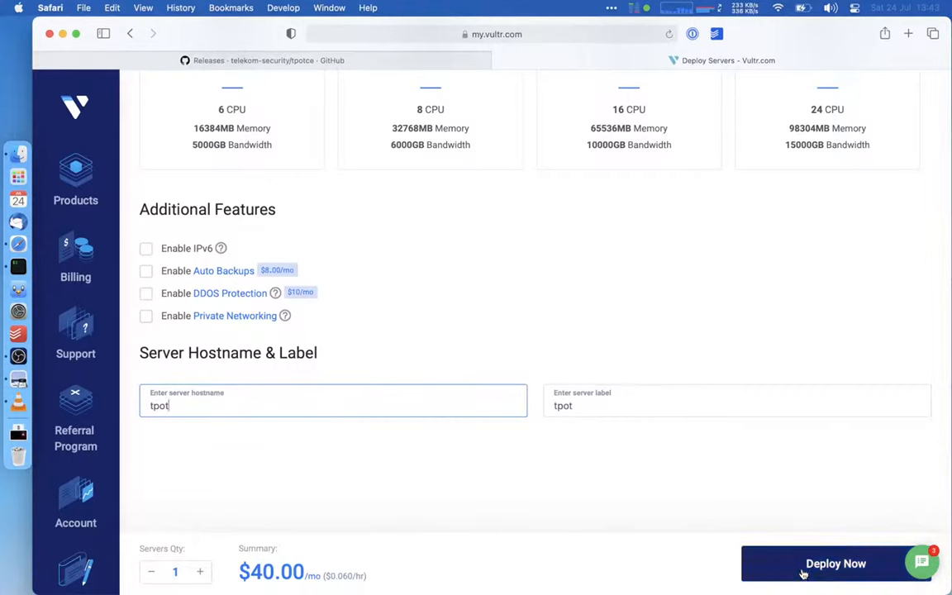
click(836, 562)
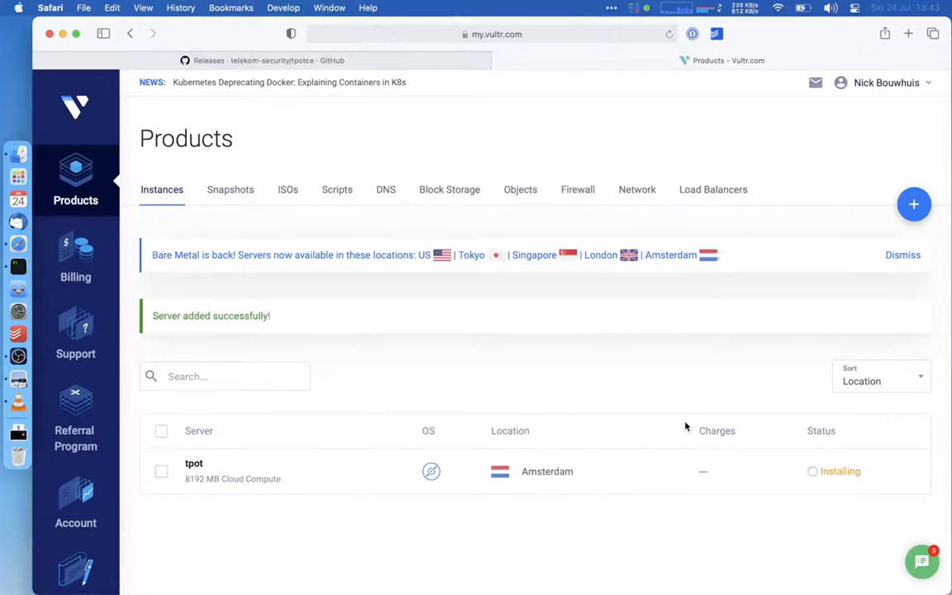
mouse_move(843, 494)
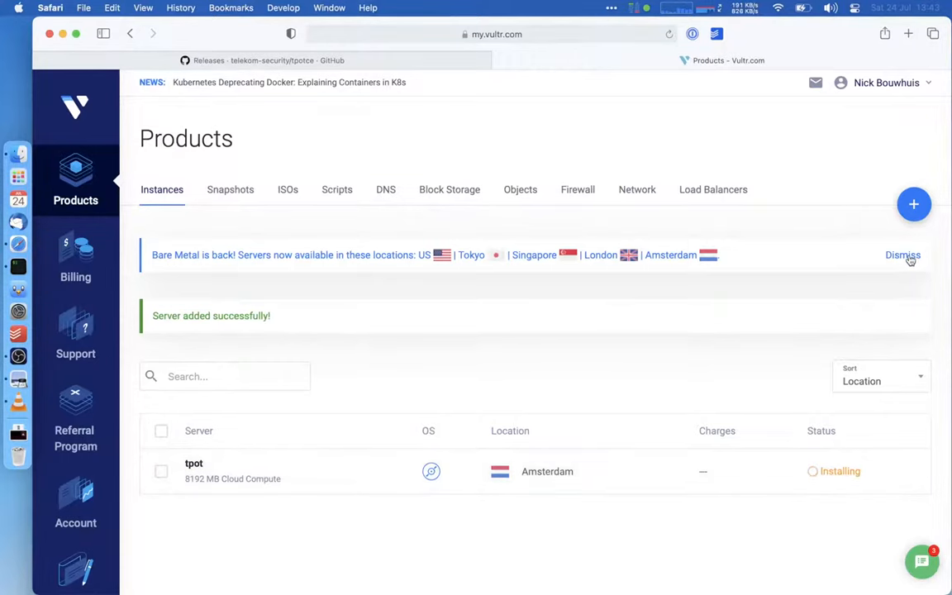
Step: Dismiss the Bare Metal announcement banner on the Products page
click(902, 255)
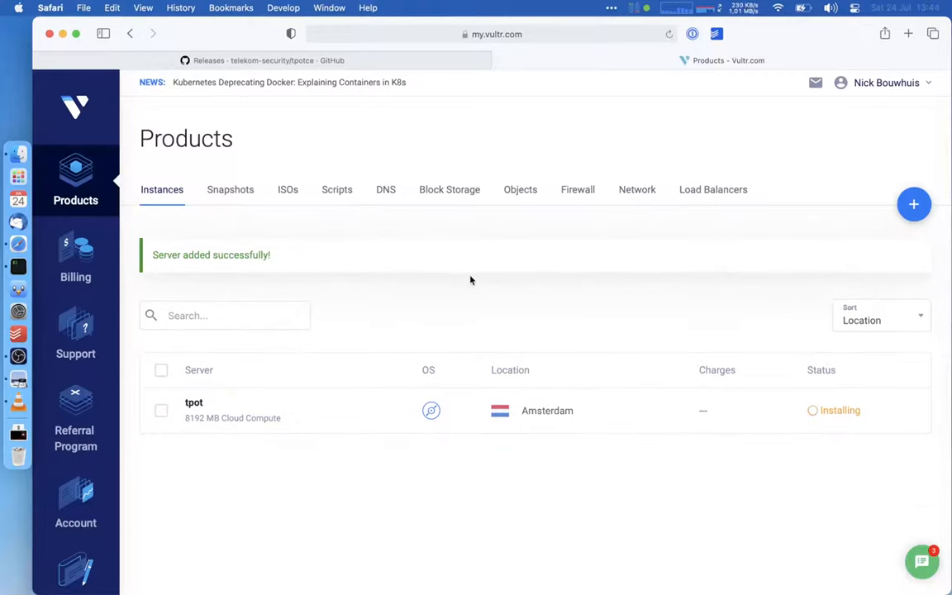
mouse_move(469, 284)
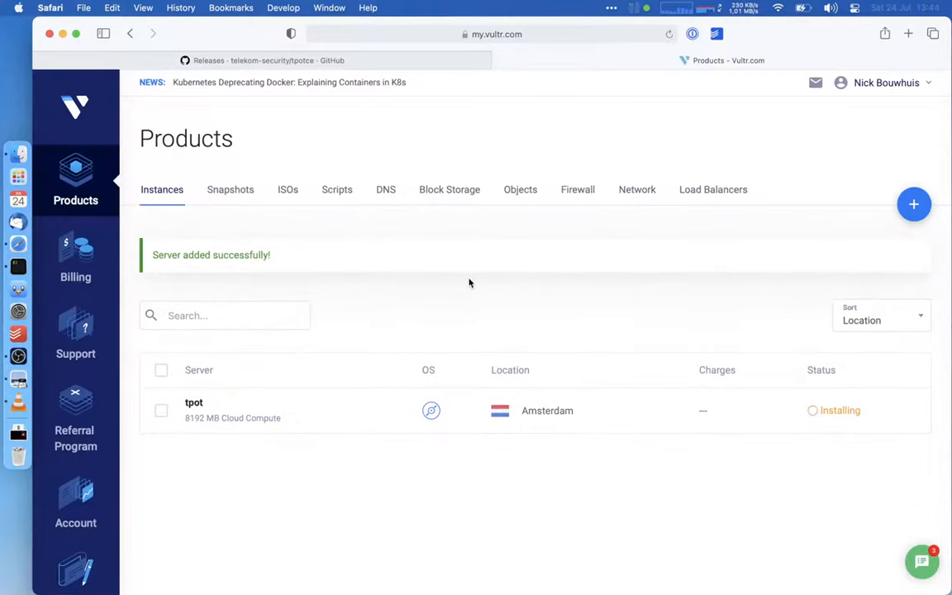
mouse_move(849, 423)
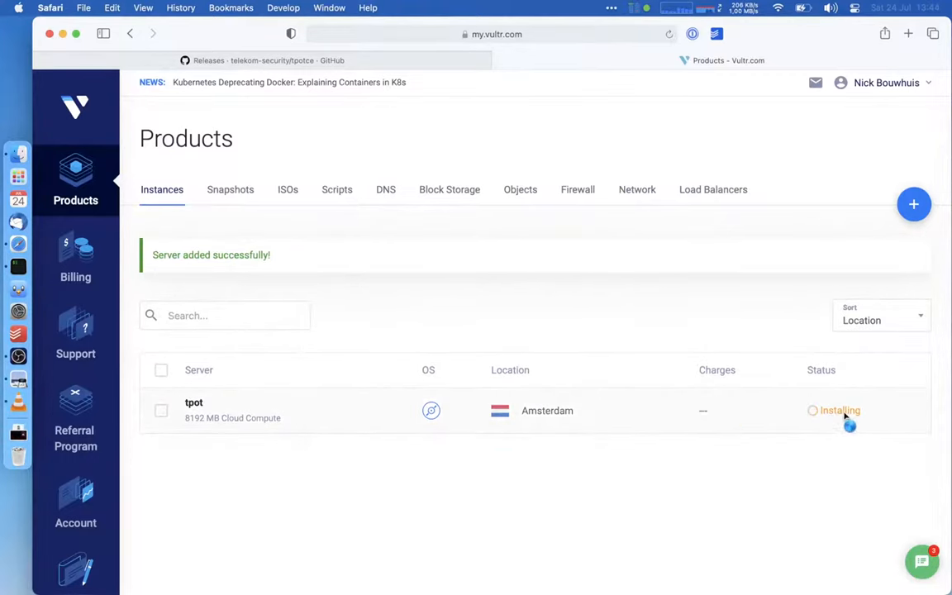
mouse_move(796, 476)
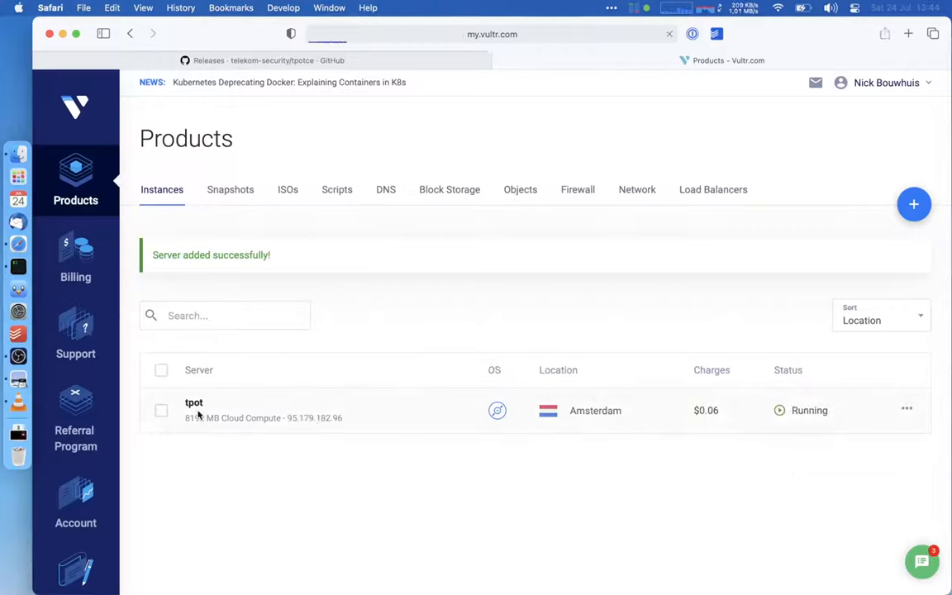
Step: View the tpot server's console and step through the installer prompts to reach its overview page
click(193, 410)
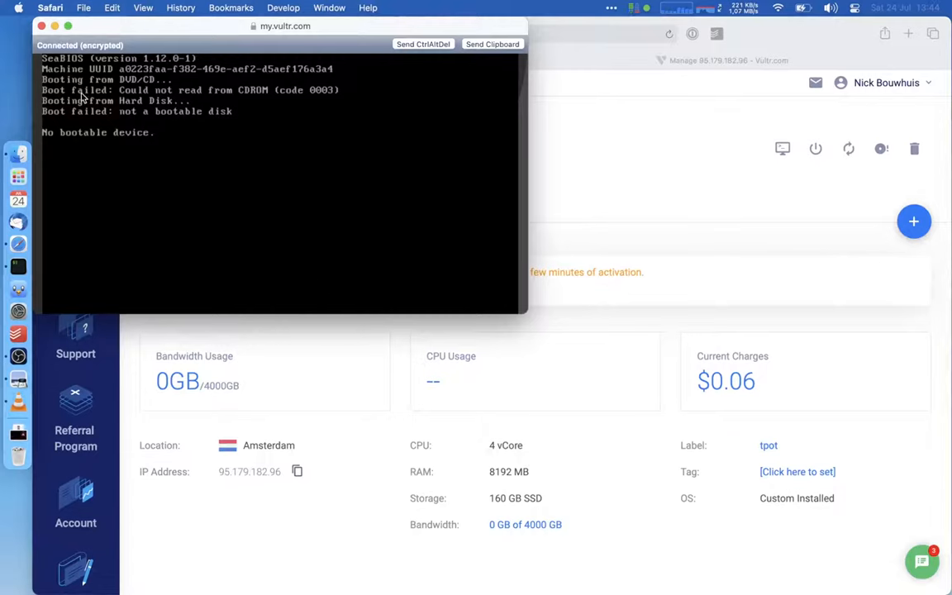
drag(281, 27, 555, 129)
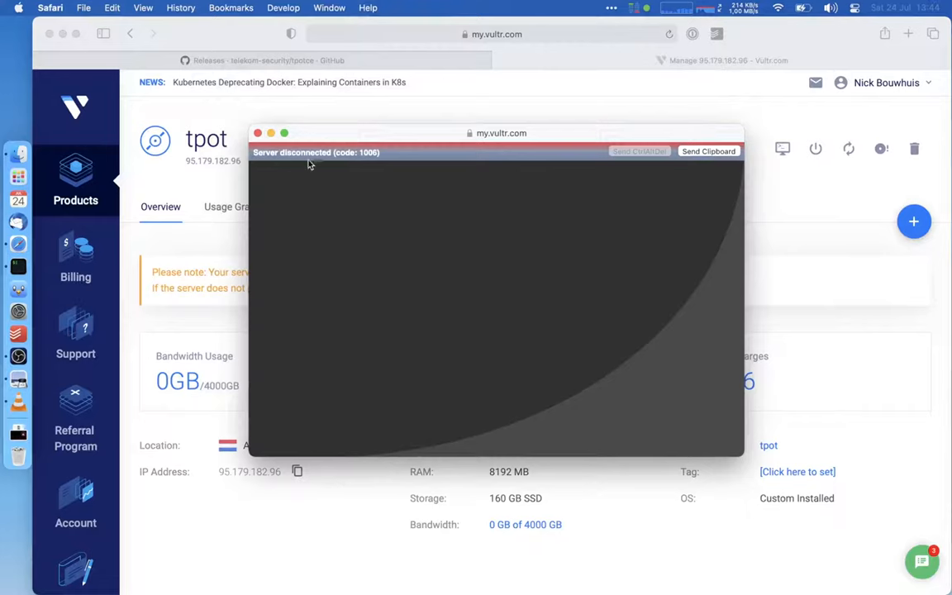
click(257, 132)
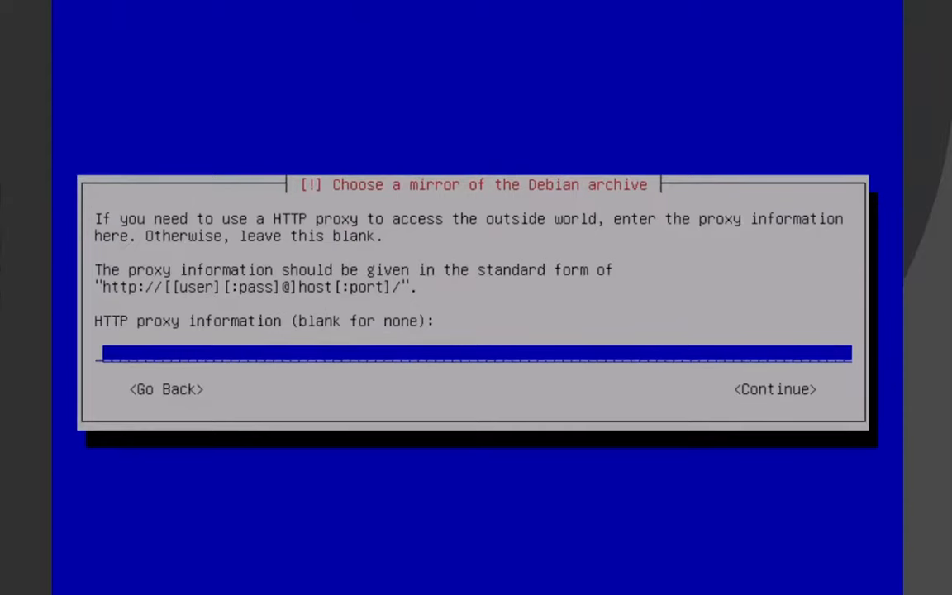
click(773, 390)
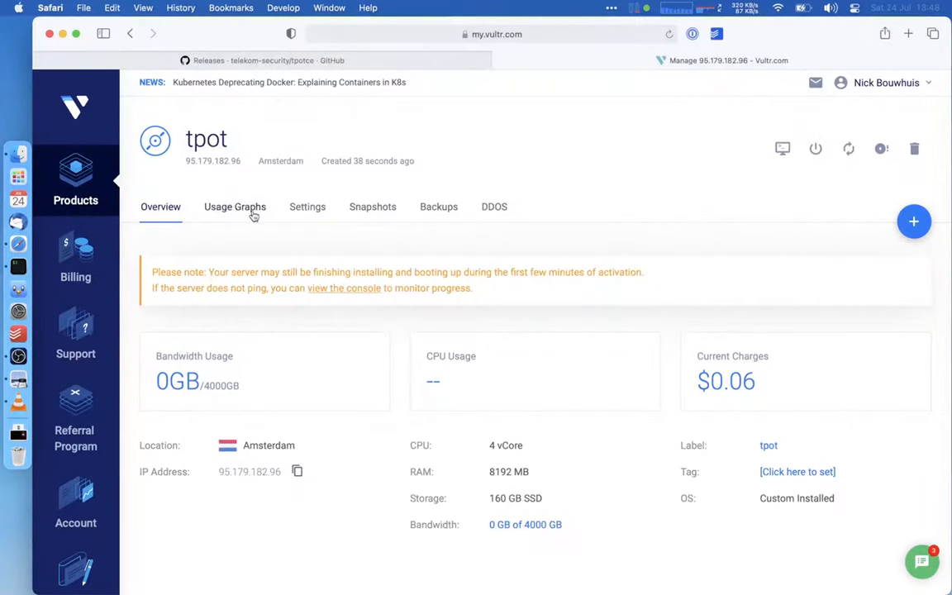
Step: Remove tpot.iso from the server's Custom ISO settings and watch the installer in the console
click(307, 207)
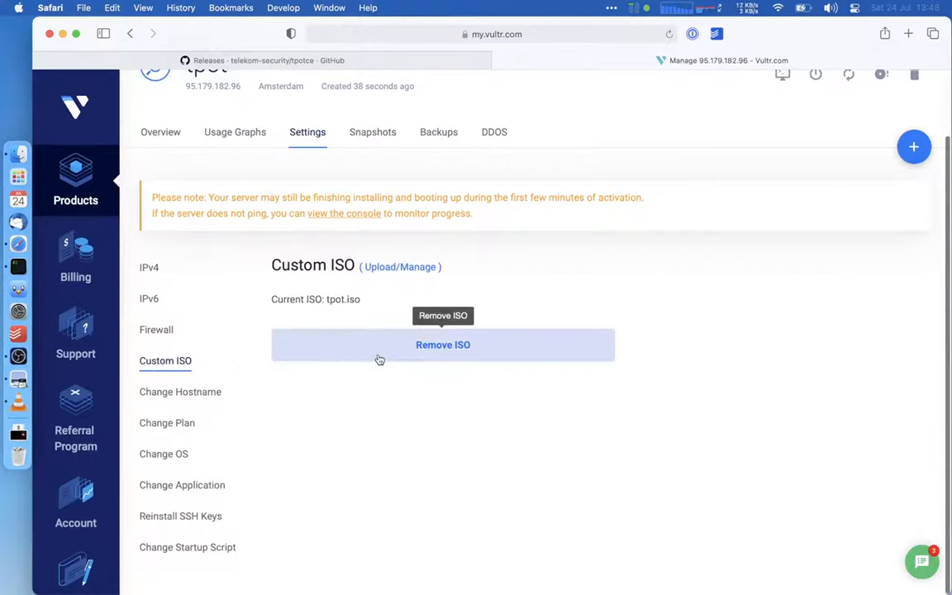
click(443, 346)
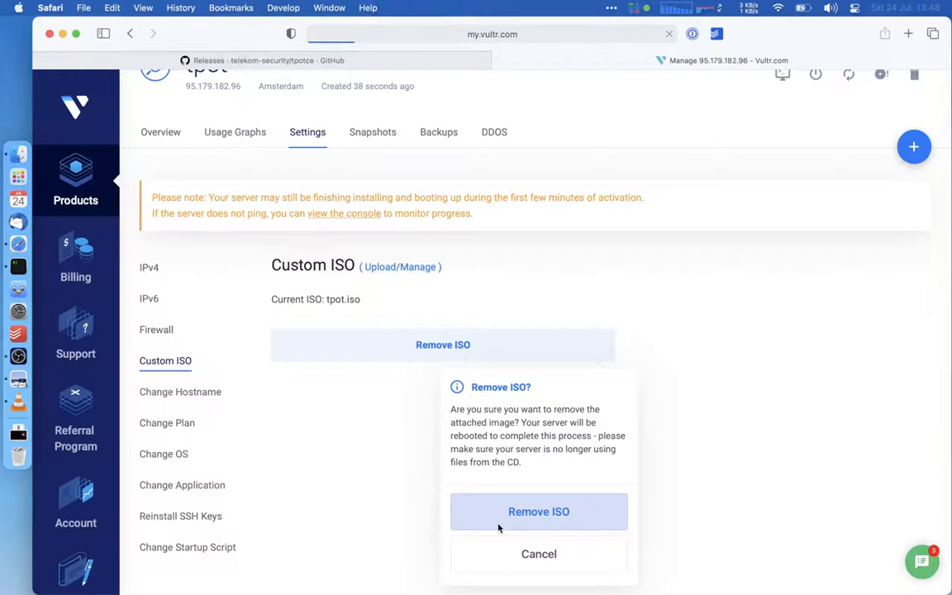
click(539, 510)
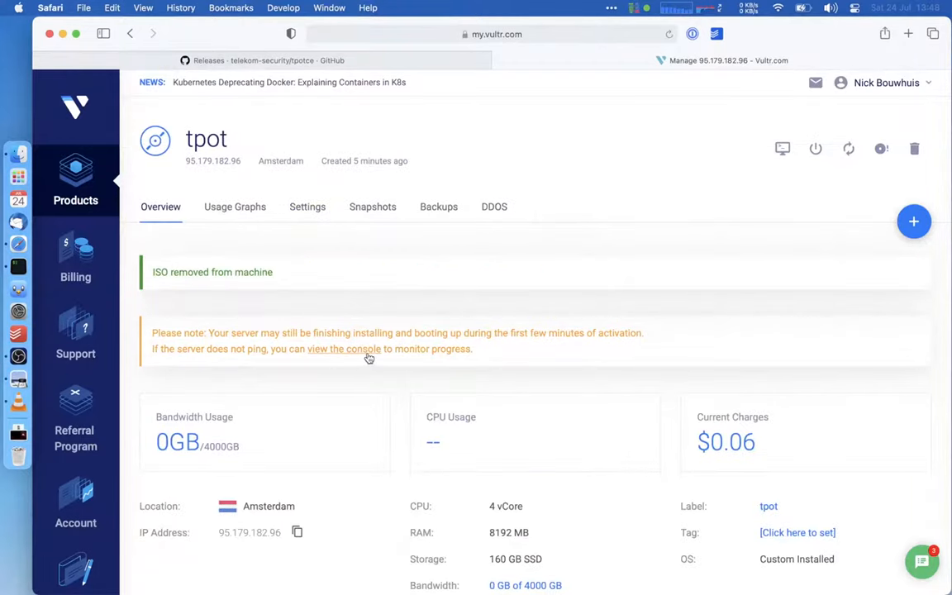
click(344, 347)
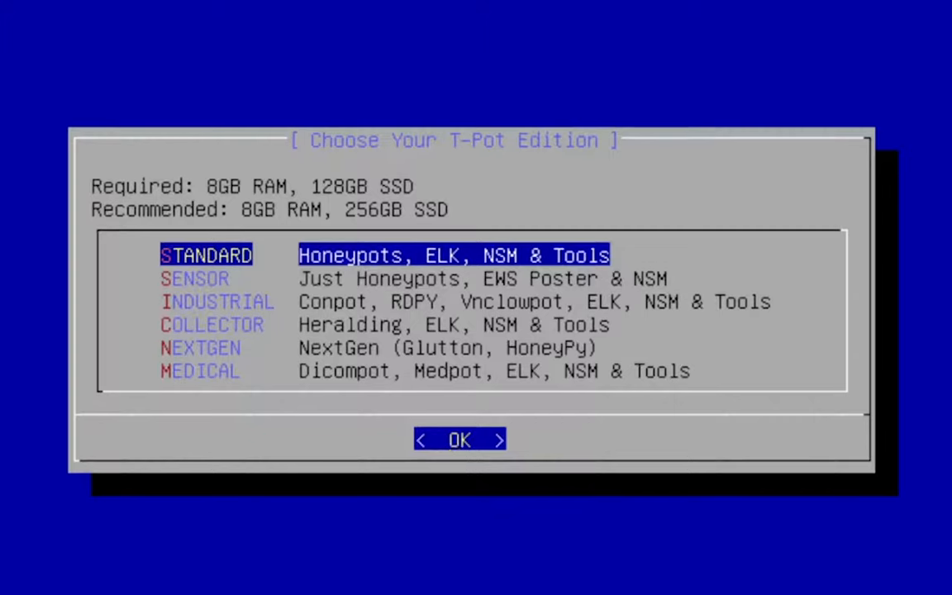
Step: Choose the STANDARD T-Pot edition in the installer
key(Down)
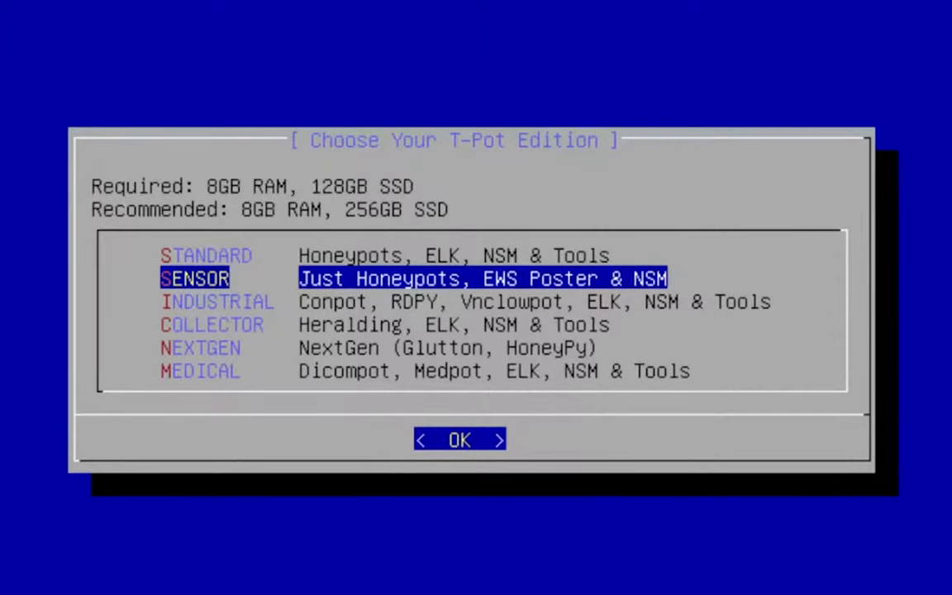
key(Up)
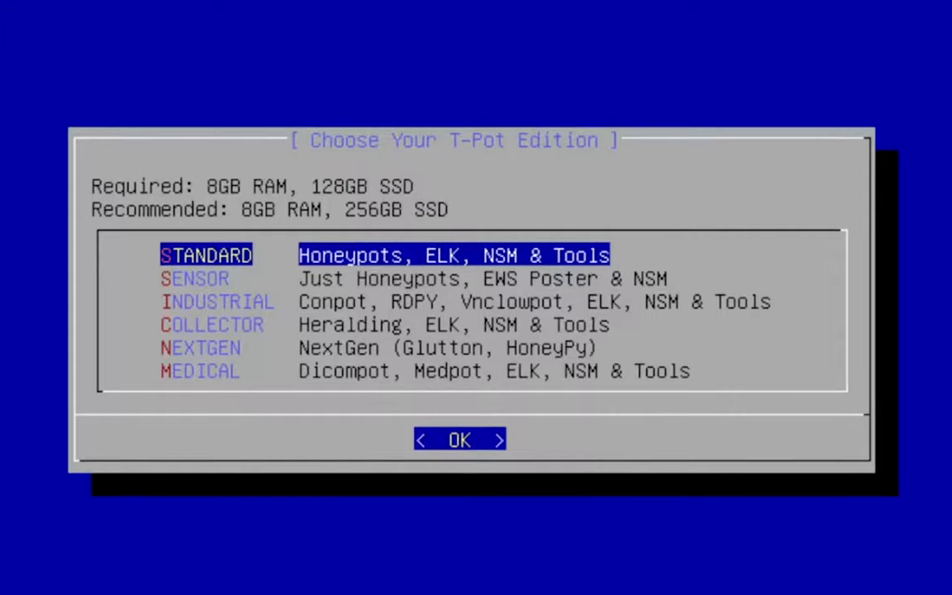
click(460, 440)
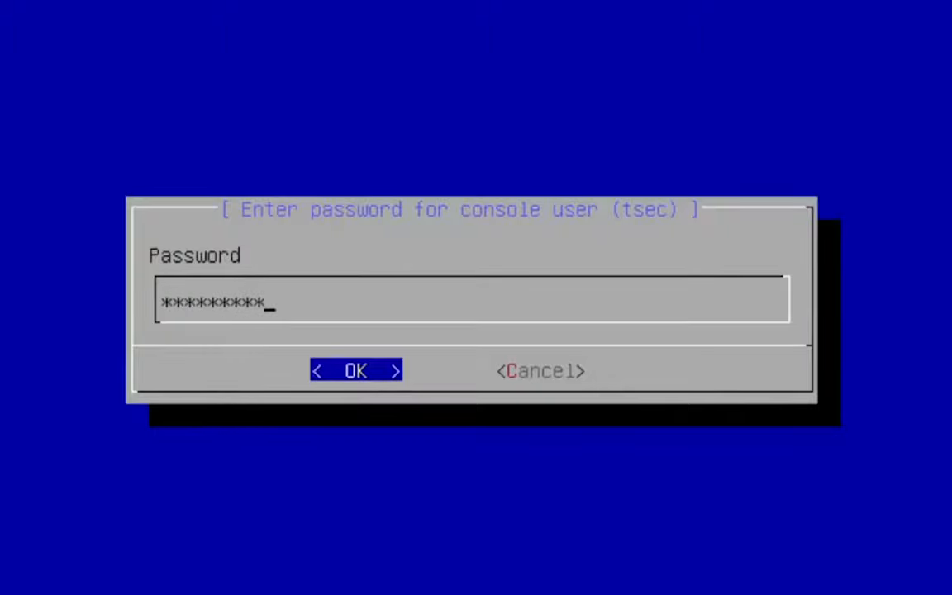
Step: Accept the console password and create web user 'nick' with a confirmed, repeated password in the T-Pot installer
click(355, 370)
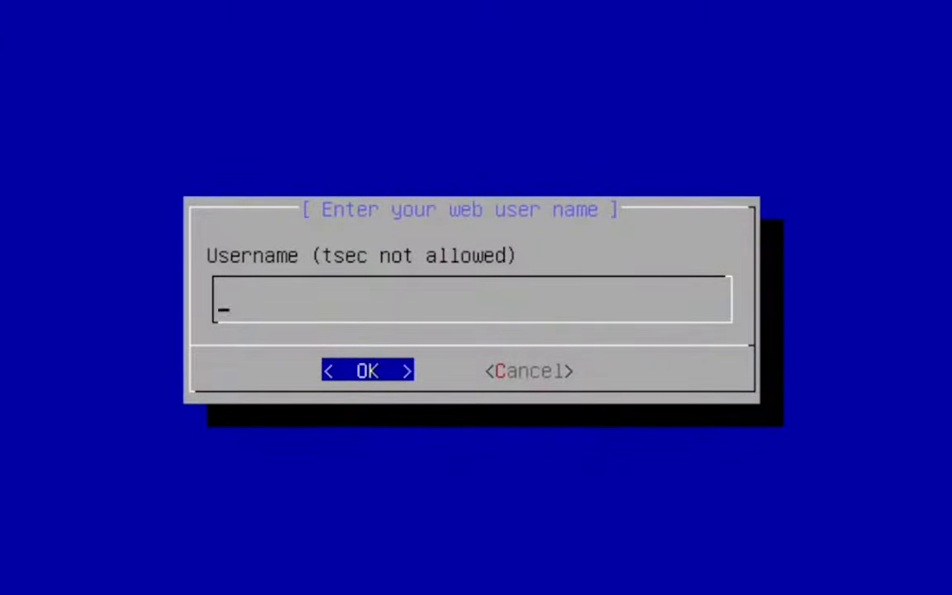
text(nick)
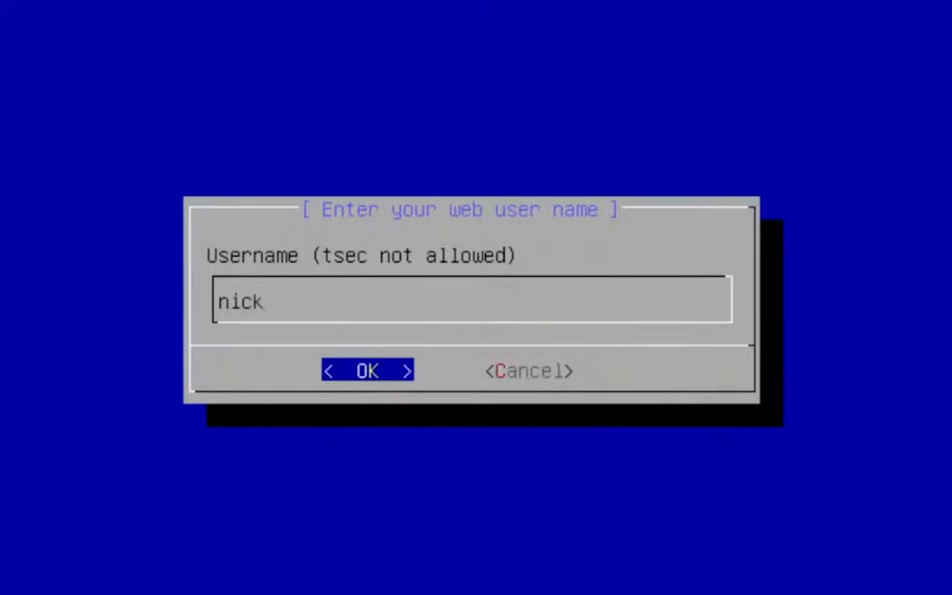
click(367, 370)
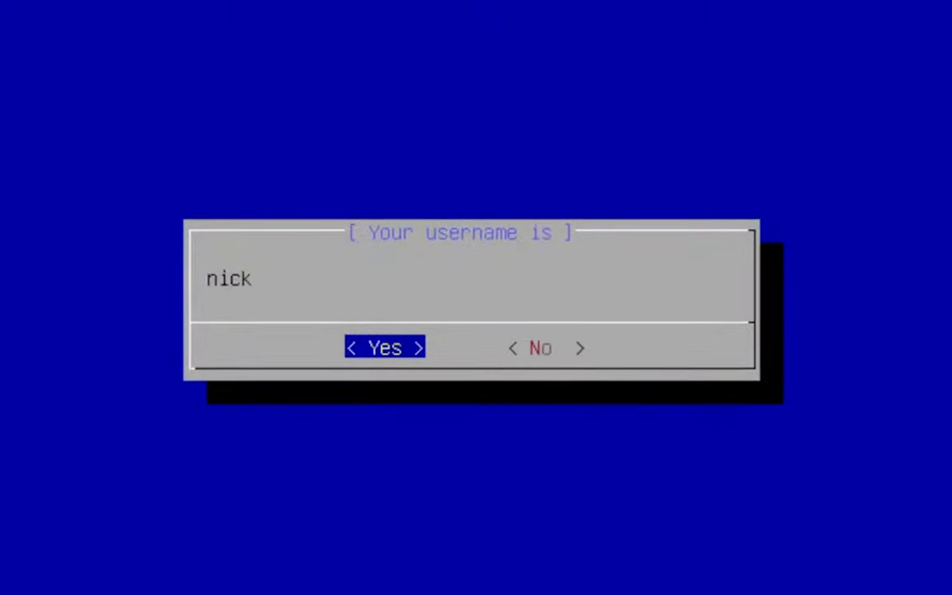
click(384, 347)
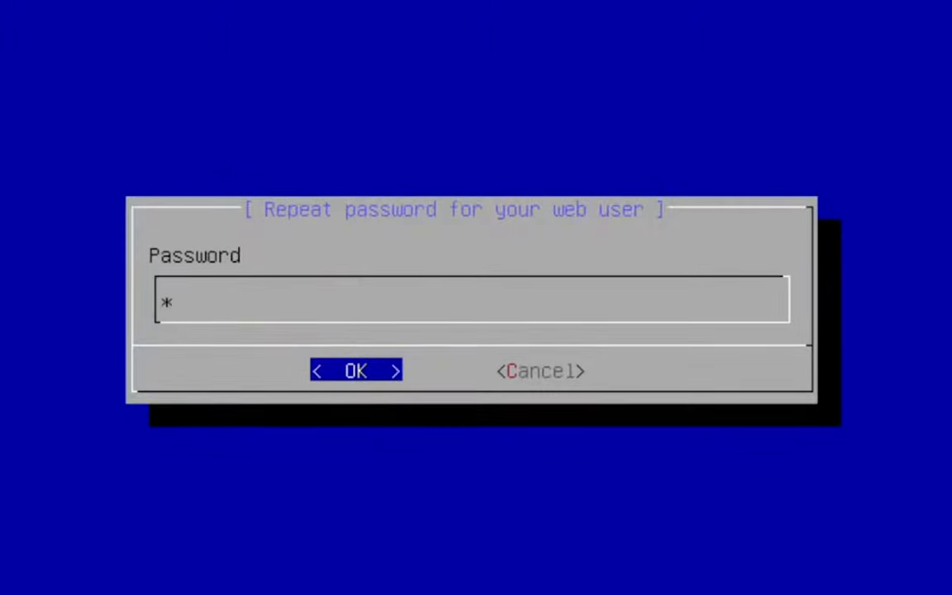
click(355, 370)
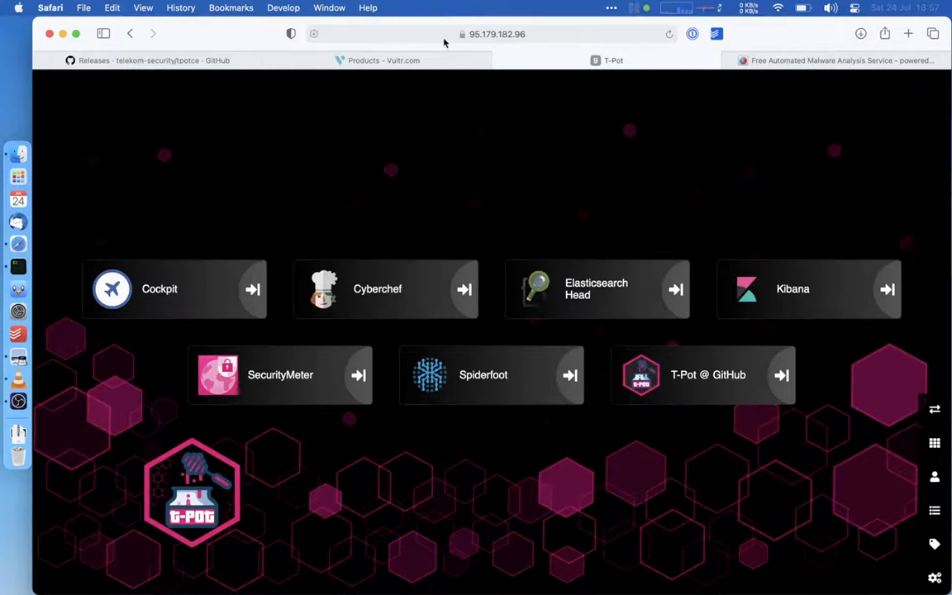
Step: Launch Cockpit from the T-Pot landing page into a new tab
click(492, 33)
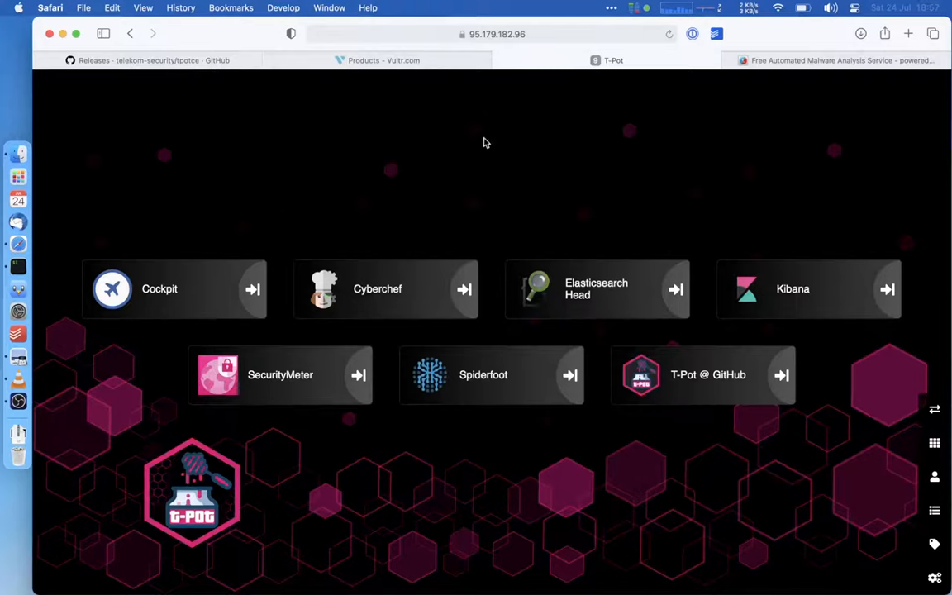
mouse_move(619, 205)
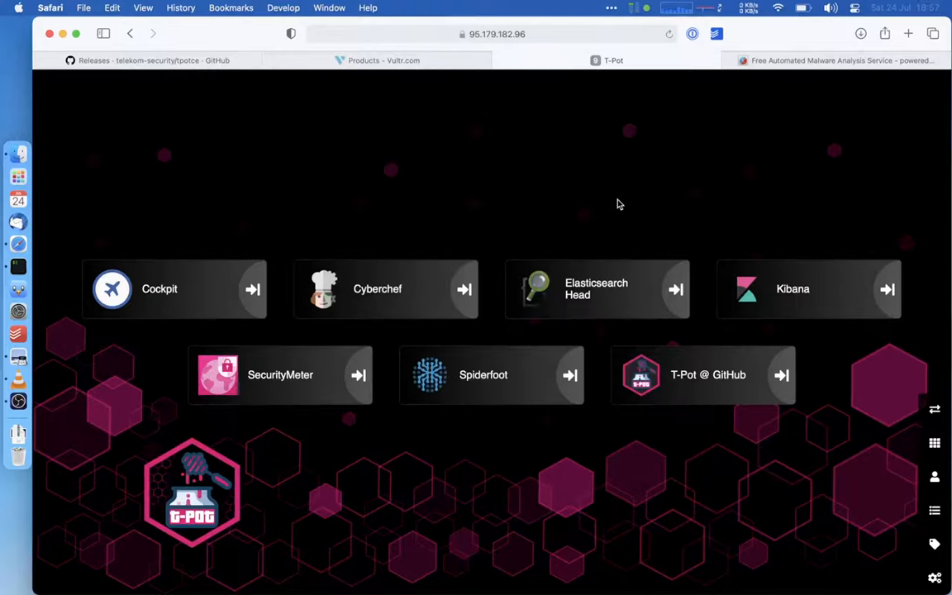
mouse_move(241, 248)
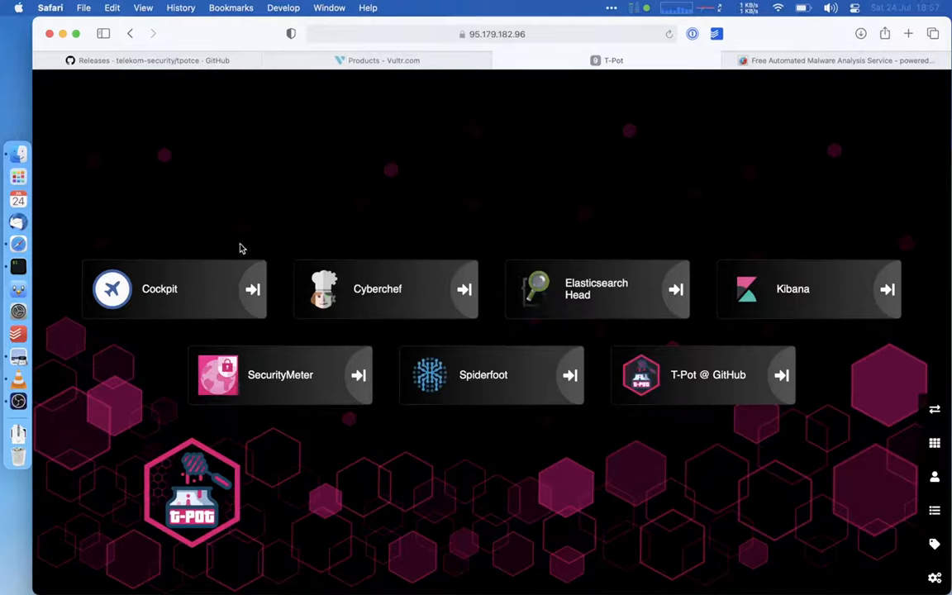
mouse_move(158, 288)
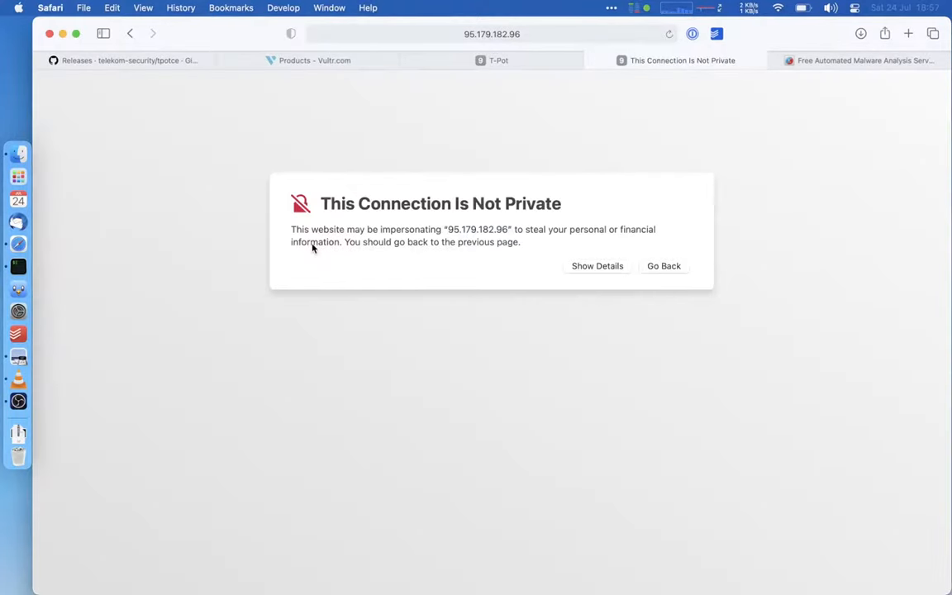
Step: Bypass Safari's certificate warning via Show Details and visit the server anyway
click(597, 265)
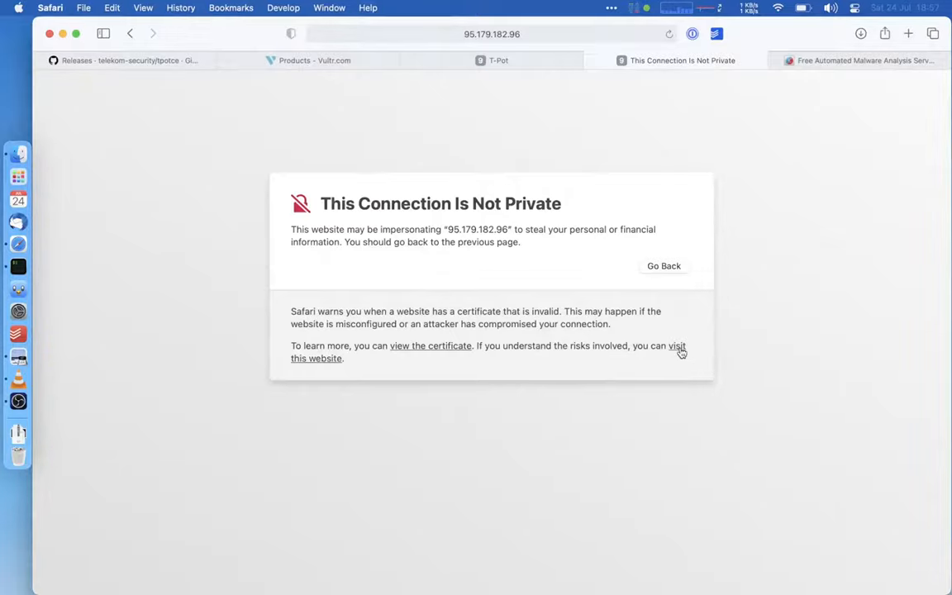
click(676, 345)
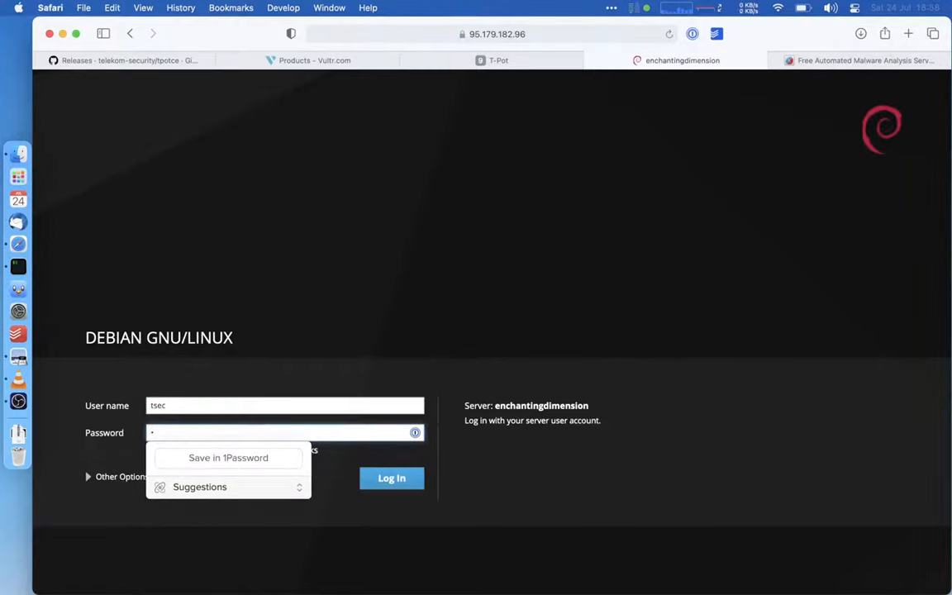
Step: Log in to Cockpit as tsec with the password
text(password)
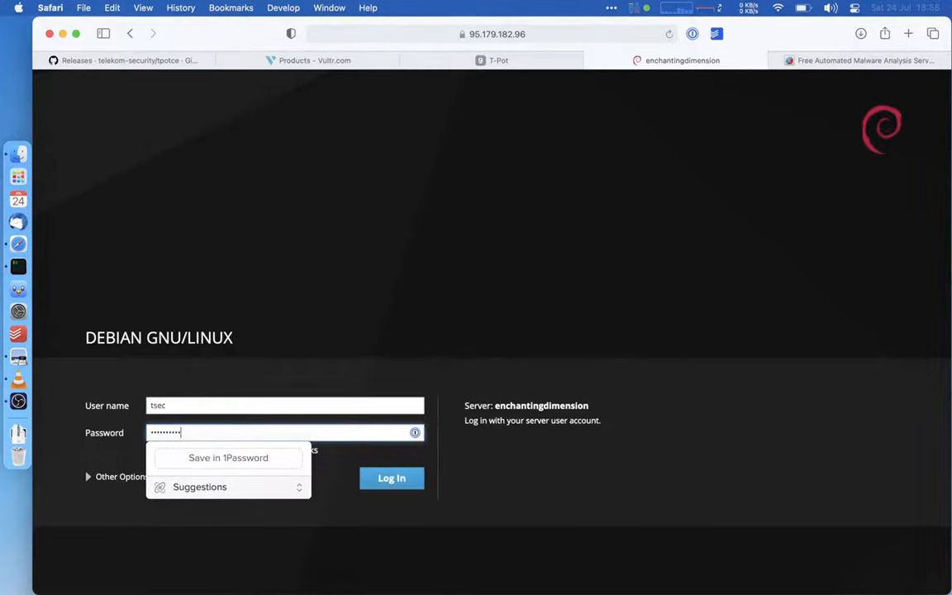
click(390, 478)
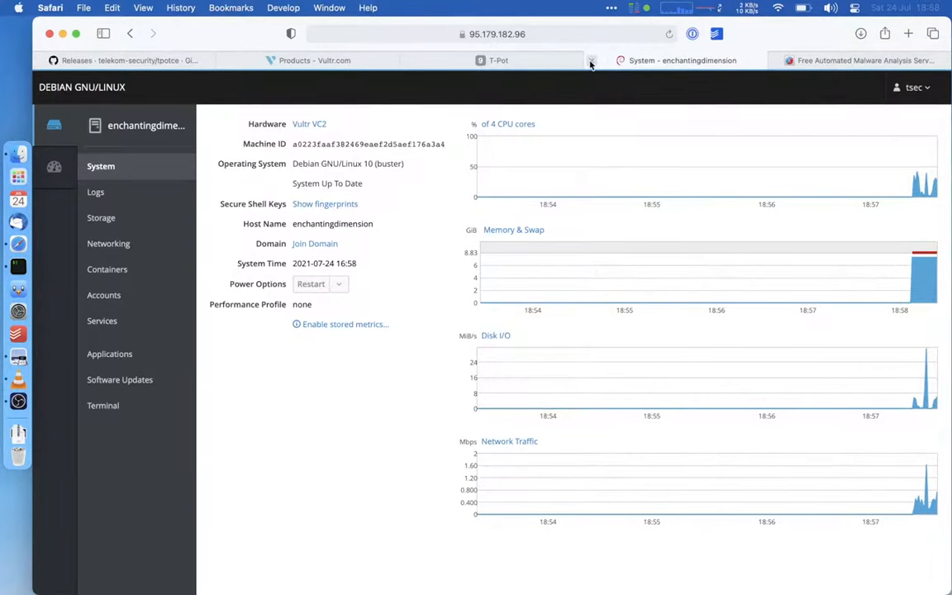
Step: Launch Kibana from the T-Pot landing page and dismiss its data-security notice
click(499, 60)
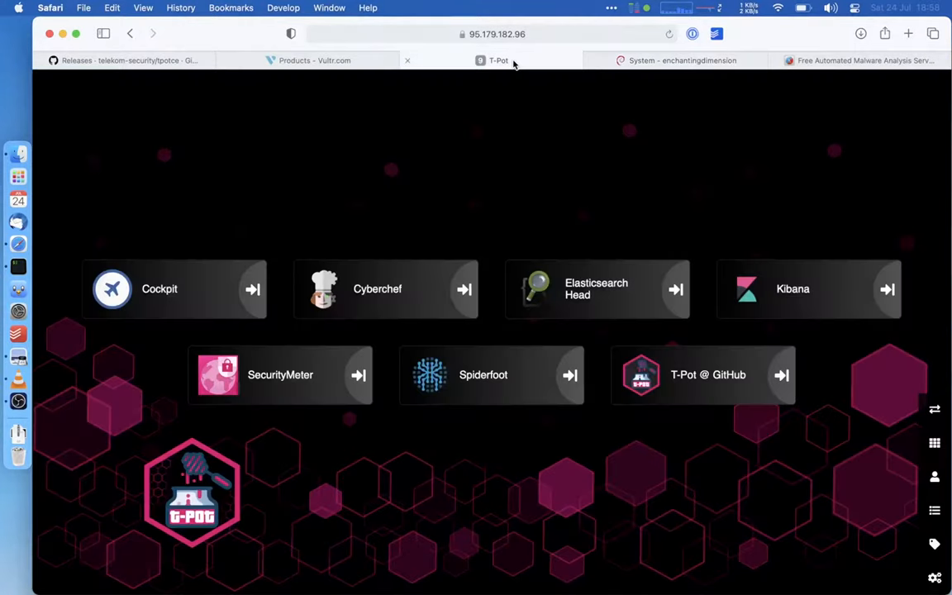
mouse_move(787, 310)
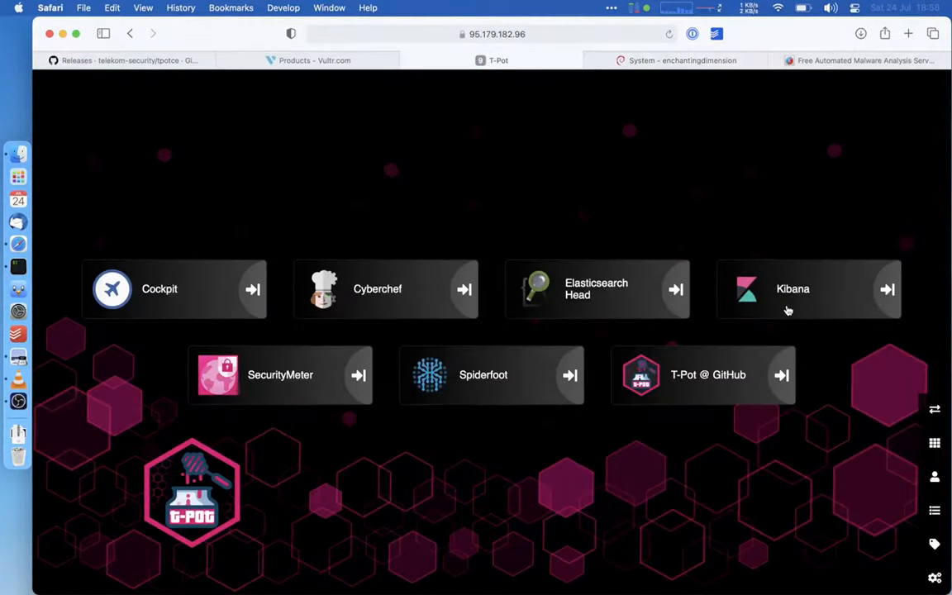
click(808, 289)
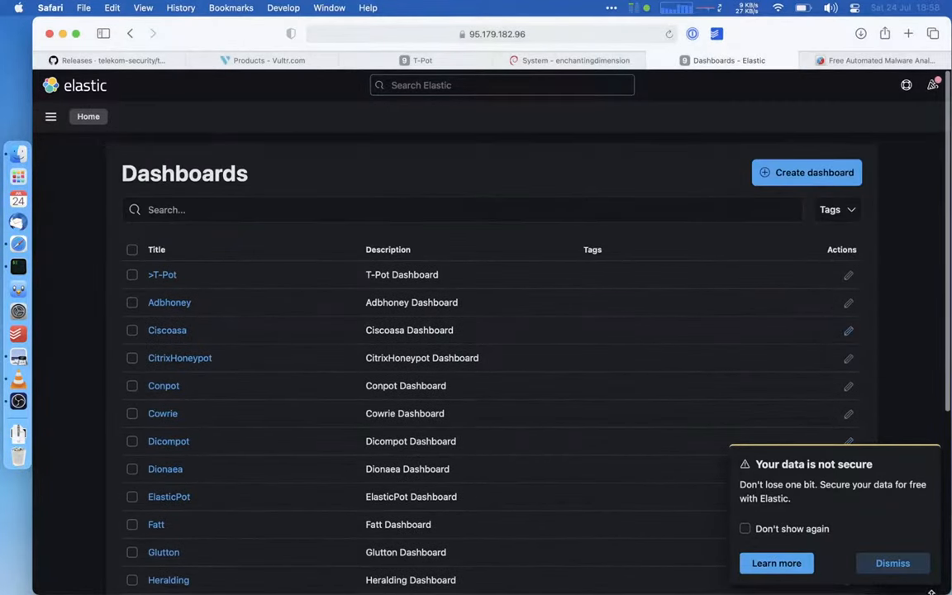
click(893, 561)
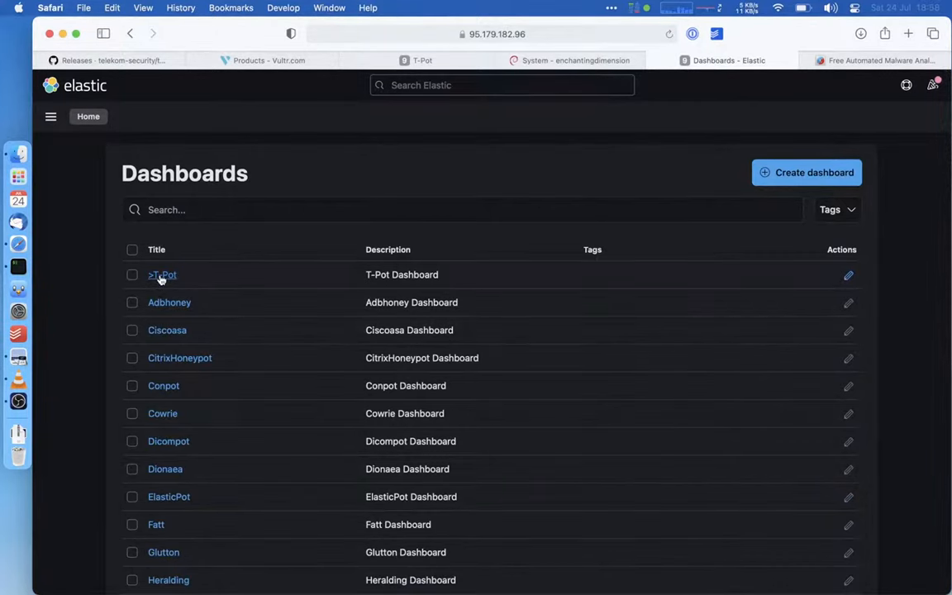
Step: View the >T-Pot dashboard showing 369 Cowrie, 62 Honeytrap and 11 Dionaea attacks for the last 15 minutes
click(161, 274)
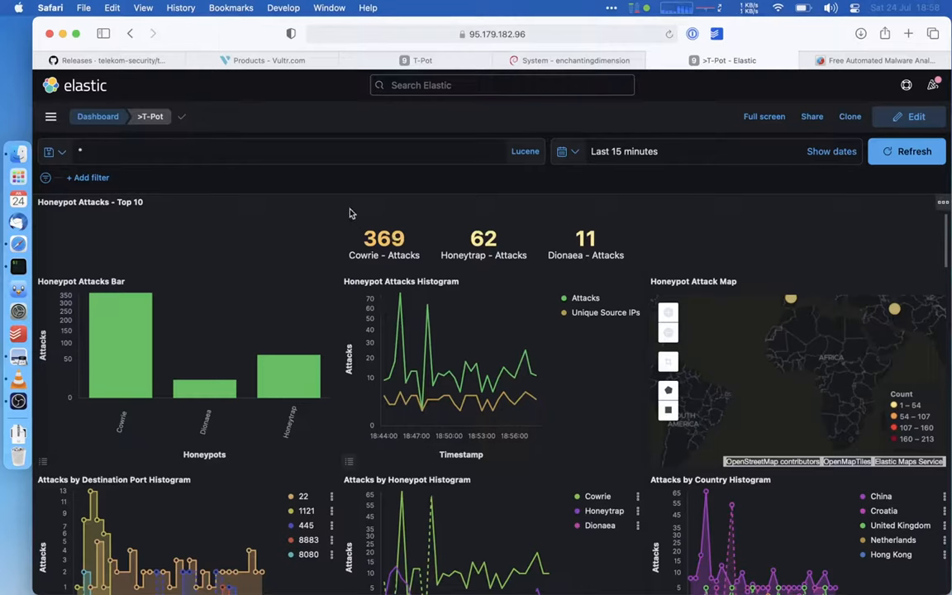
mouse_move(356, 221)
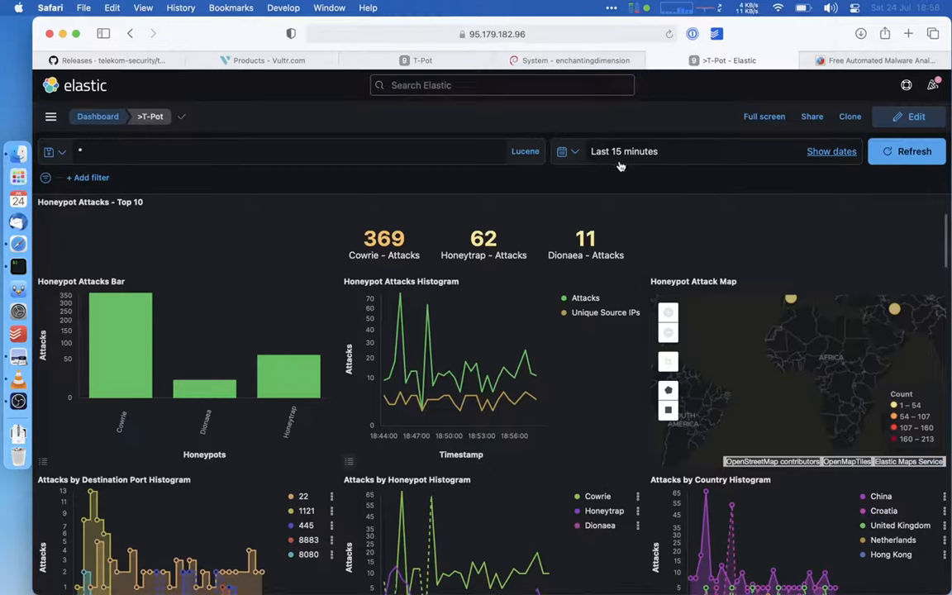
mouse_move(486, 289)
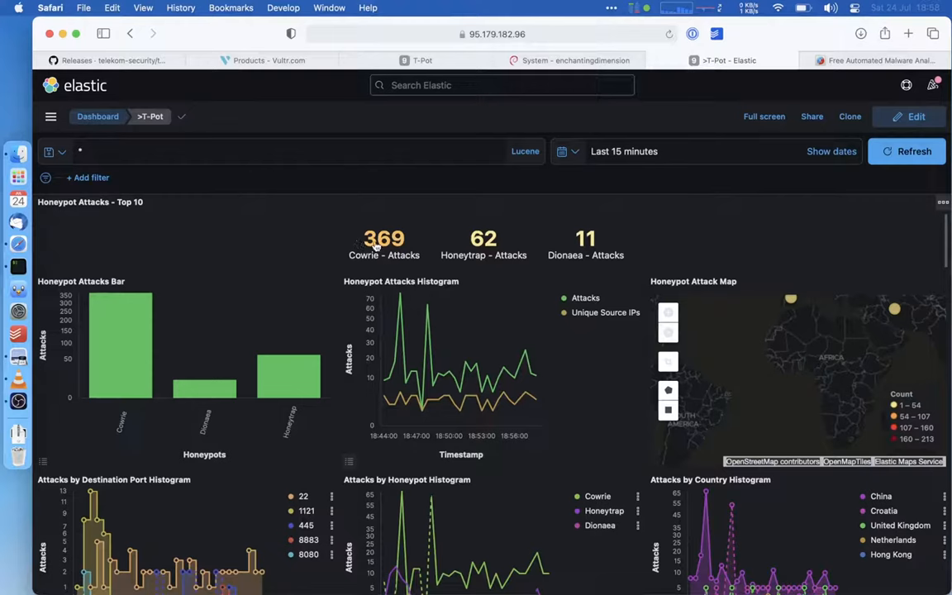
mouse_move(327, 274)
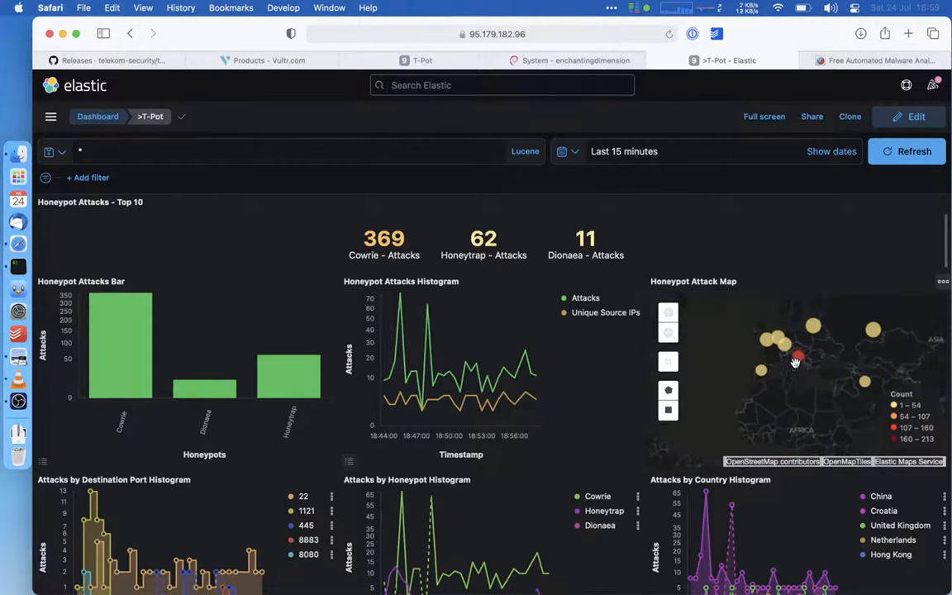
mouse_move(780, 342)
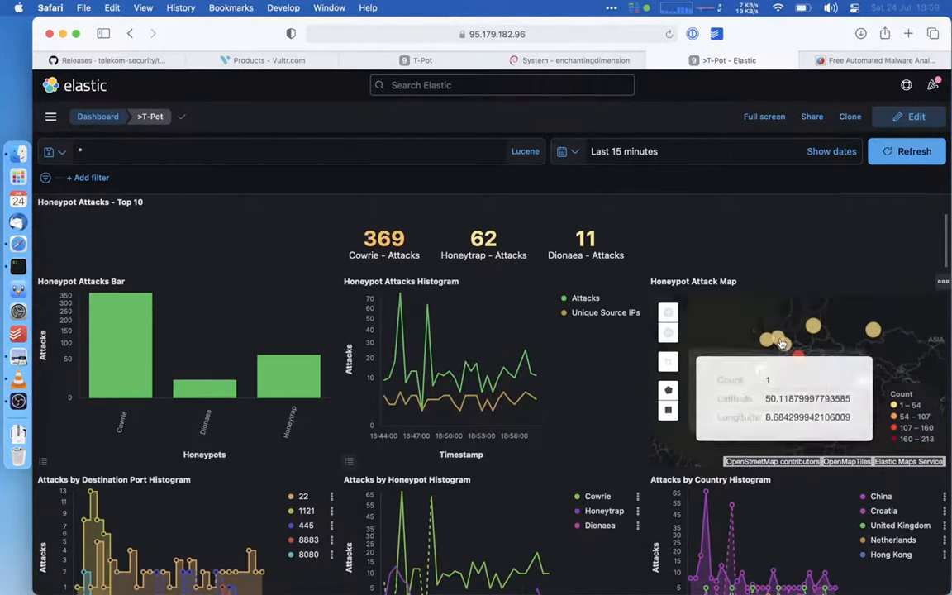
scroll(down, 3)
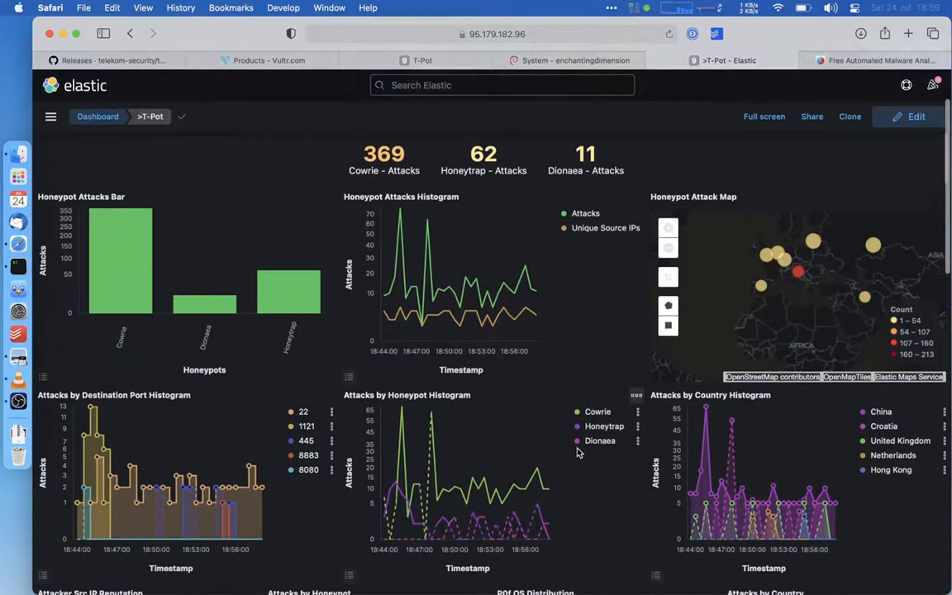
scroll(down, 3)
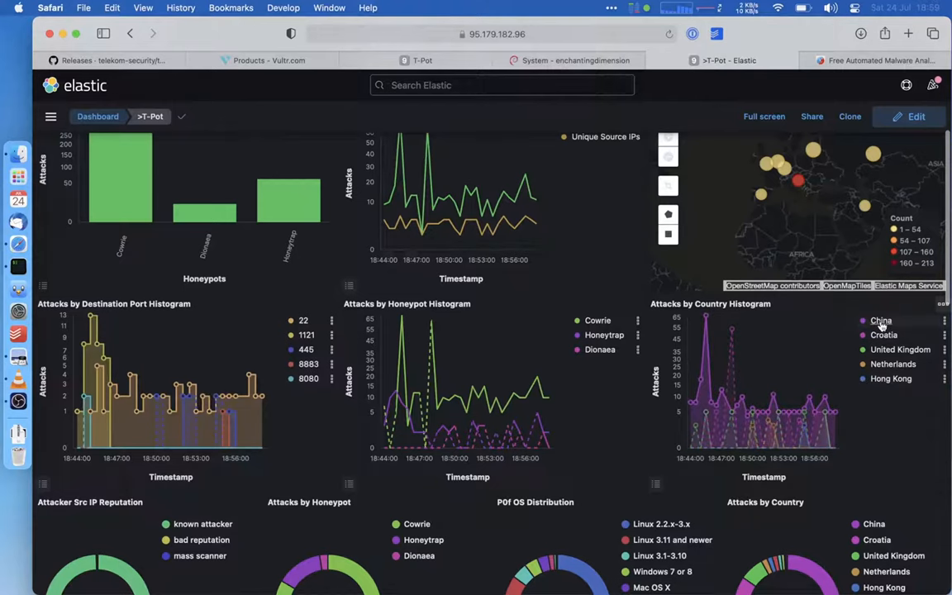
scroll(down, 3)
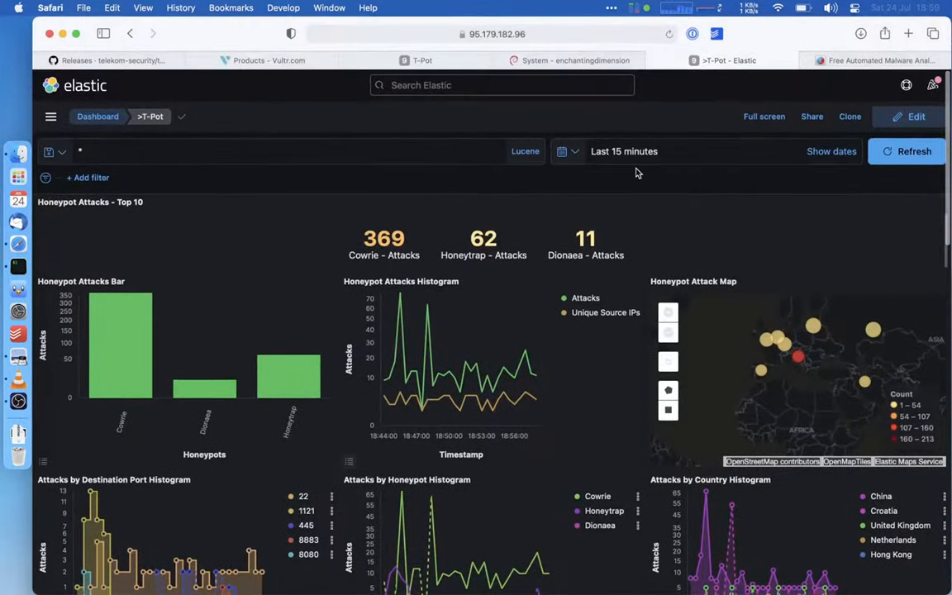
Step: Set the T-Pot dashboard time range to the last 4 hours and refresh, showing 5,320 Cowrie attacks
click(625, 152)
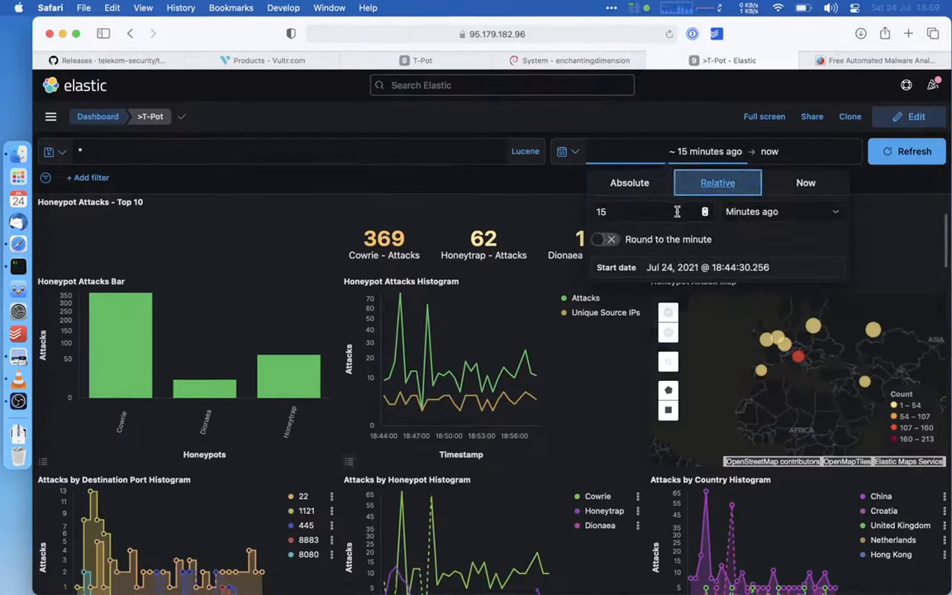
text(154)
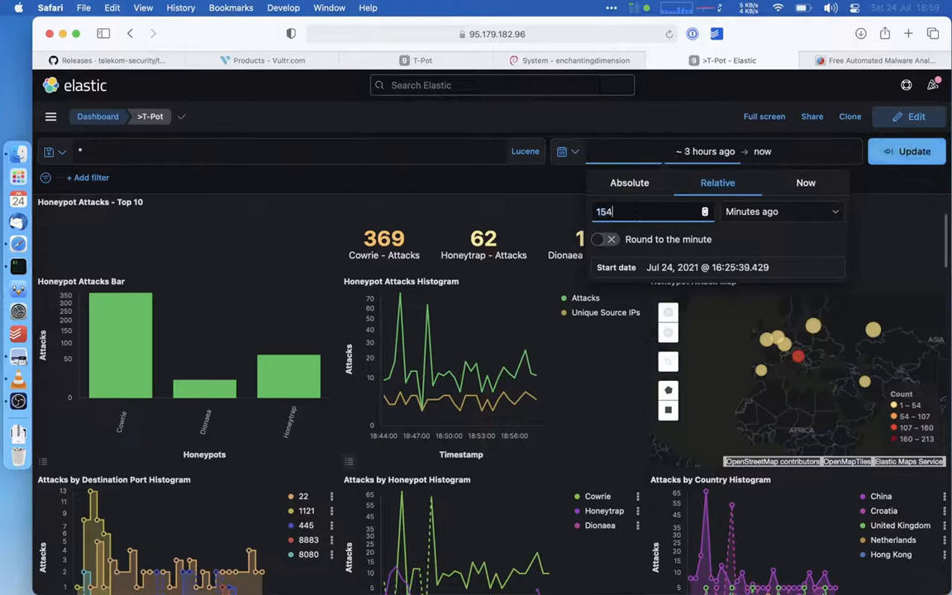
click(780, 212)
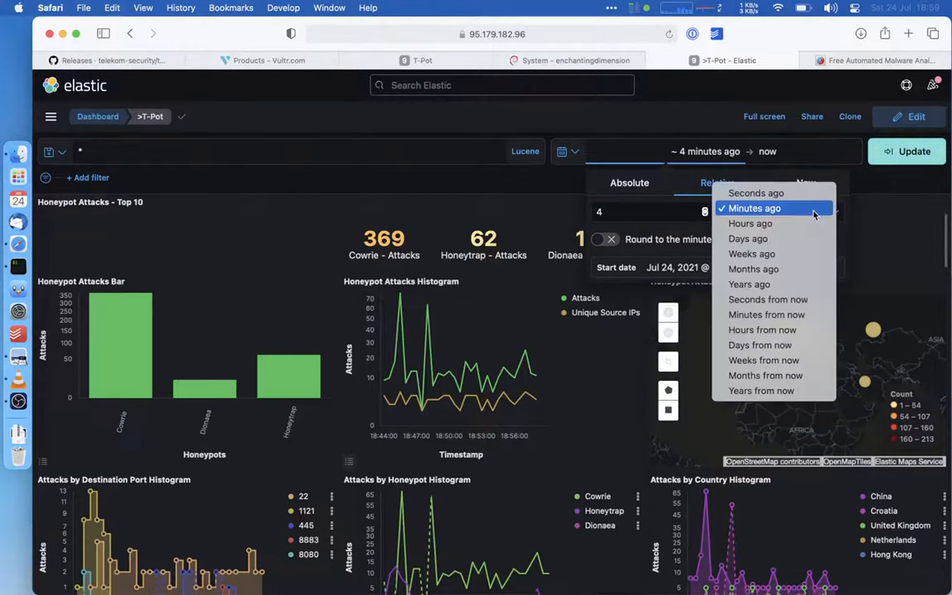
click(750, 223)
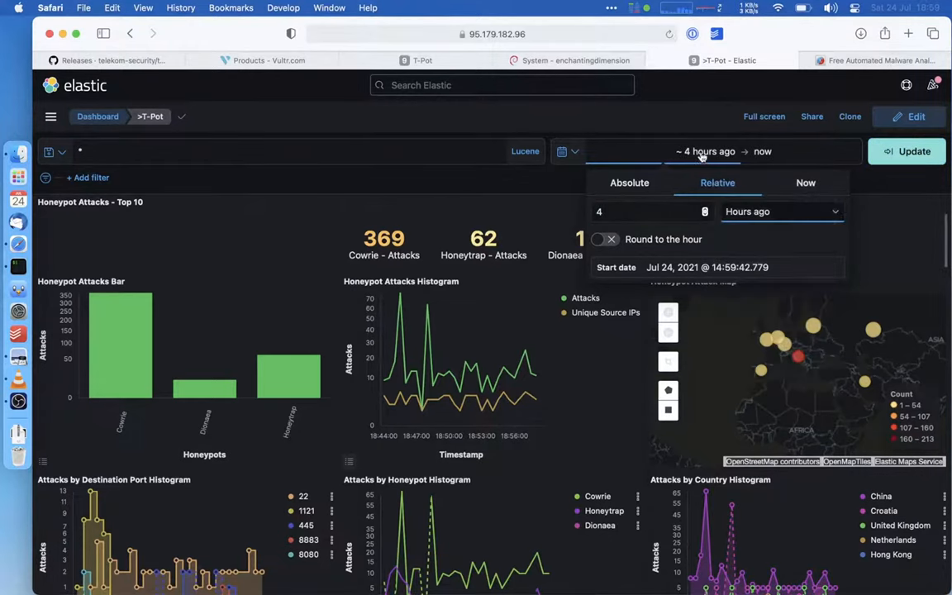
click(906, 152)
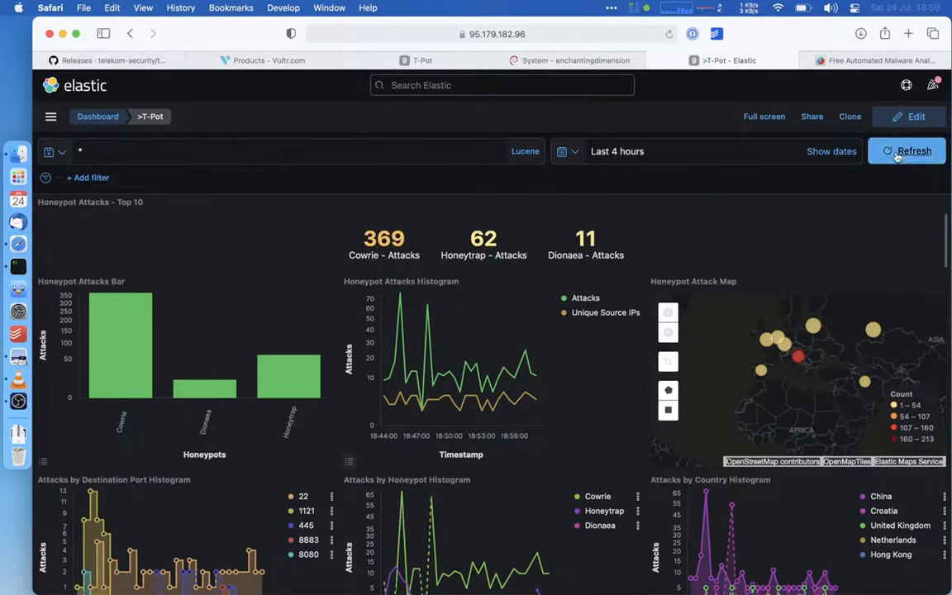
click(909, 151)
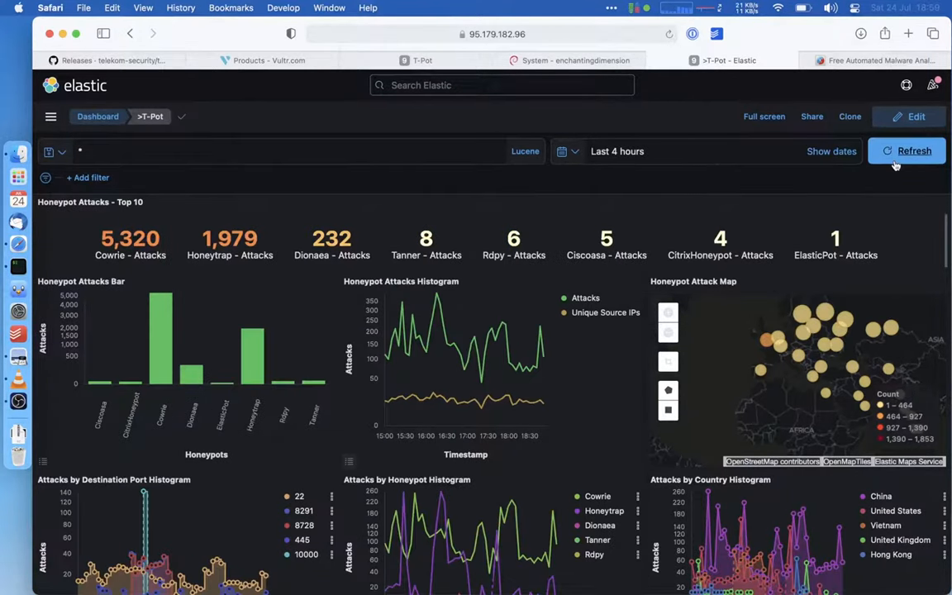
mouse_move(489, 300)
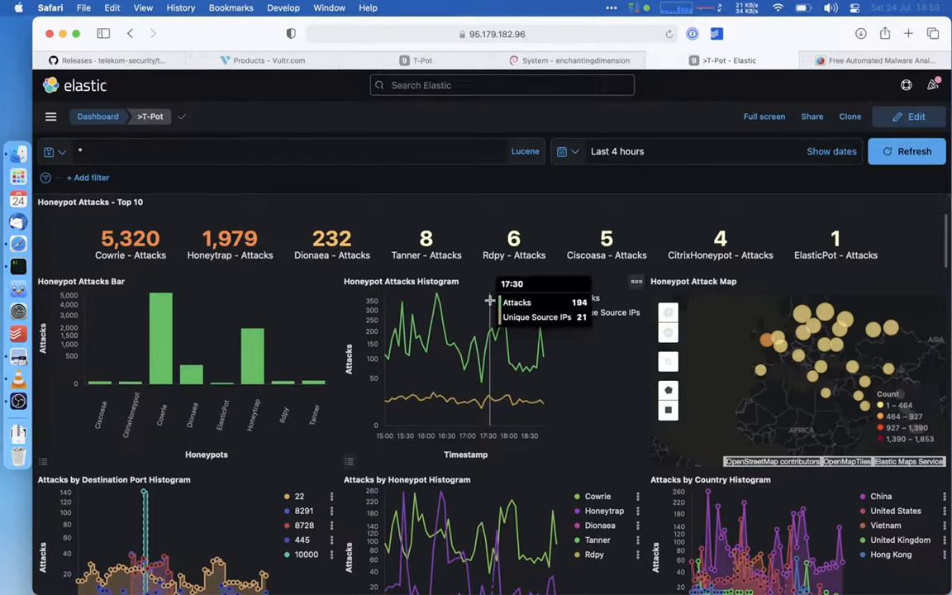
mouse_move(470, 255)
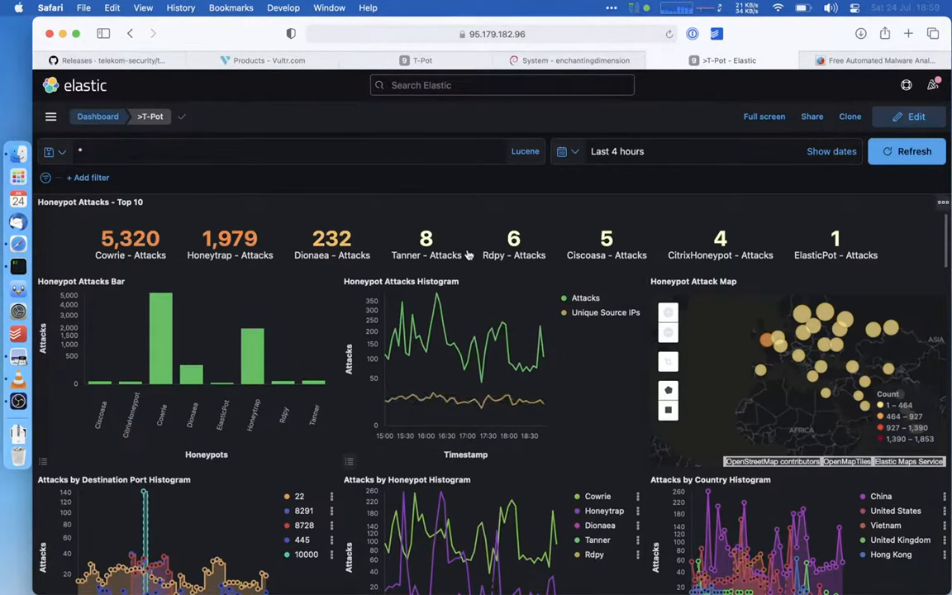
mouse_move(205, 235)
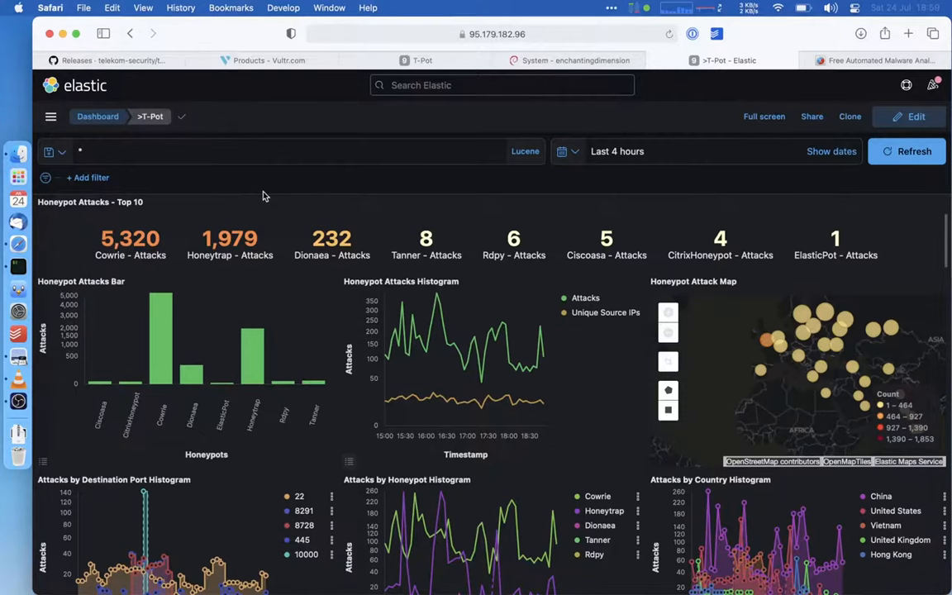
Step: Scroll through the T-Pot dashboard's tag clouds and top-10 attacker ASN, source IP and Suricata tables
scroll(down, 3)
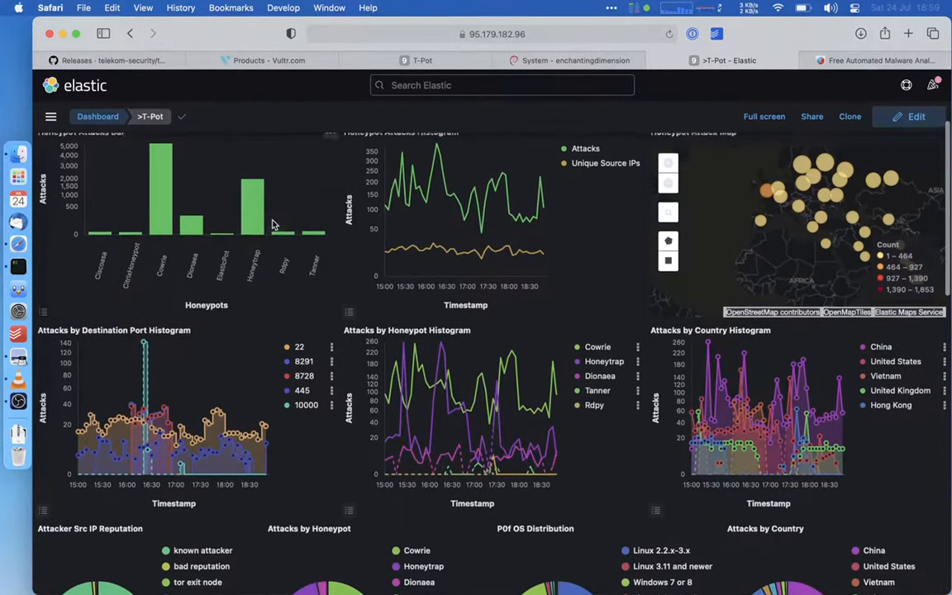
scroll(down, 3)
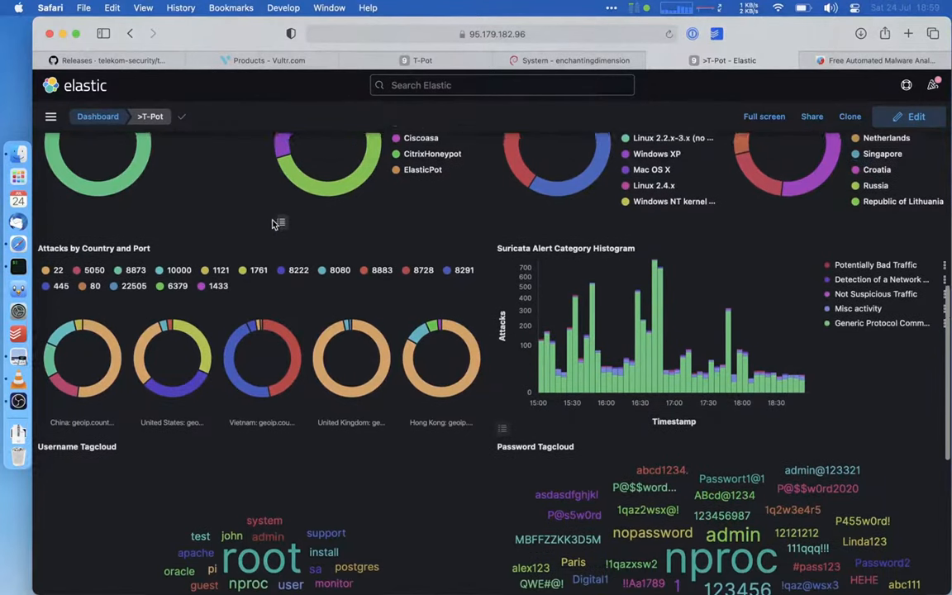
scroll(down, 3)
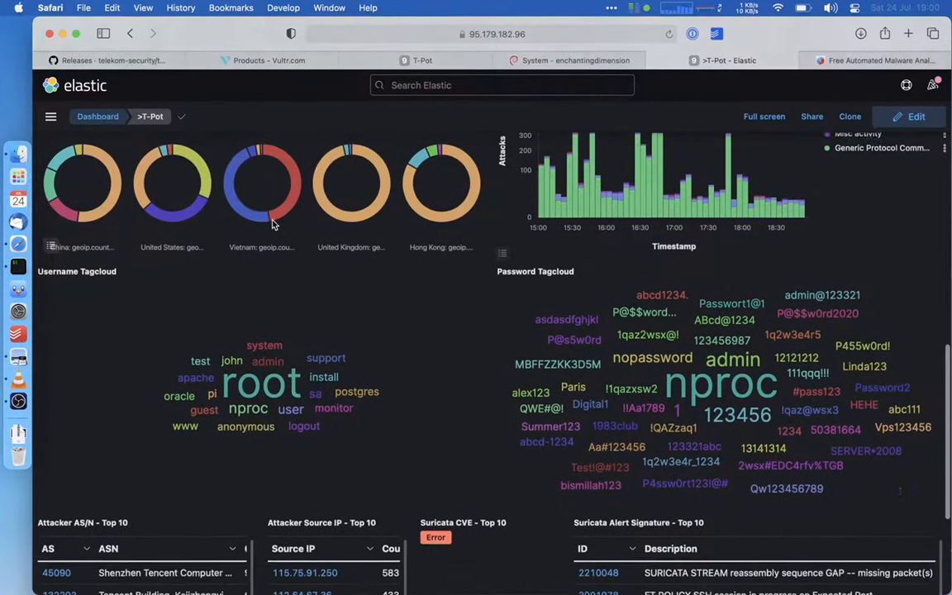
scroll(down, 3)
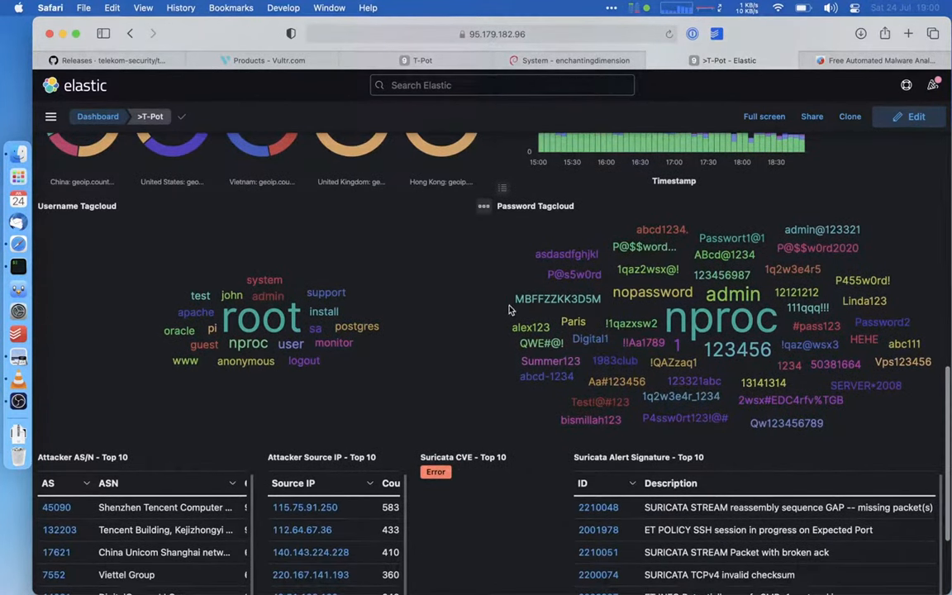
mouse_move(486, 294)
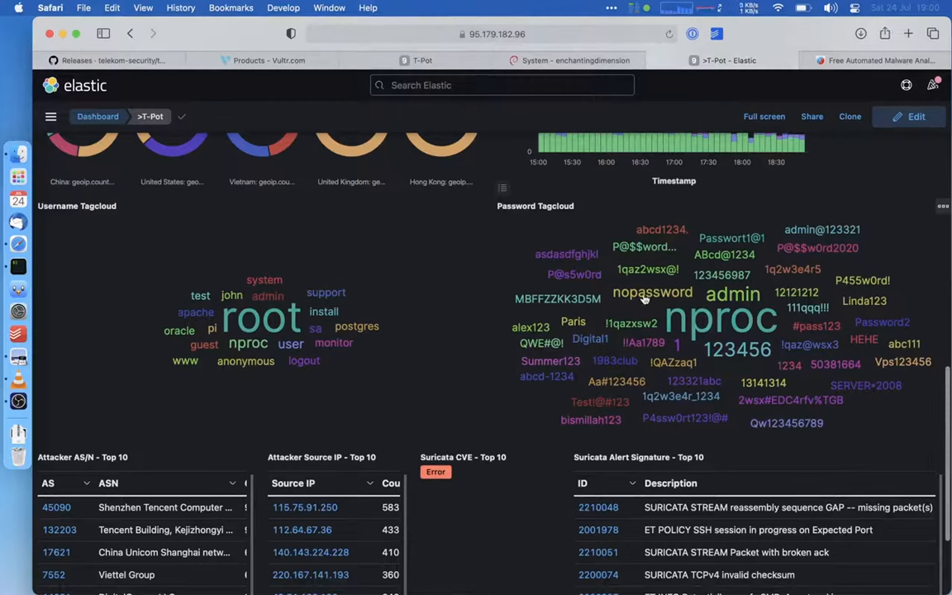
mouse_move(767, 361)
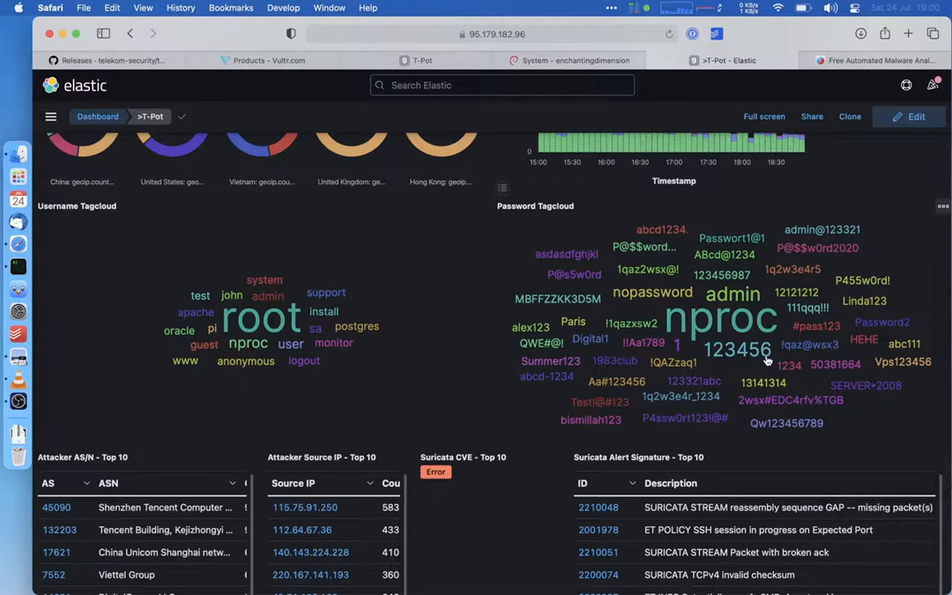
scroll(down, 3)
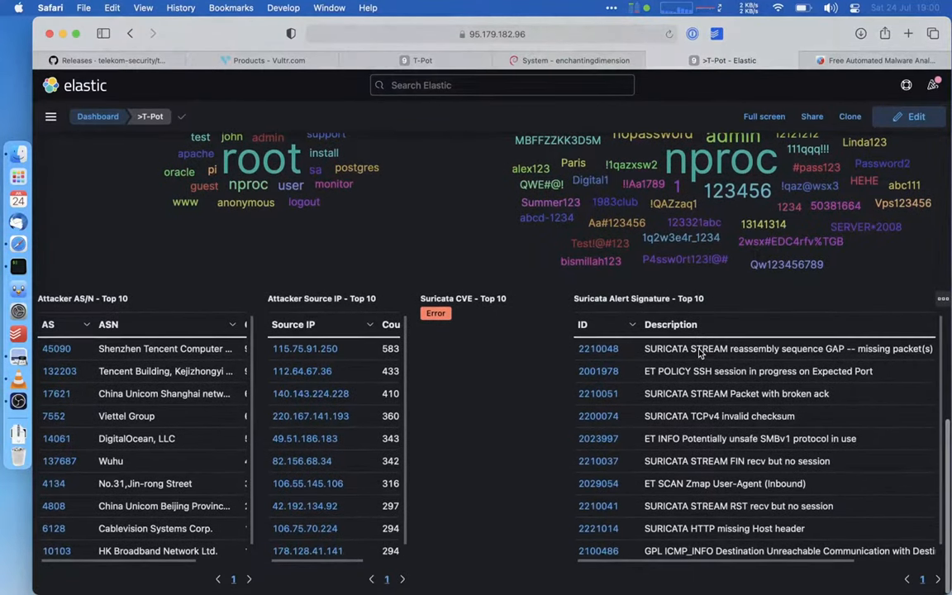
mouse_move(586, 380)
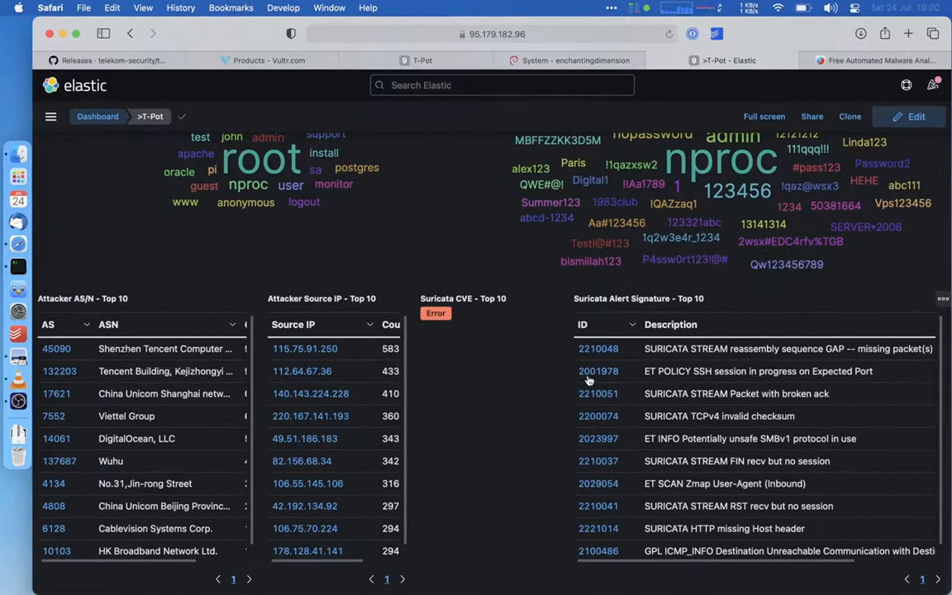
mouse_move(575, 297)
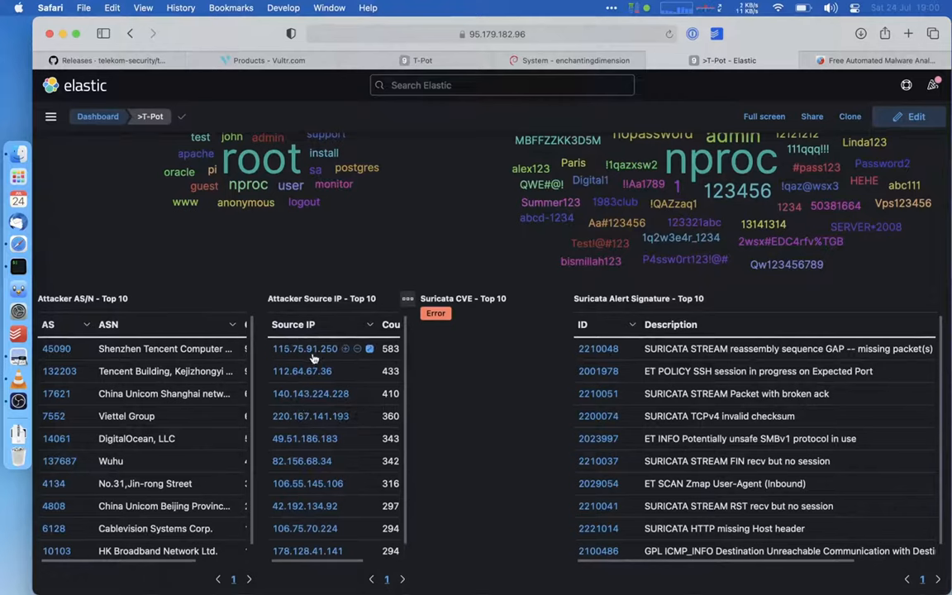
mouse_move(291, 364)
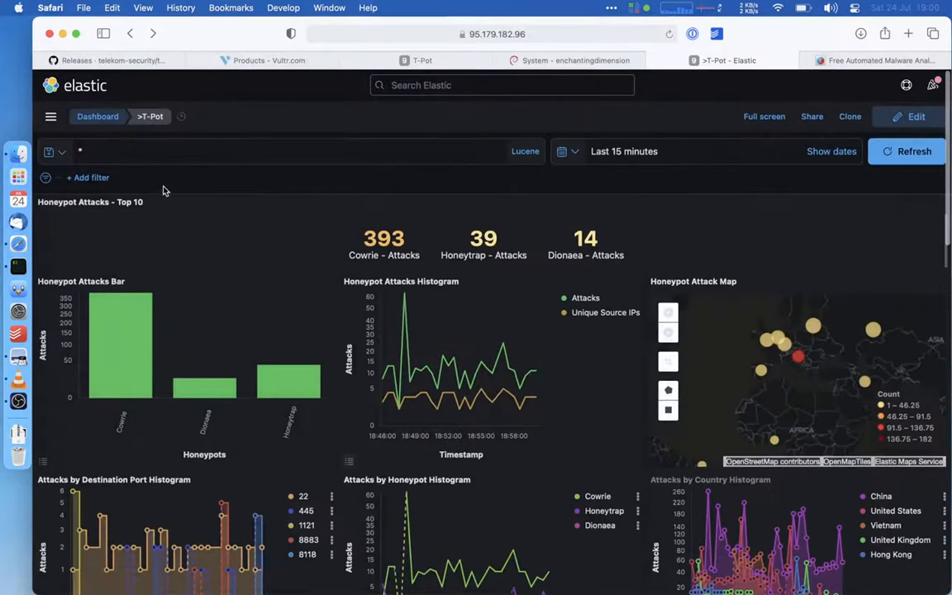
Step: Switch from the dashboards list to the Cowrie dashboard, showing 374 attacks from 8 source IPs
click(97, 115)
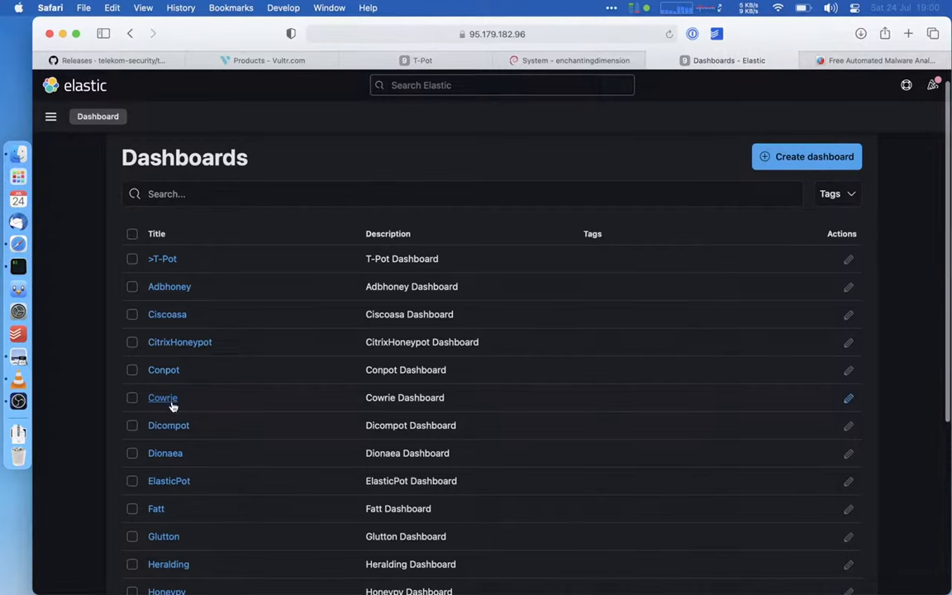
click(162, 396)
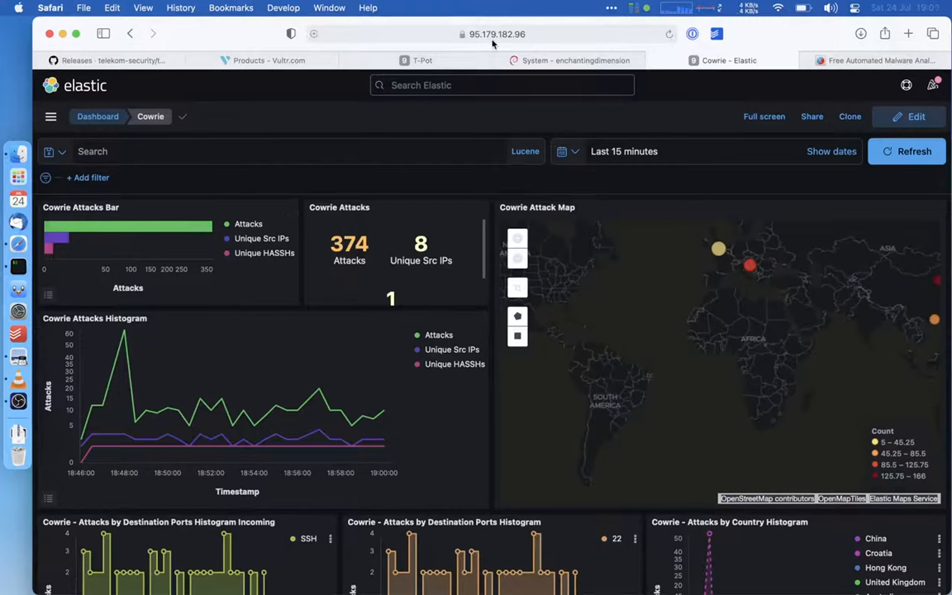
mouse_move(506, 46)
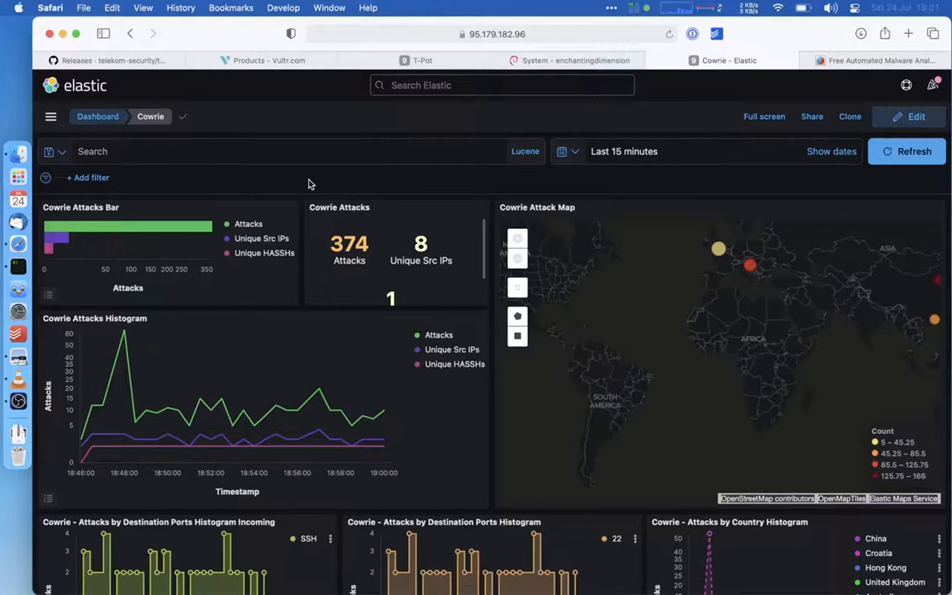
mouse_move(169, 329)
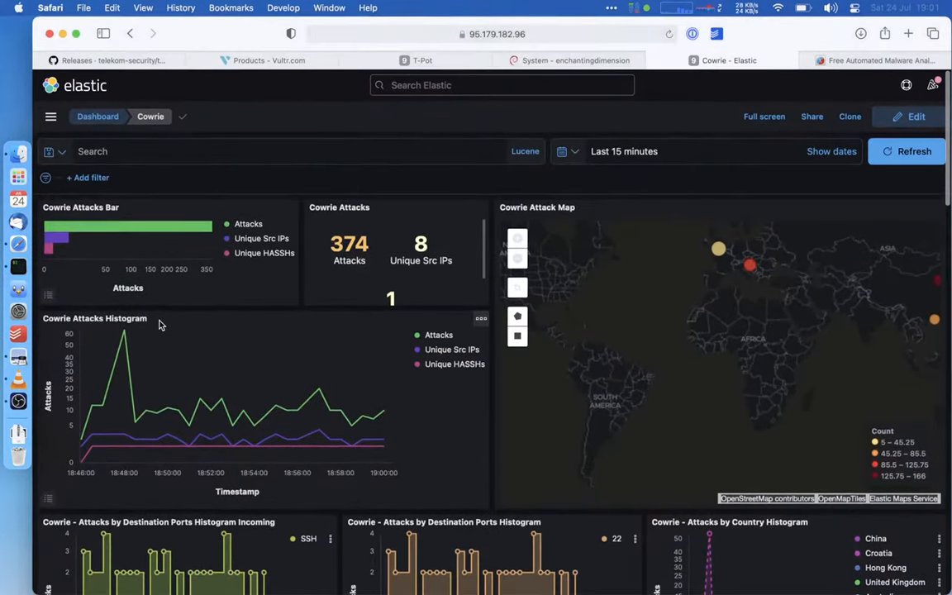
Step: Set the Cowrie dashboard to start 4 hours ago and review its 5,370 attacks, username and password tag clouds
click(625, 152)
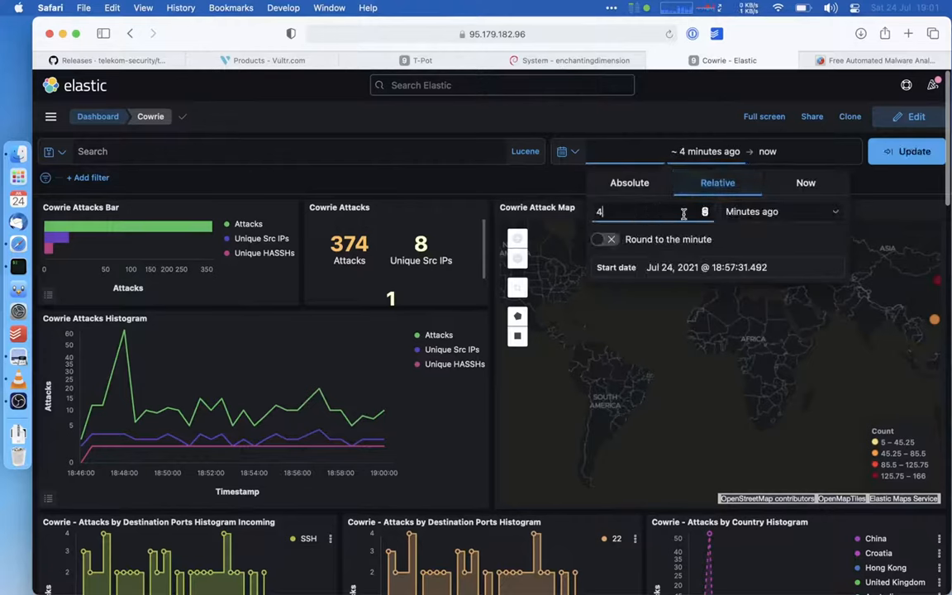
click(780, 211)
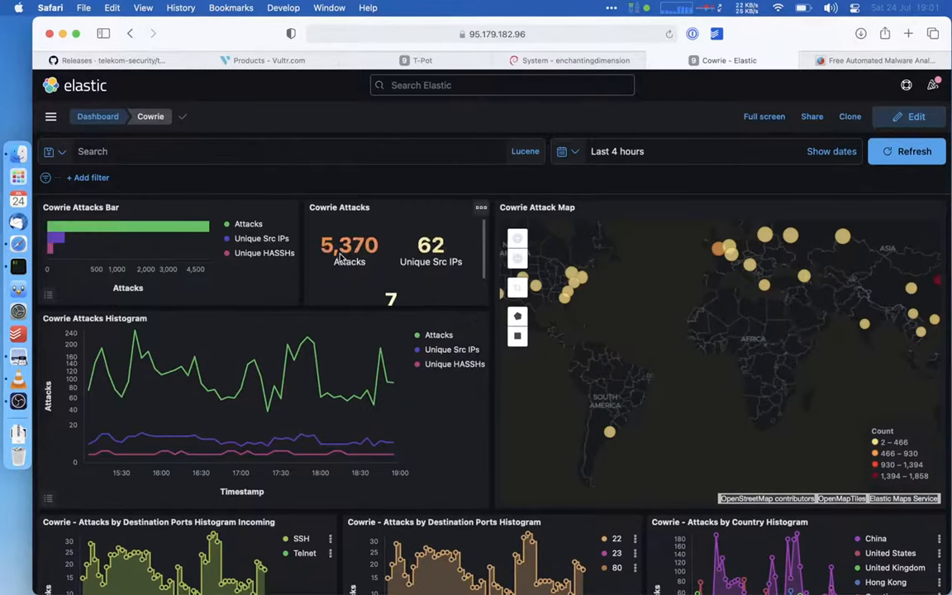
scroll(down, 3)
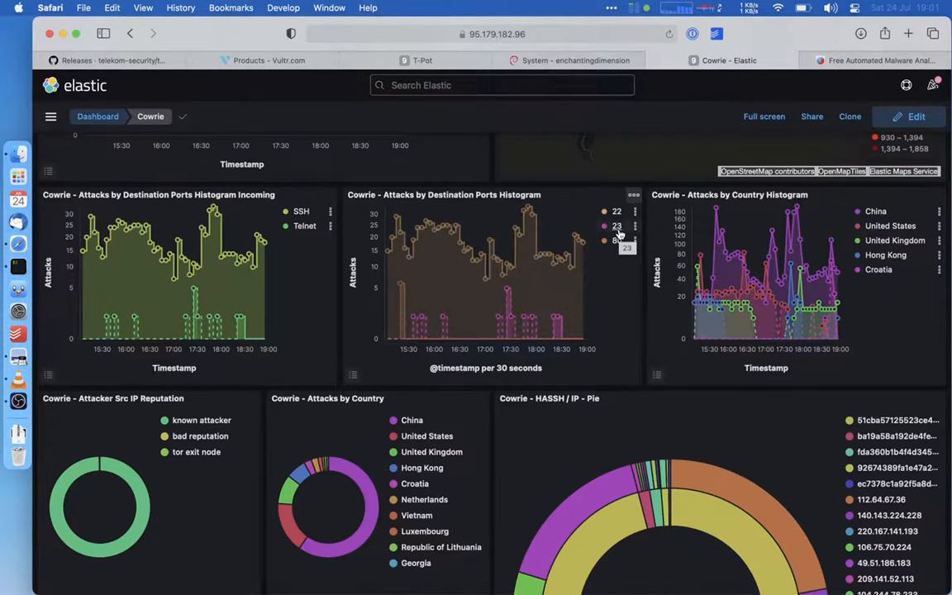
scroll(down, 3)
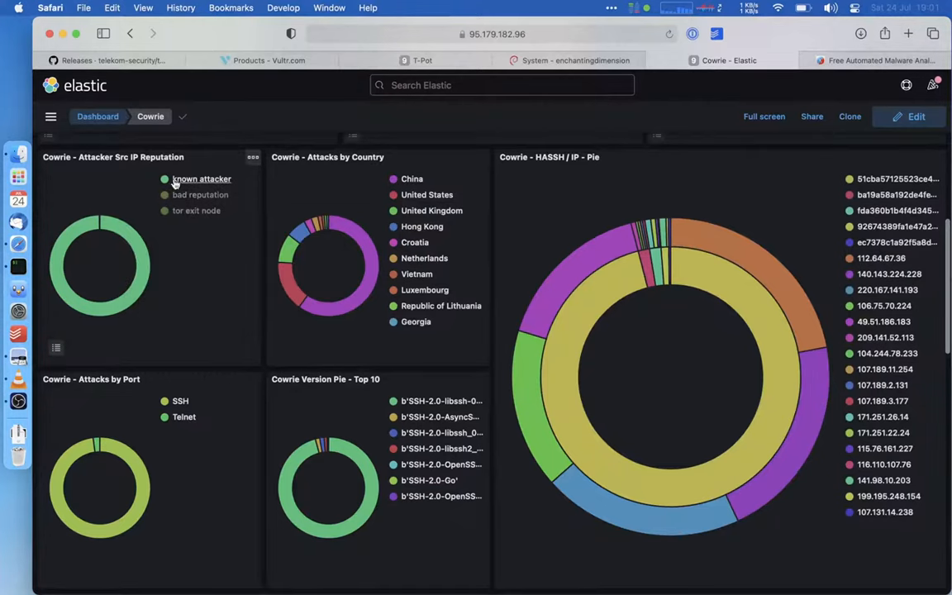
mouse_move(201, 178)
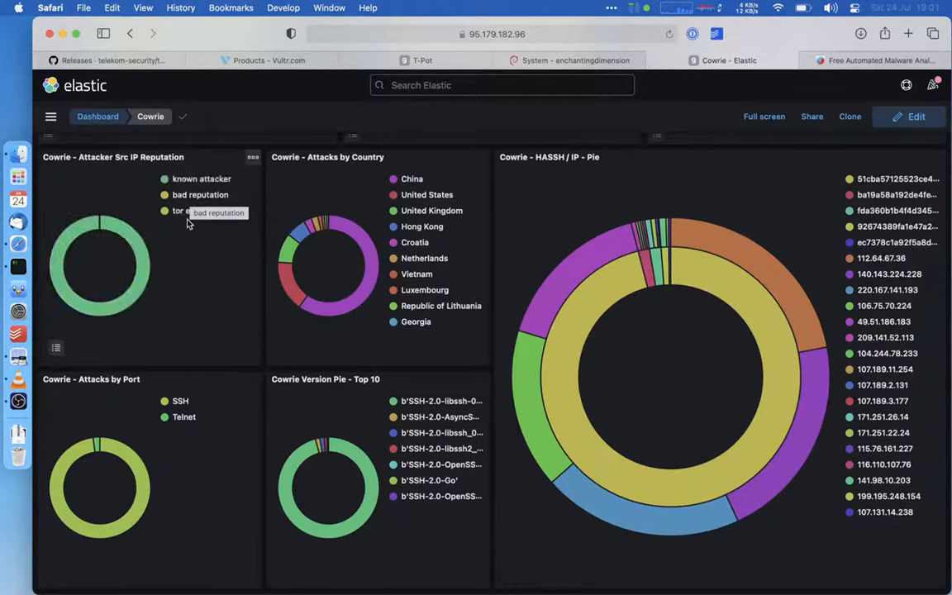
mouse_move(249, 309)
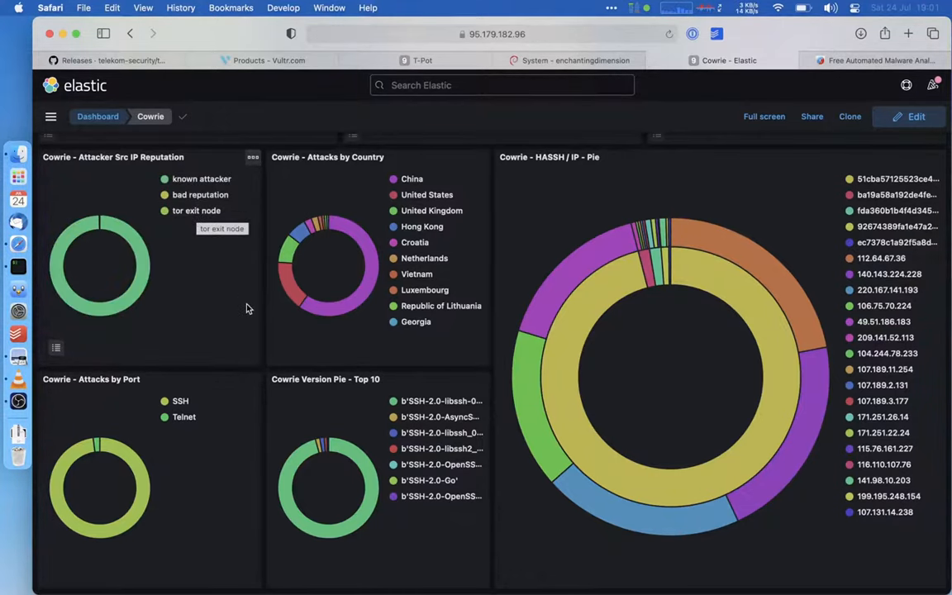
scroll(down, 3)
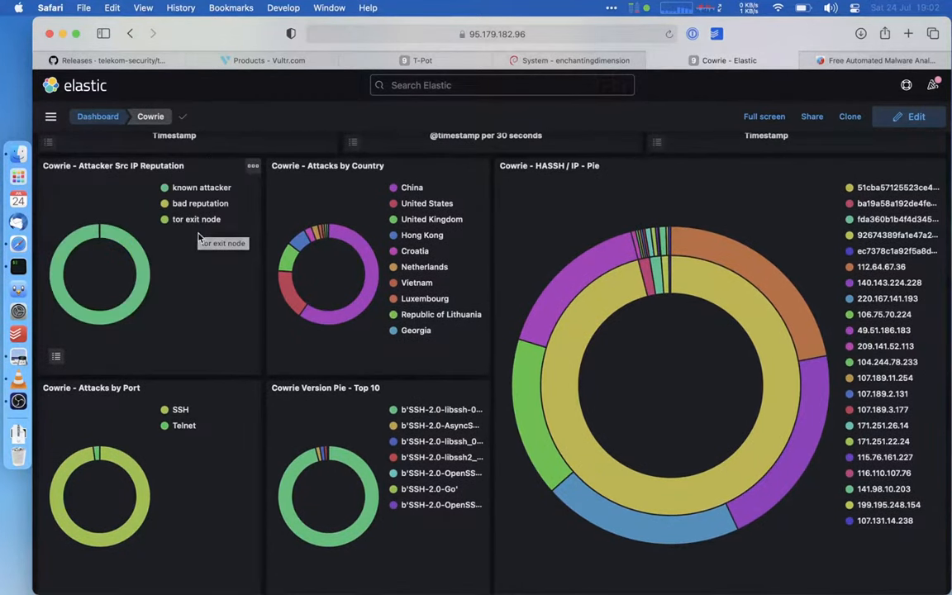
mouse_move(162, 297)
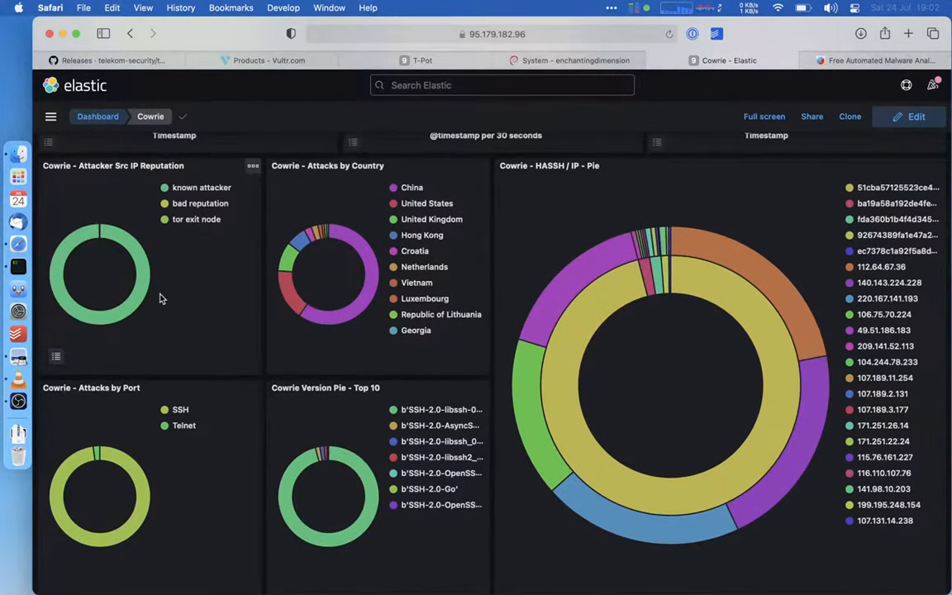
scroll(down, 3)
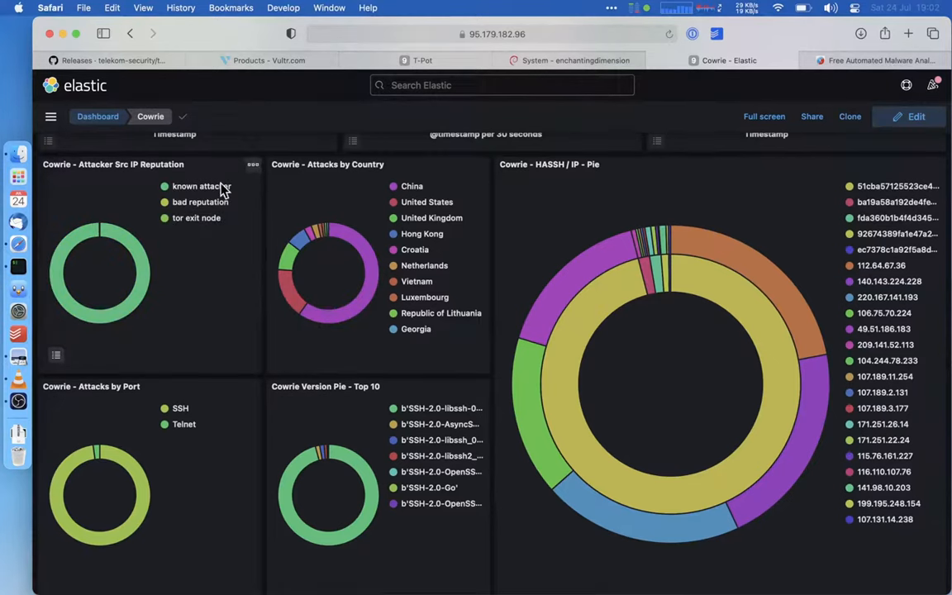
scroll(down, 3)
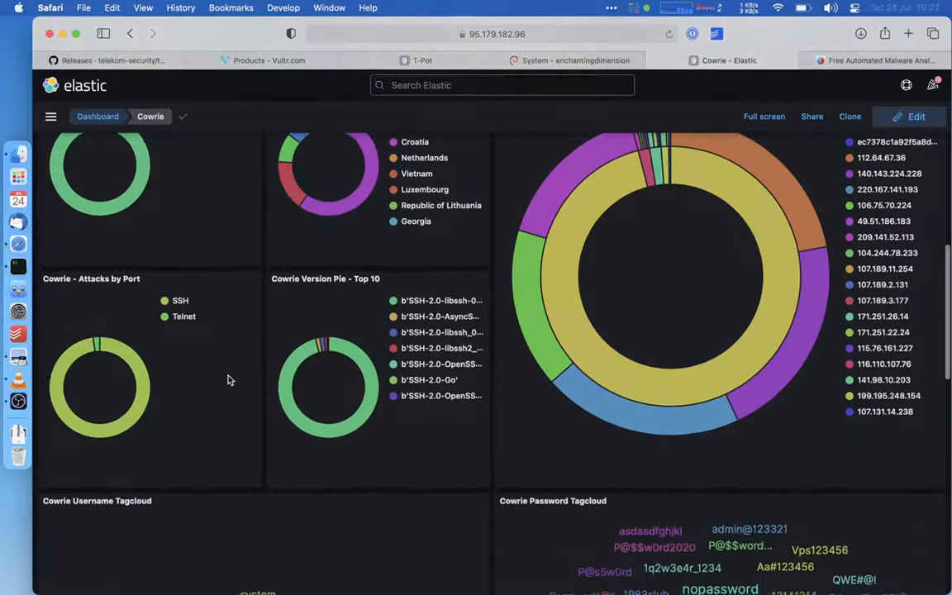
scroll(down, 3)
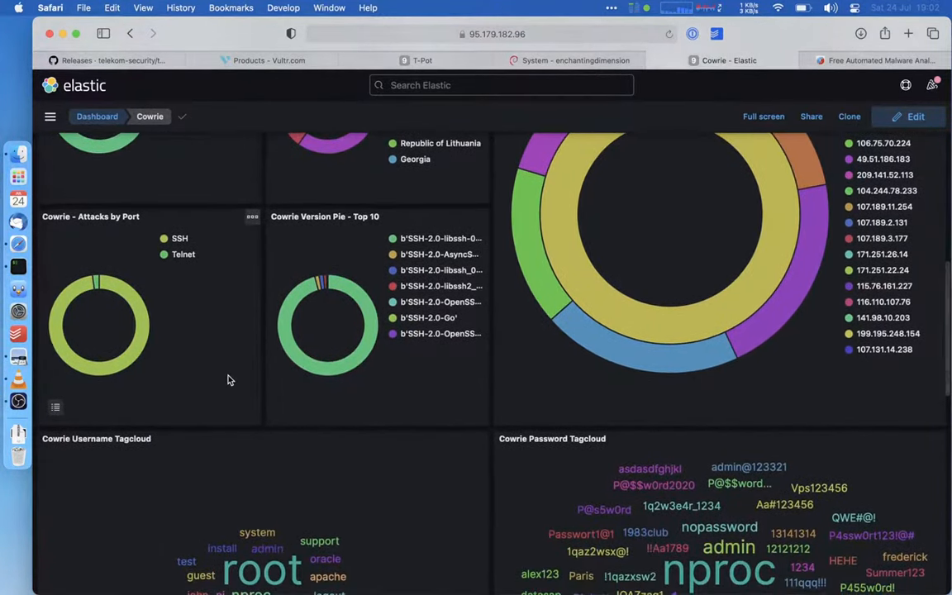
scroll(down, 3)
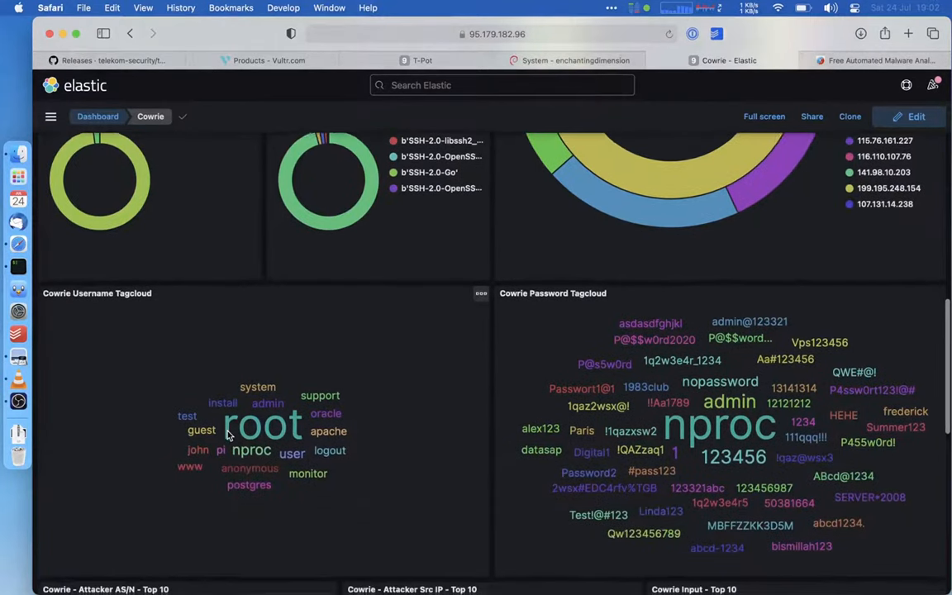
Step: Scroll past the word clouds to the top-10 attacker ASN, source IP and command input tables
scroll(down, 3)
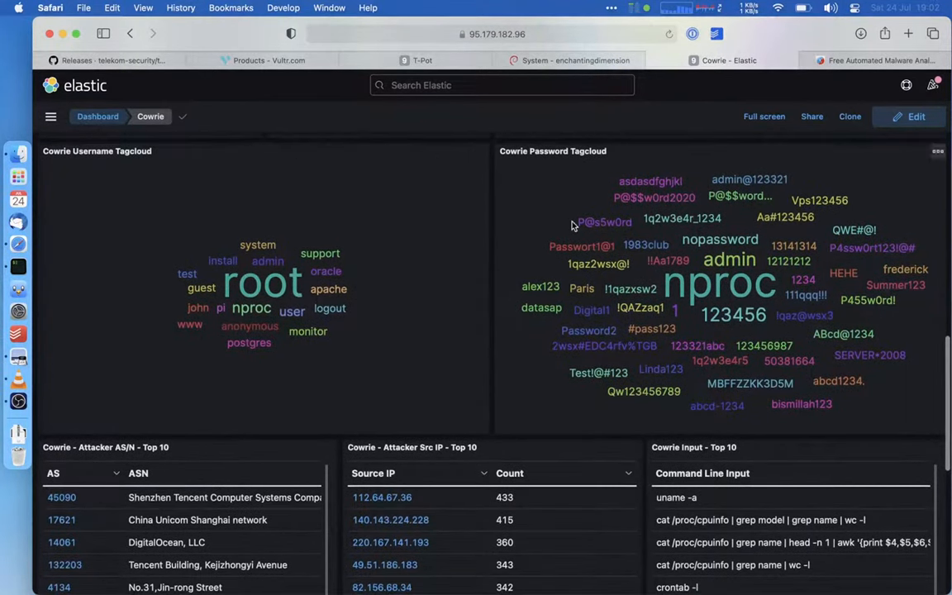
scroll(down, 3)
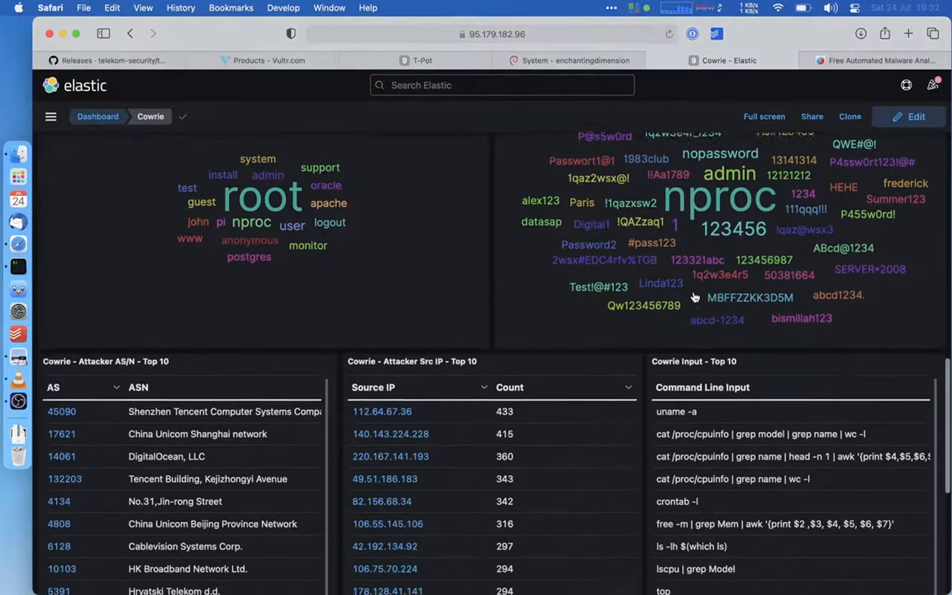
scroll(down, 3)
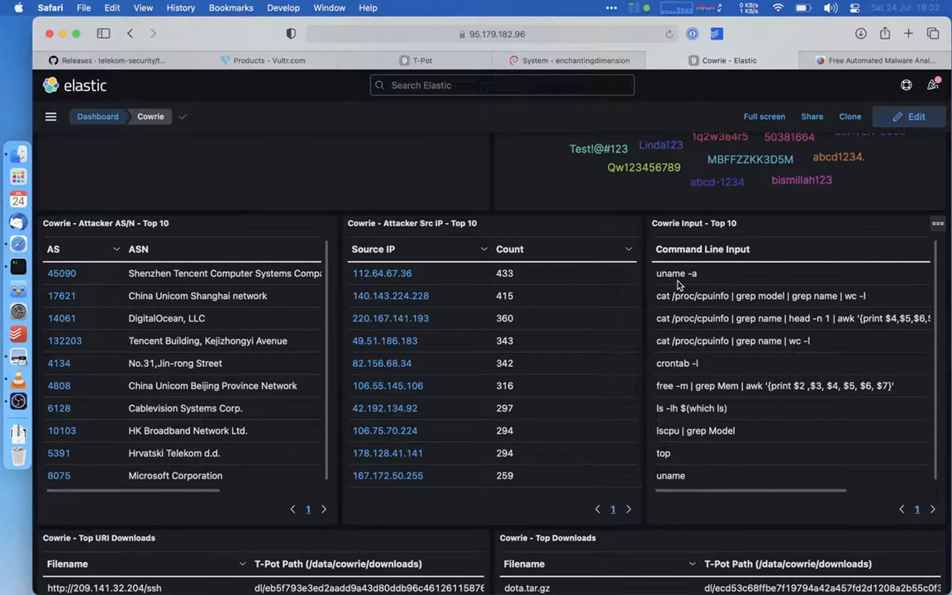
mouse_move(730, 329)
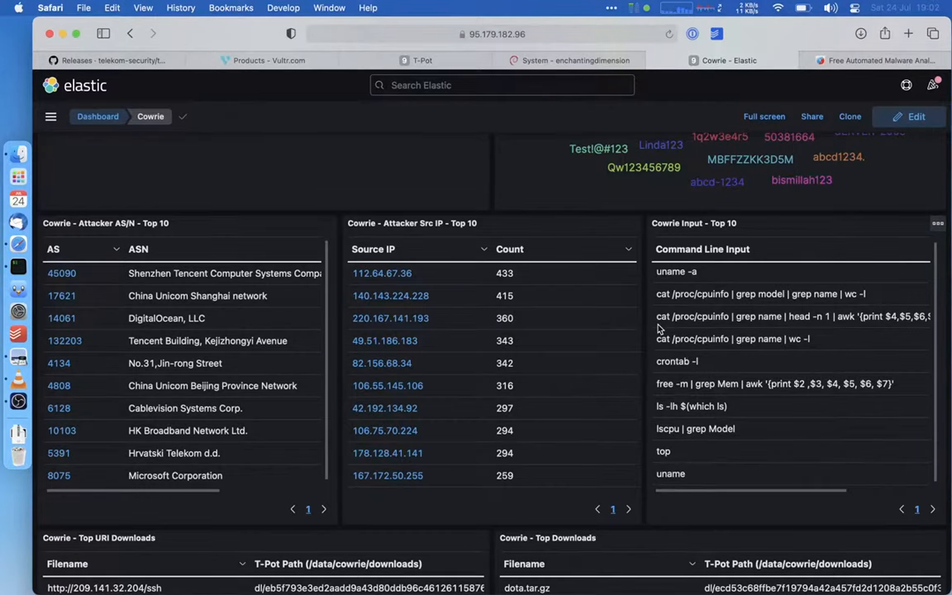
scroll(down, 3)
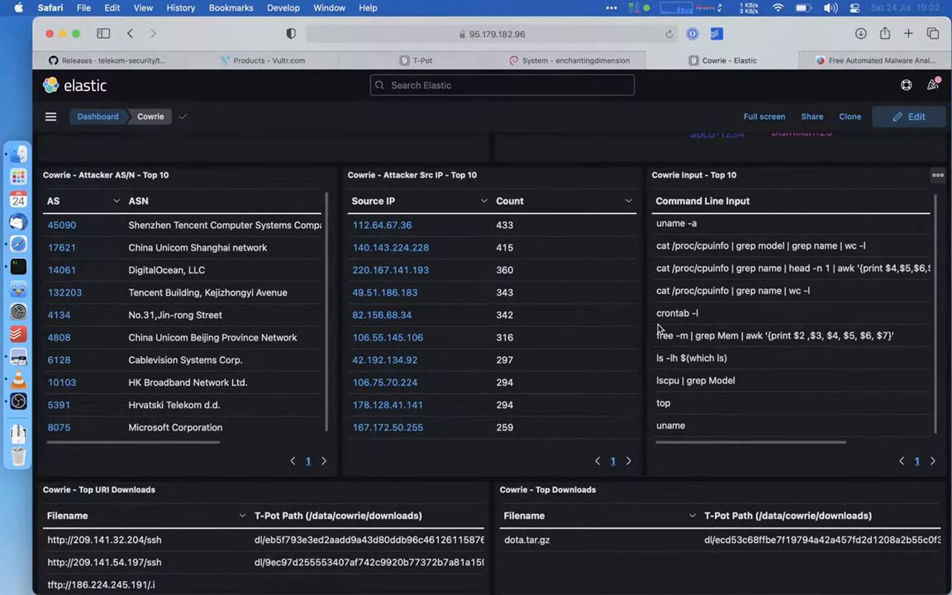
scroll(down, 3)
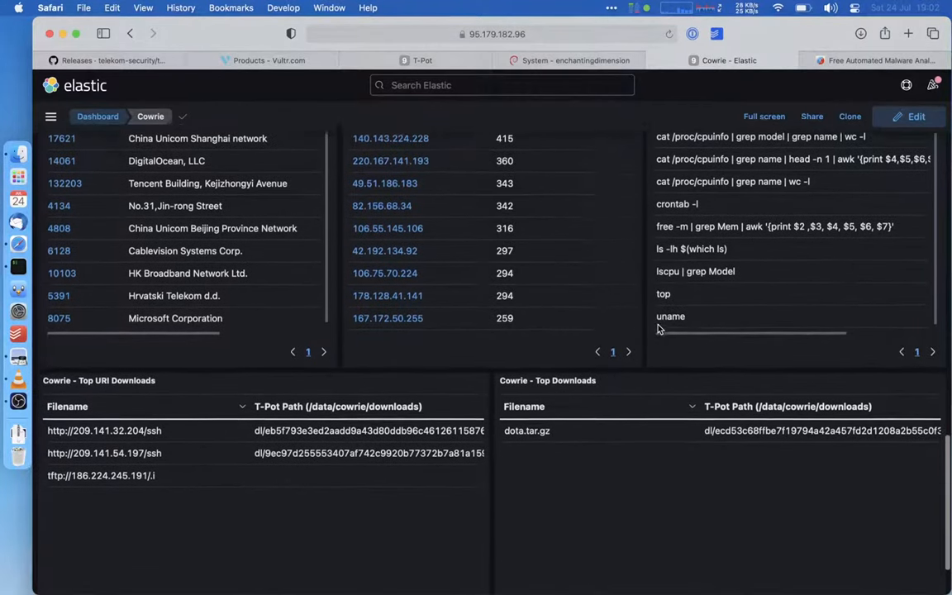
Step: Scroll to the Top URI Downloads and Top Downloads tables listing ssh and dota.tar.gz
scroll(down, 3)
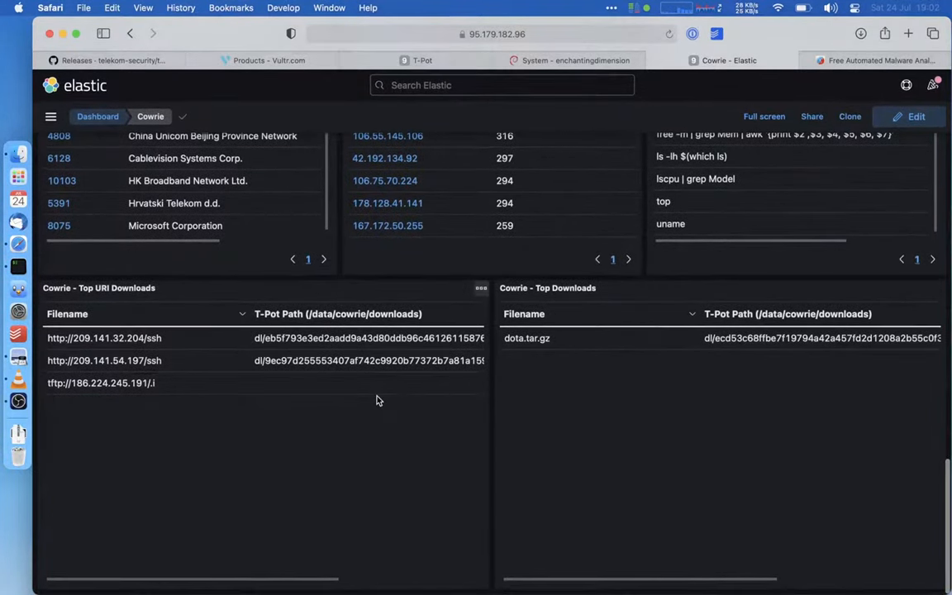
mouse_move(243, 436)
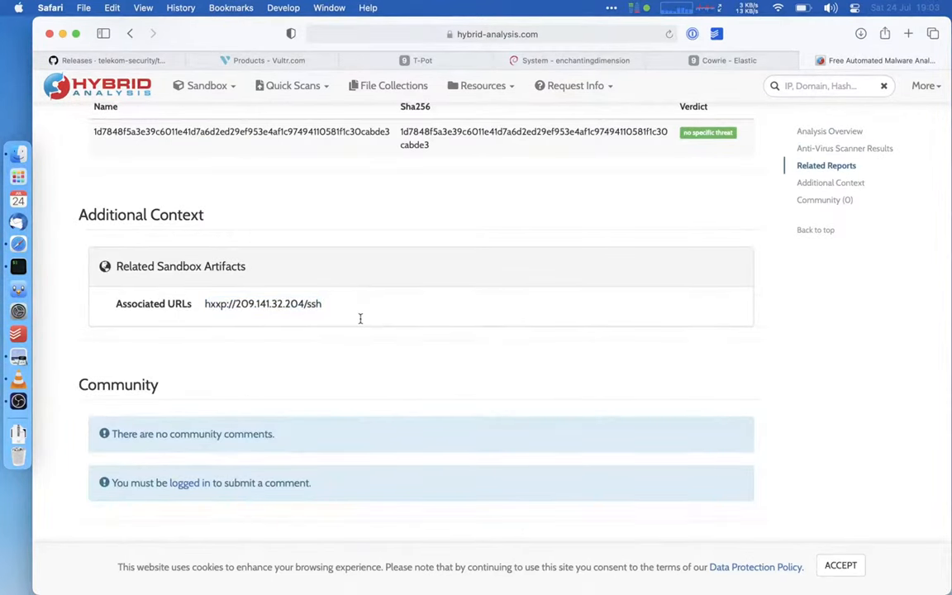
Step: Return to the ssh file's Analysis Overview showing the malicious verdict and 49% VirusTotal detection
click(830, 130)
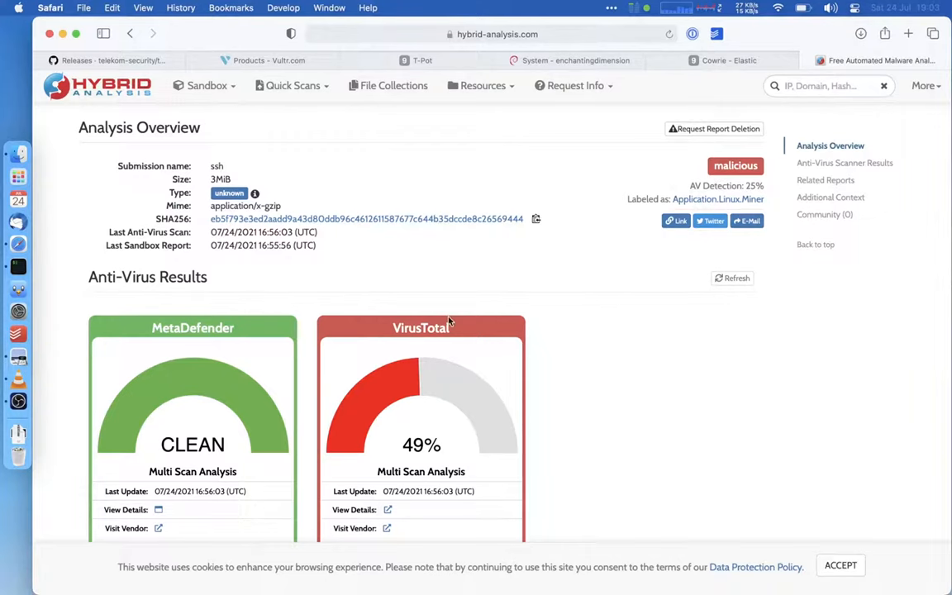
scroll(down, 3)
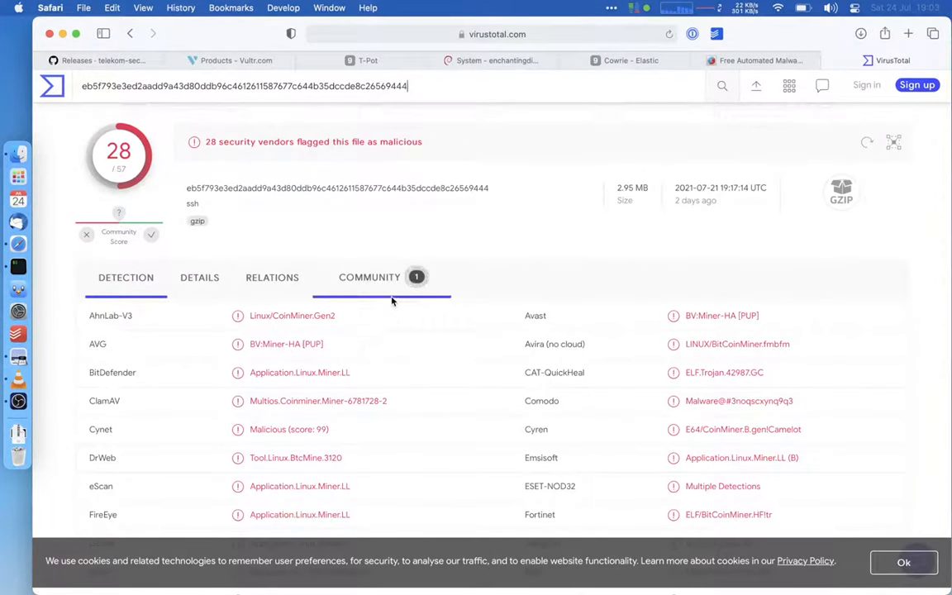
Step: Read the Community comment noting a Cowrie honeypot first saw the file, then review the vendor detections
click(370, 277)
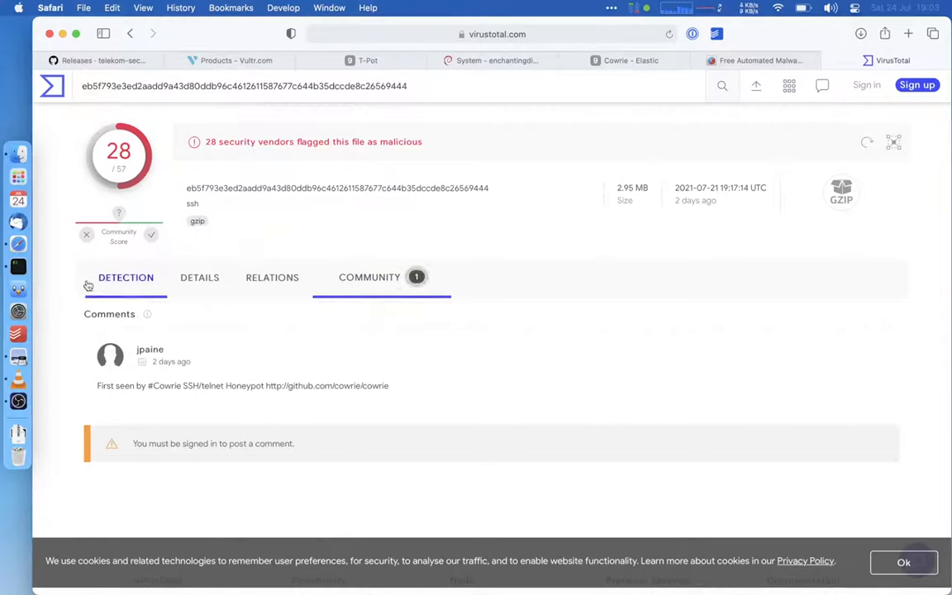
triple_click(241, 385)
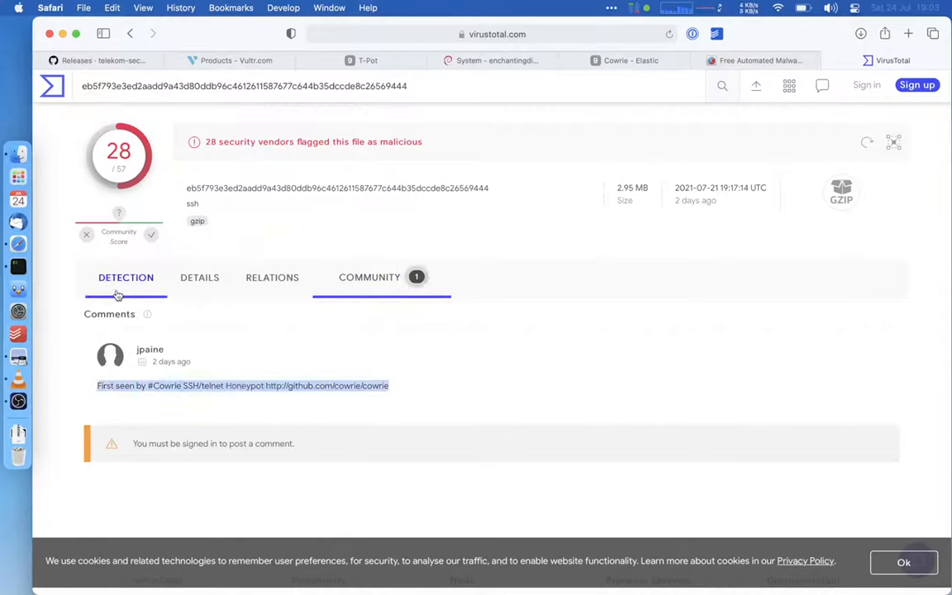
click(126, 277)
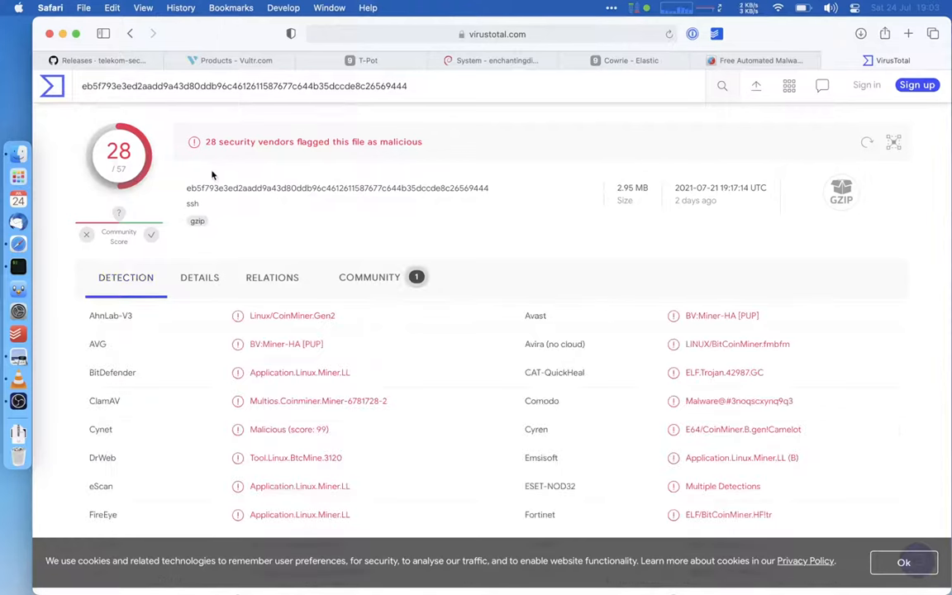
mouse_move(393, 202)
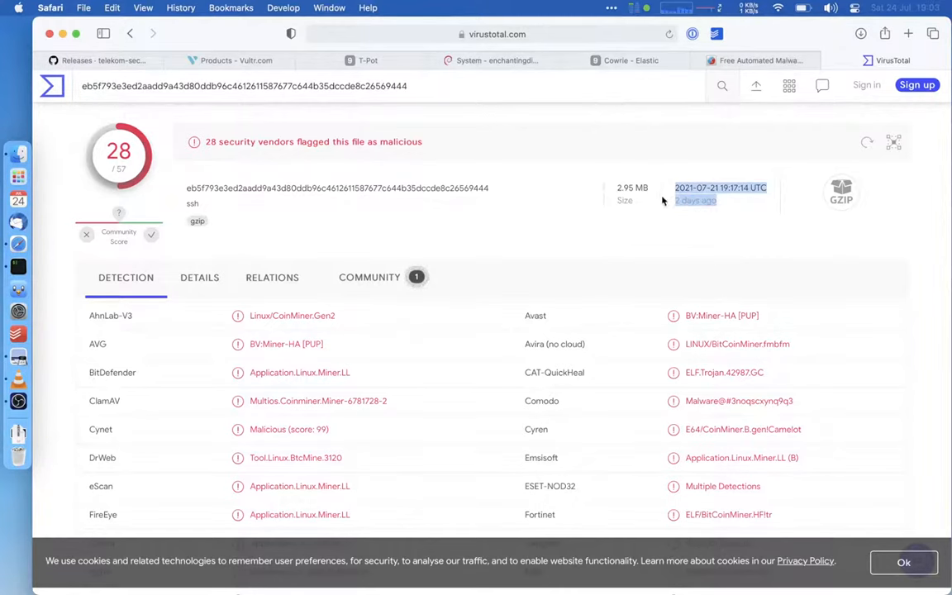
scroll(down, 3)
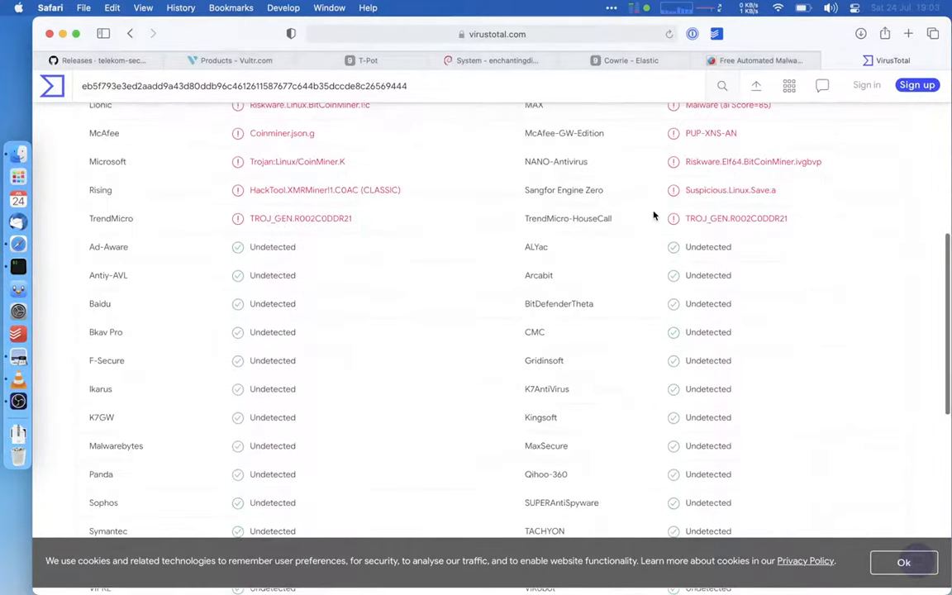
scroll(up, 3)
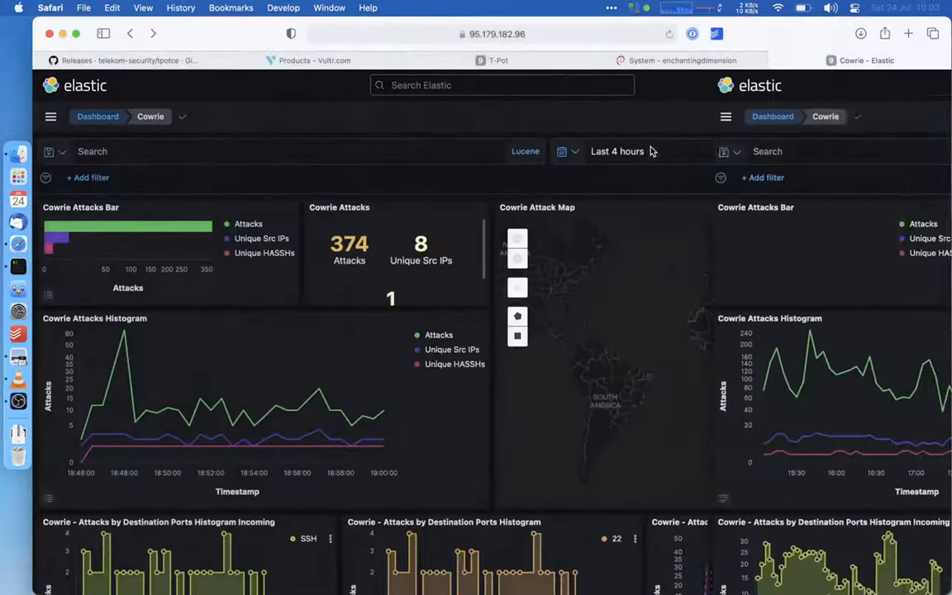
Step: Switch from the Dashboards list to the CitrixHoneypot dashboard
click(98, 116)
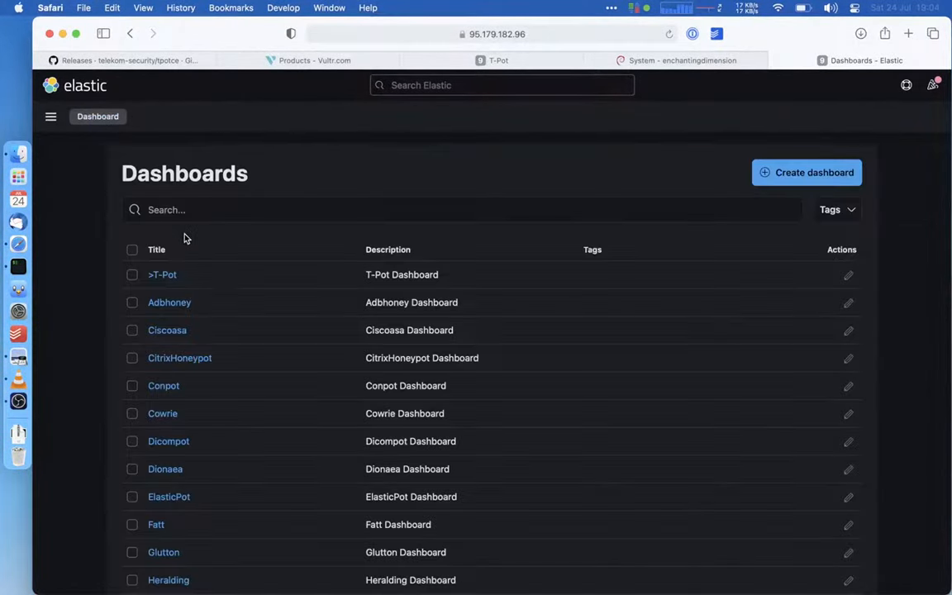
scroll(down, 3)
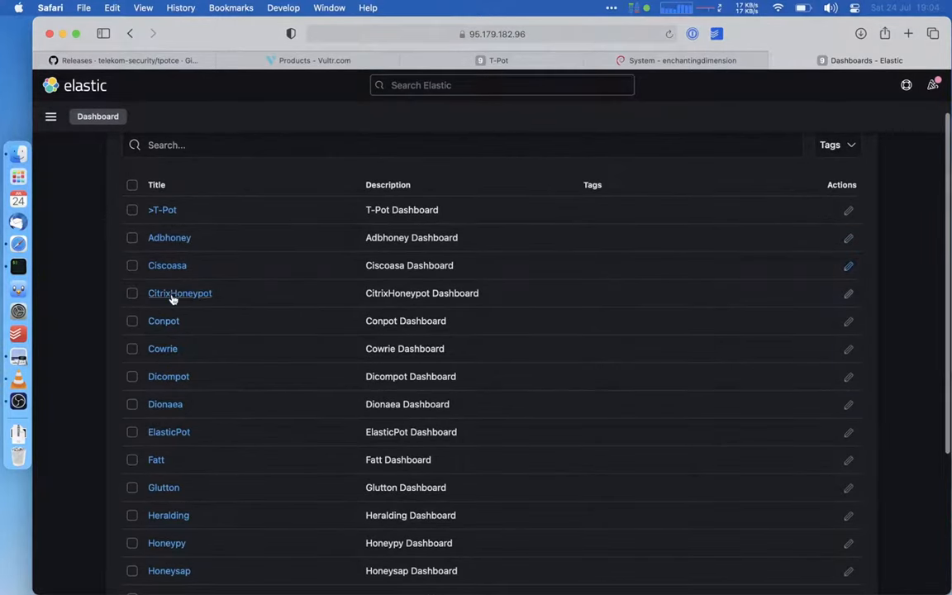
click(178, 294)
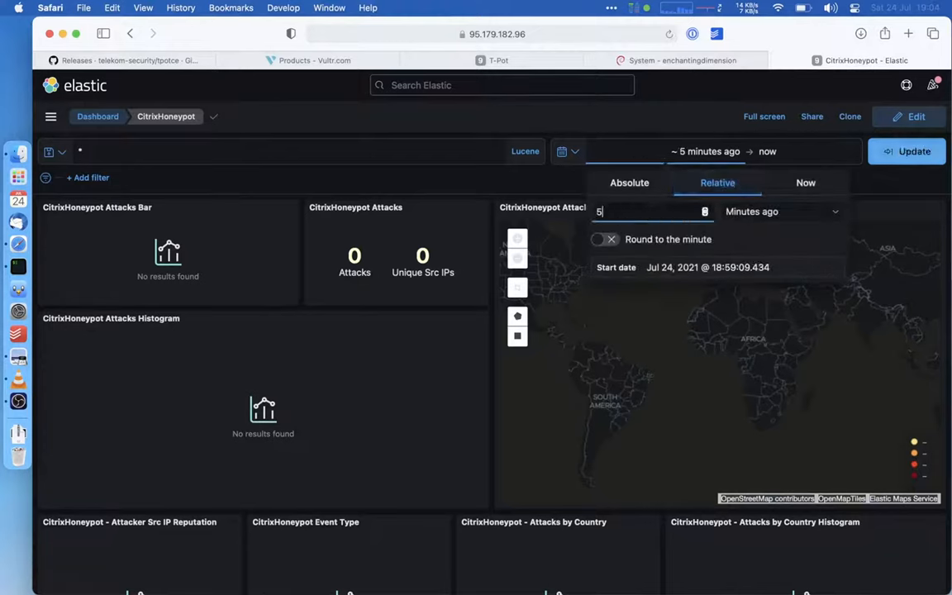
Step: Set the dashboard's relative time range to the last 4 hours and apply it
click(780, 212)
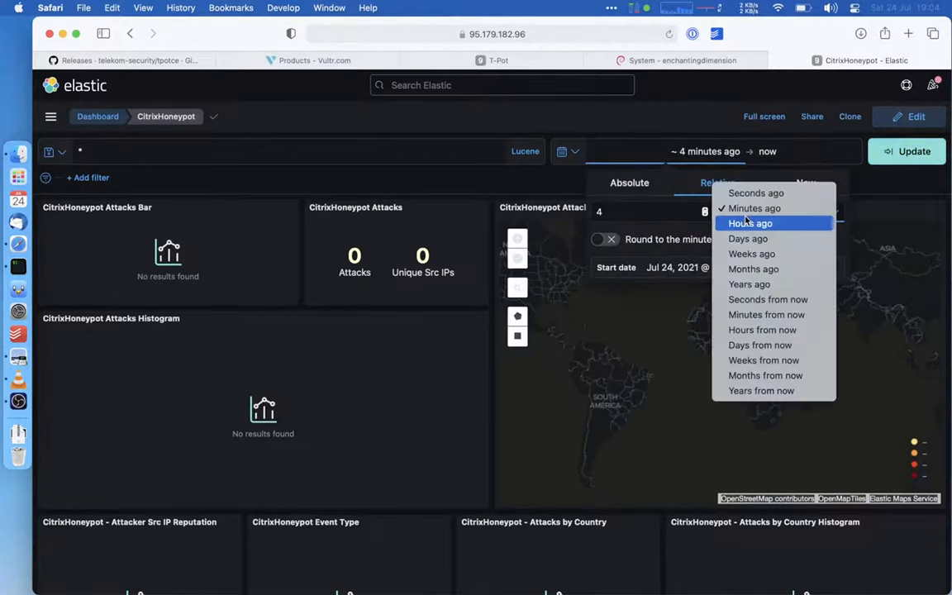
click(906, 152)
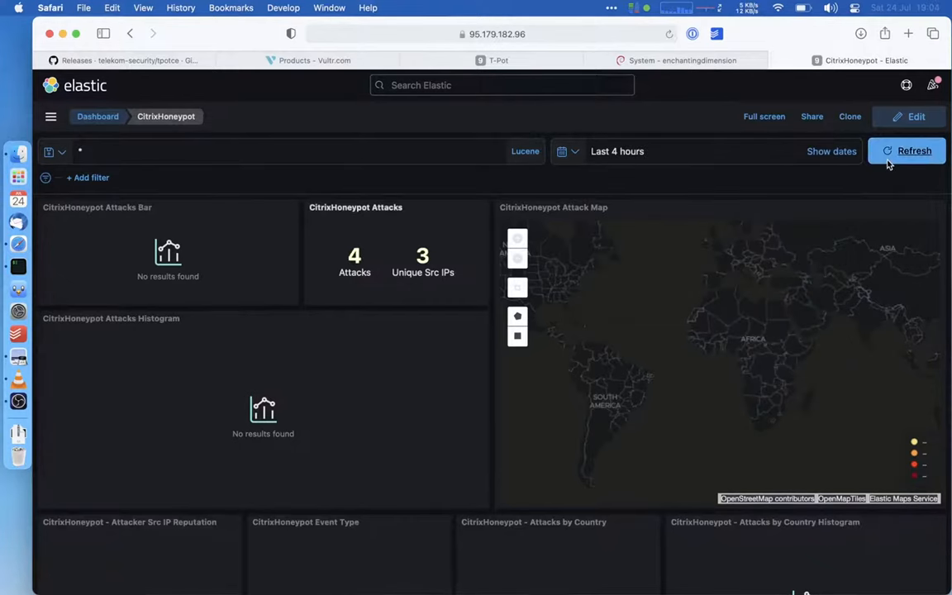
click(906, 150)
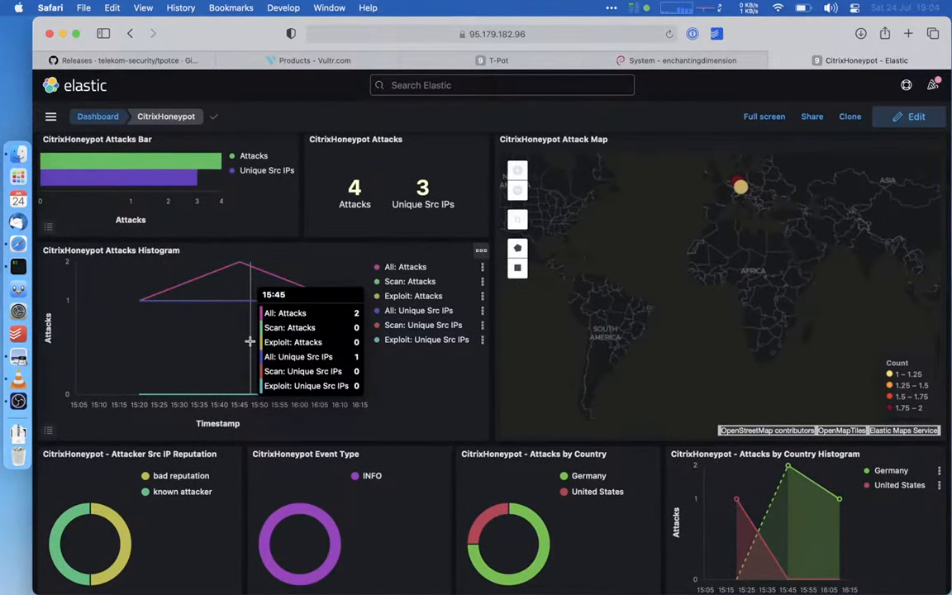
Step: Scroll down past the attack map to the top-10 ASN, IP and filename tables
scroll(down, 3)
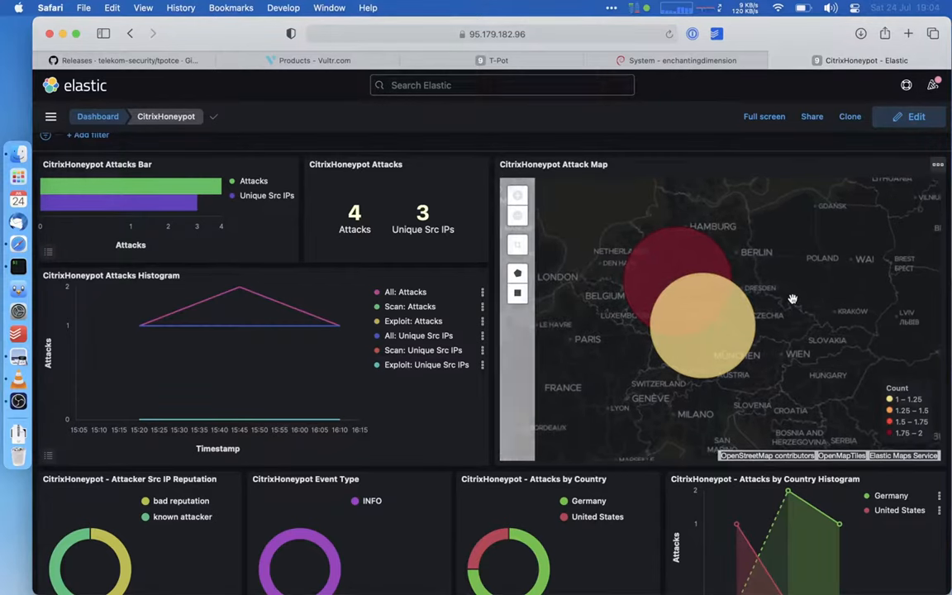
mouse_move(686, 305)
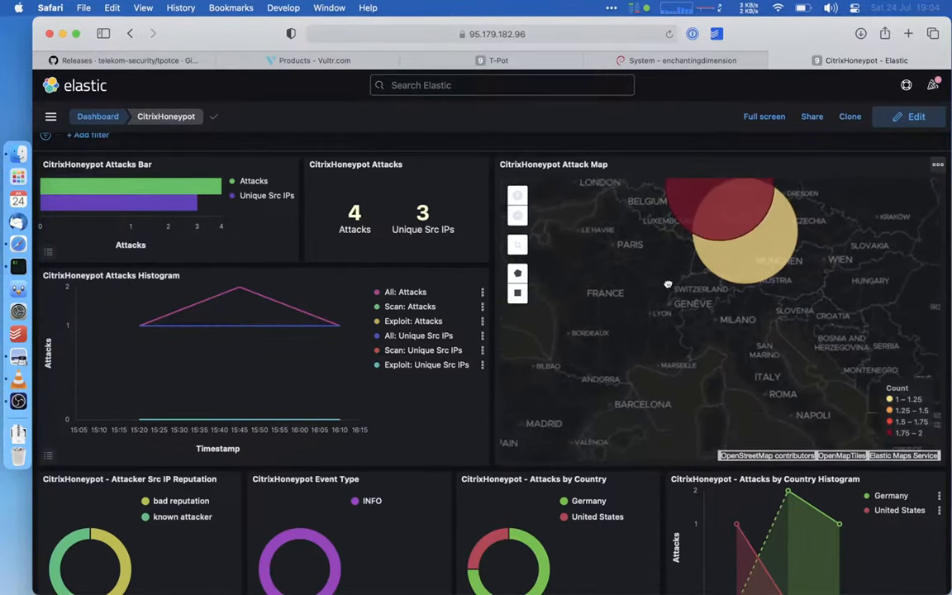
scroll(down, 3)
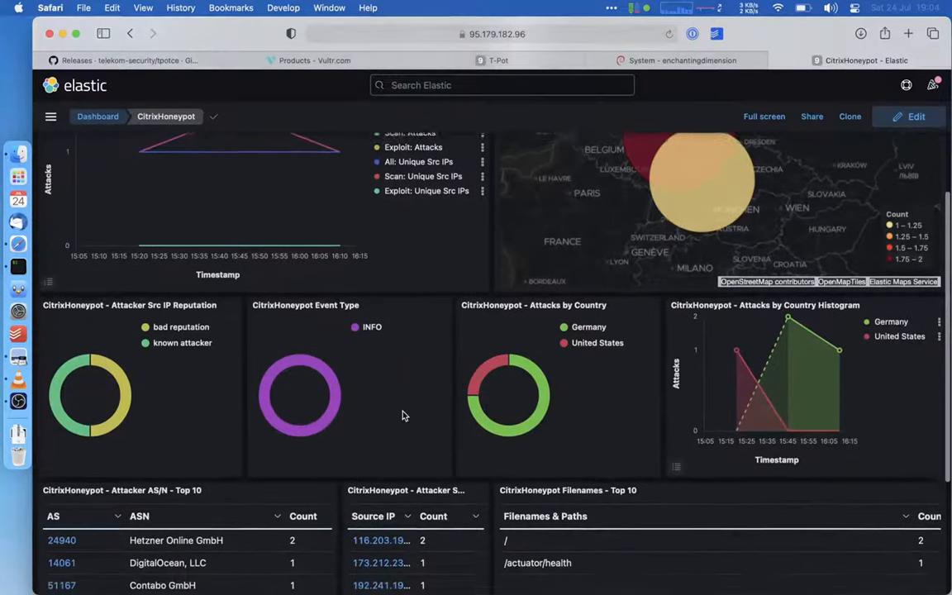
scroll(down, 3)
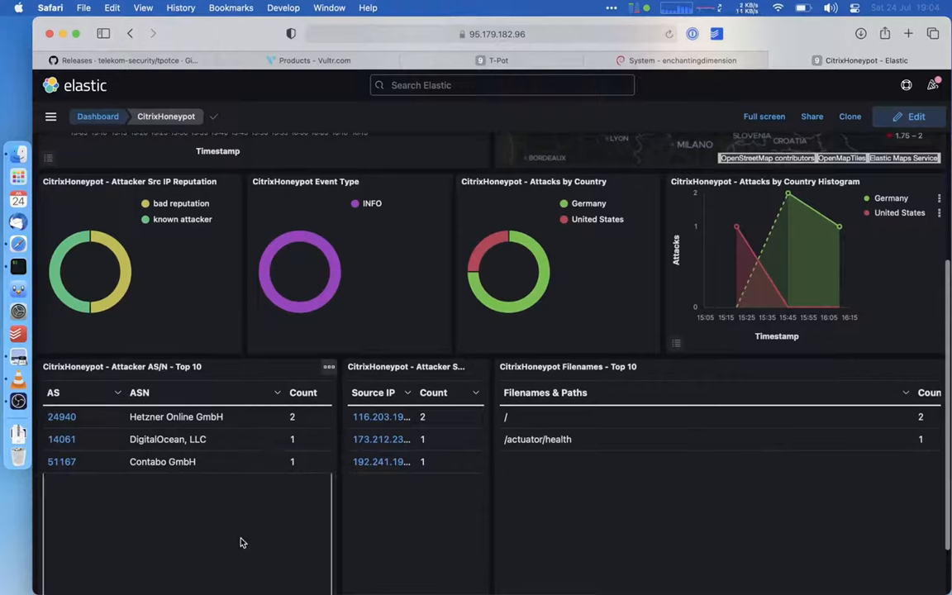
mouse_move(545, 456)
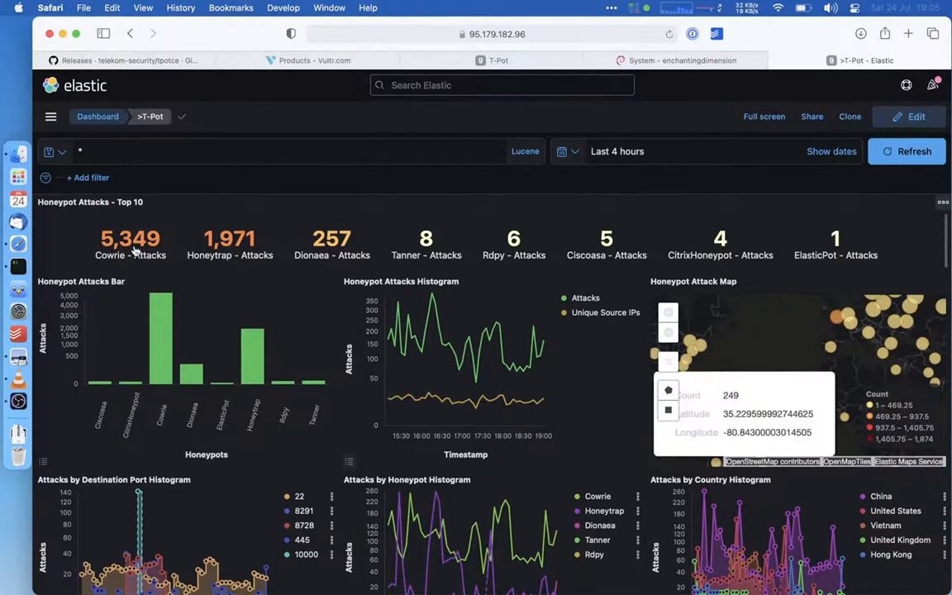
mouse_move(347, 180)
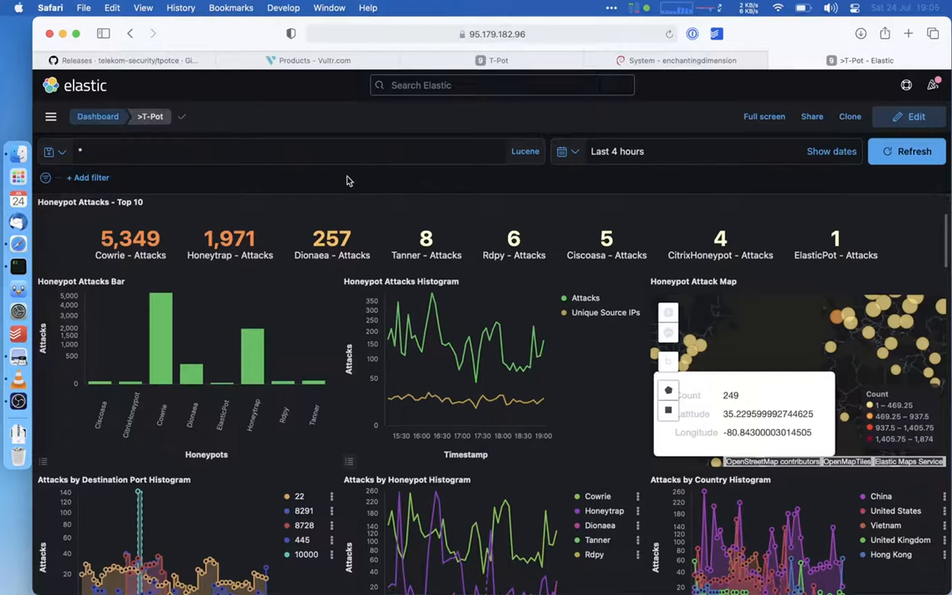
mouse_move(348, 179)
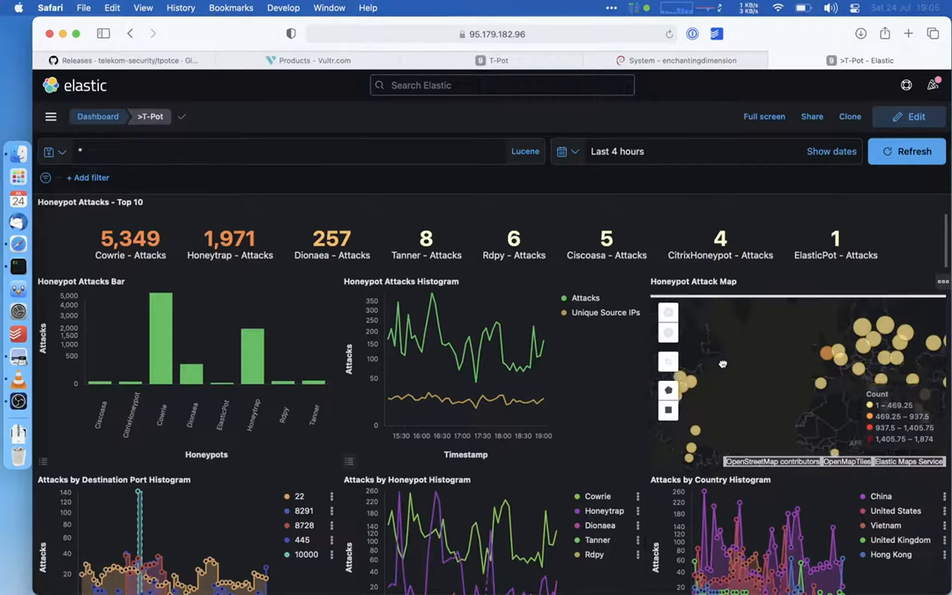
Step: Pan the Honeypot Attack Map across the attack locations on the T-Pot dashboard
drag(722, 364, 783, 337)
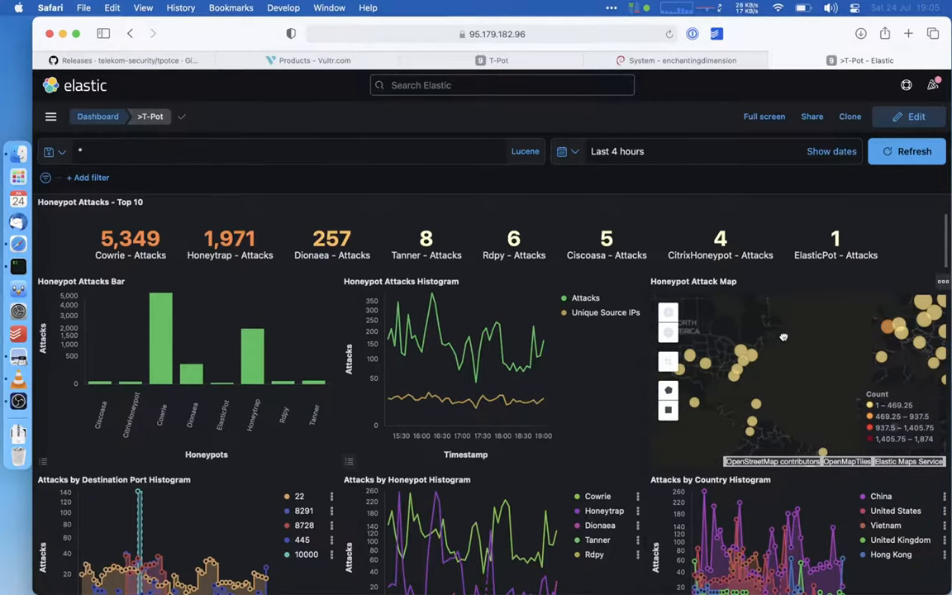